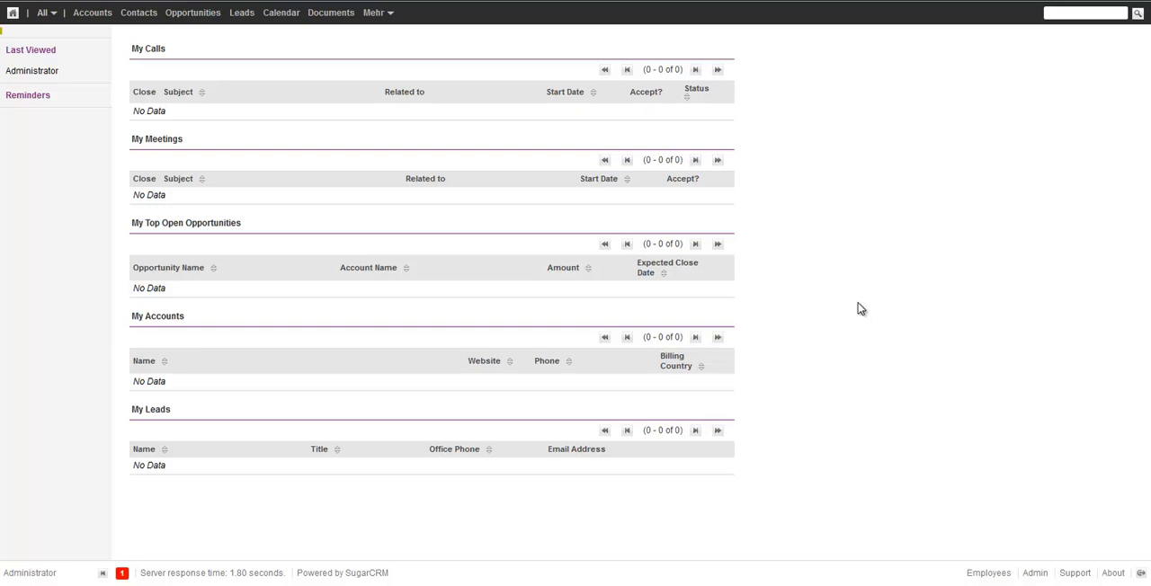
mouse_move(875, 328)
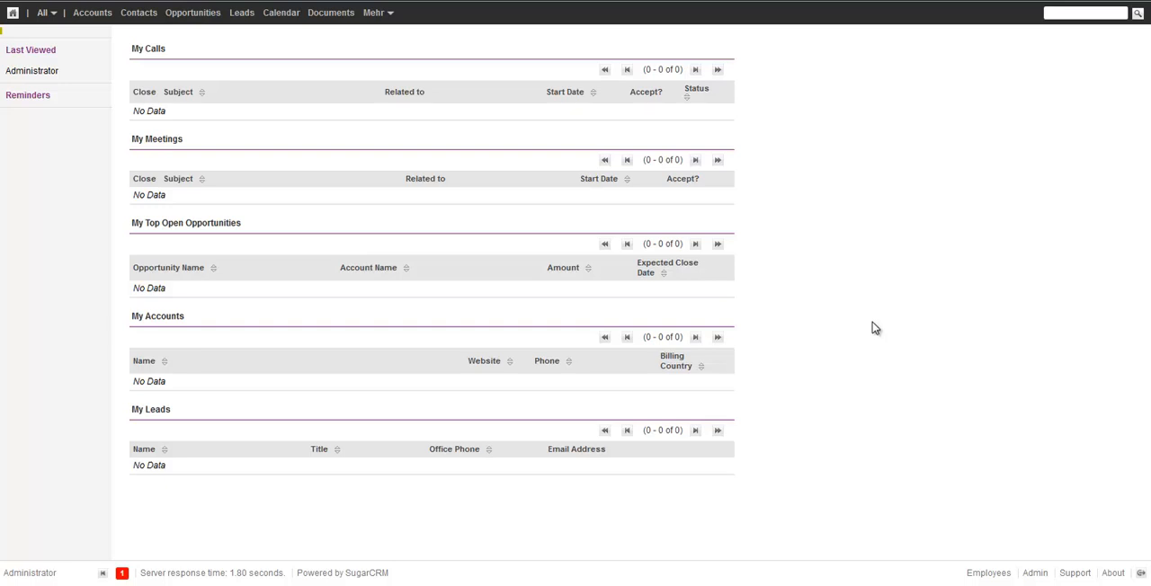
mouse_move(967, 473)
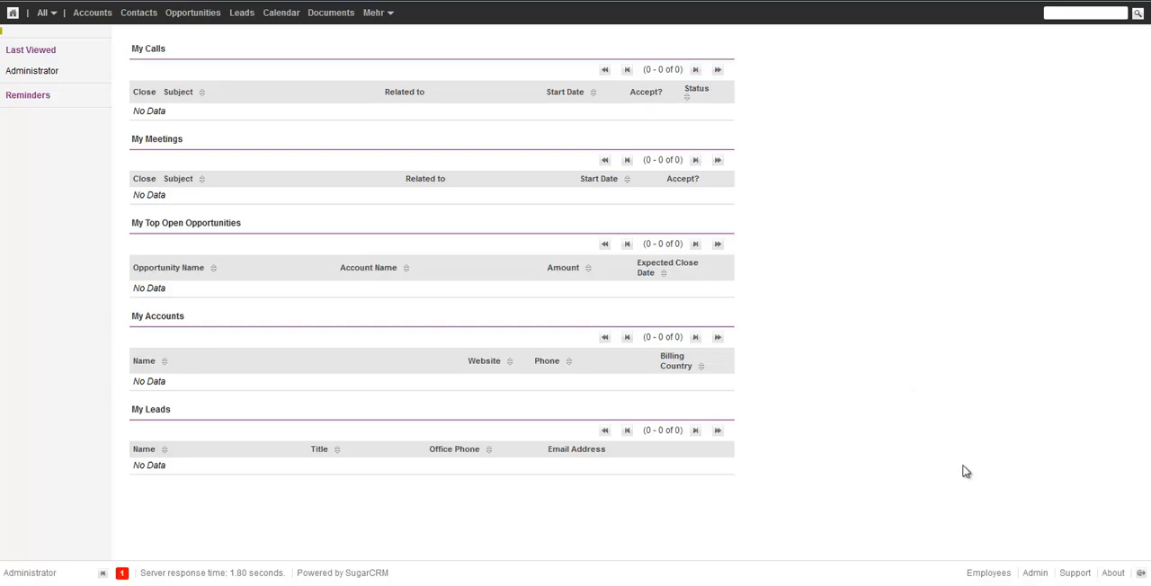
mouse_move(1035, 573)
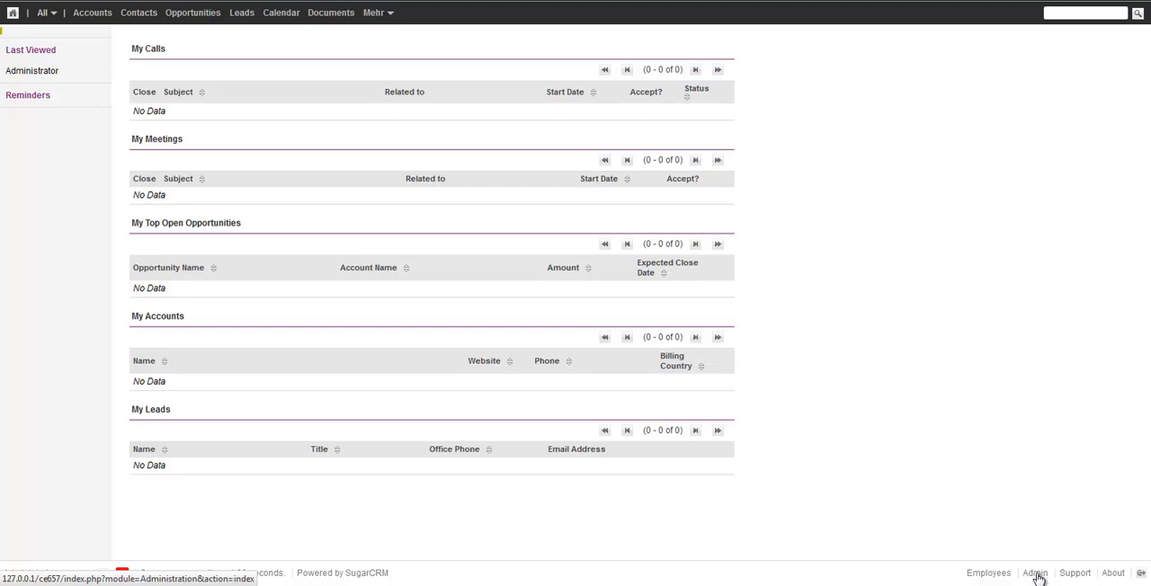
Step: Open the Administration page and scroll down to the Developer Tools section
click(1036, 573)
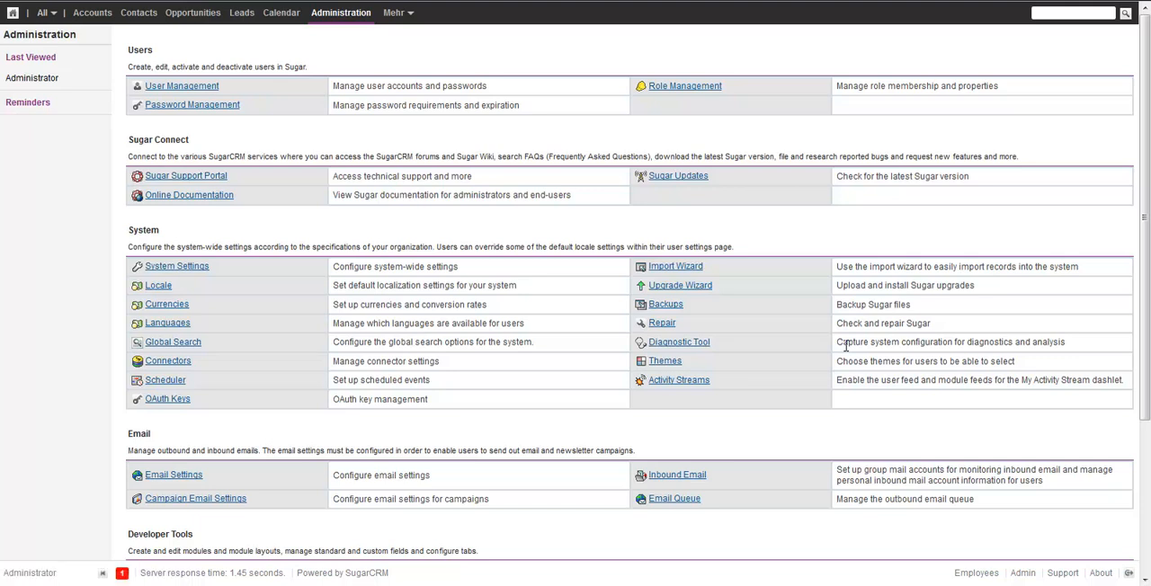
mouse_move(396, 154)
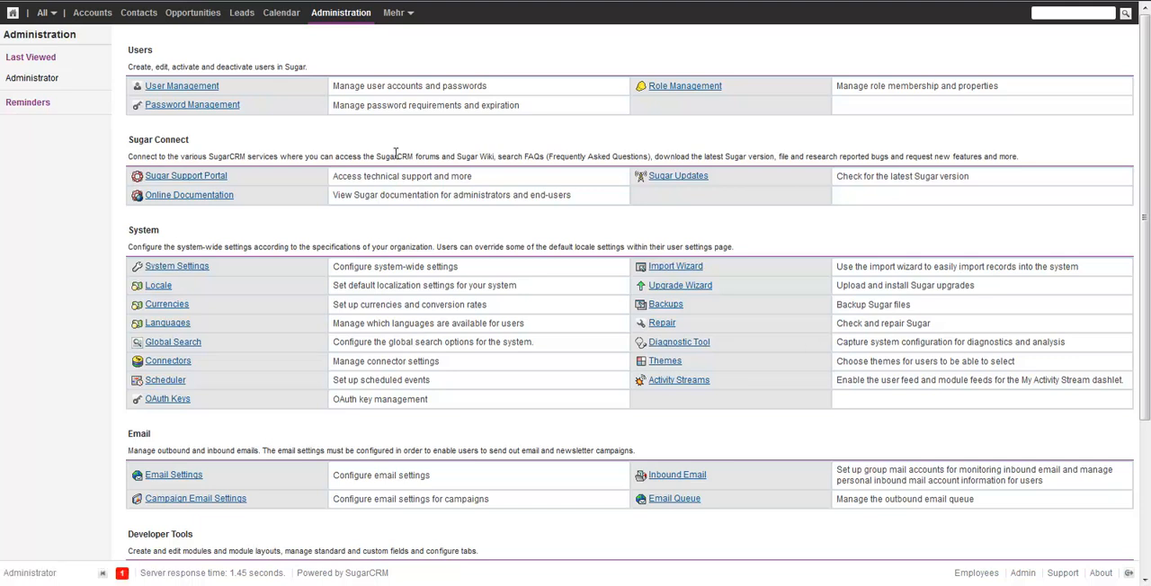
mouse_move(410, 243)
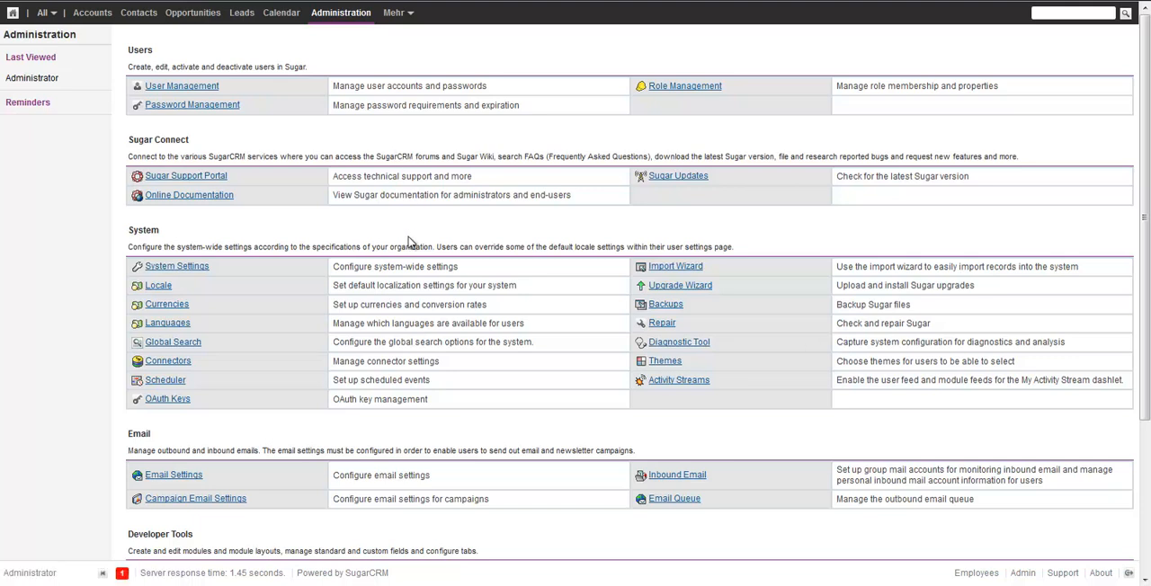
scroll(down, 3)
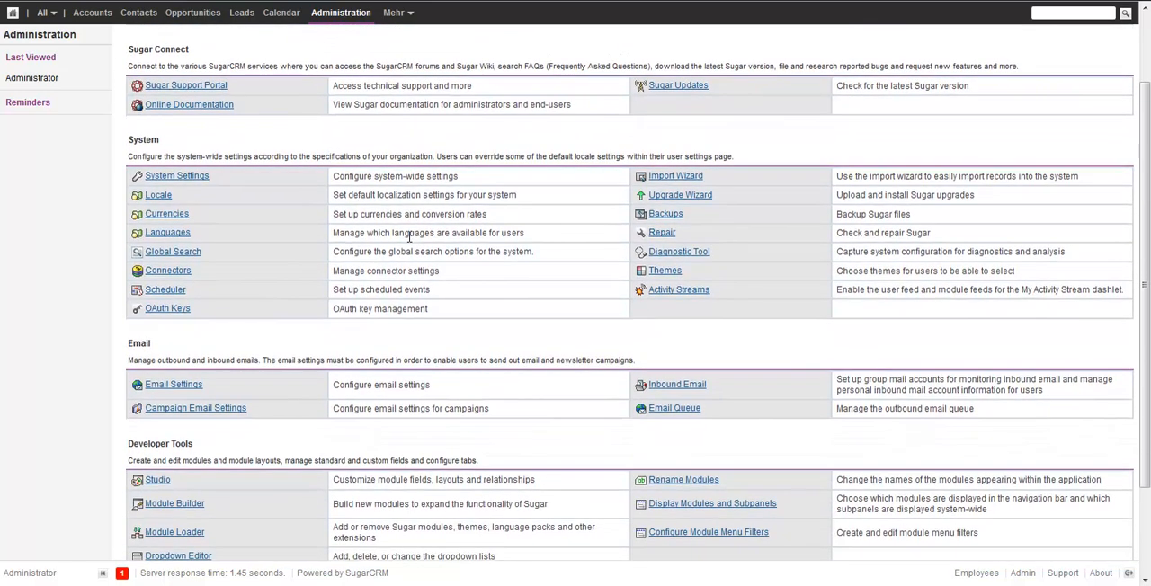
scroll(down, 3)
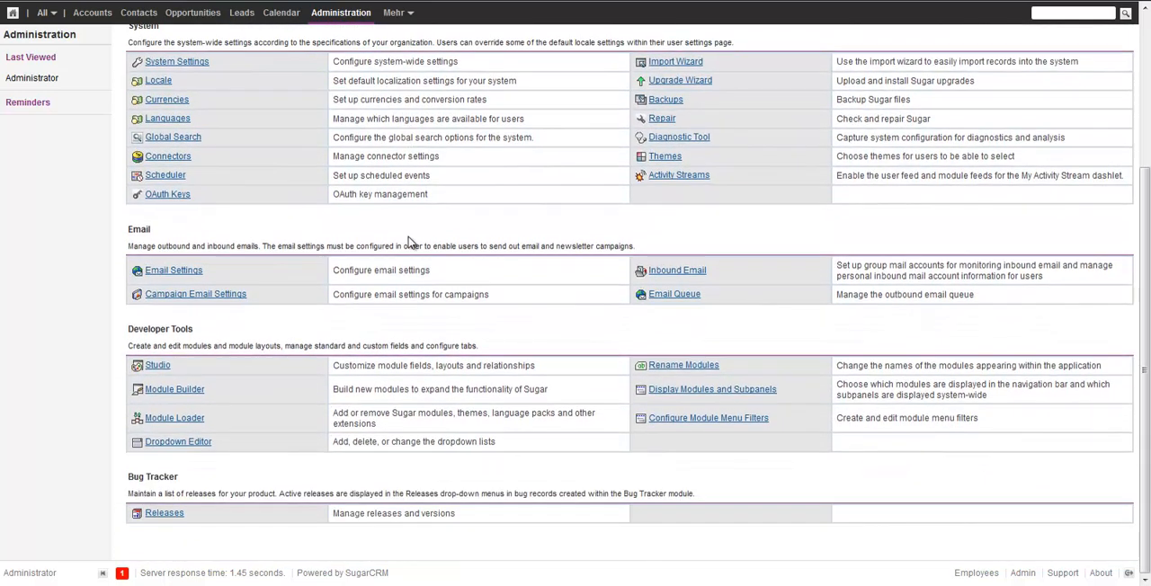
mouse_move(174, 418)
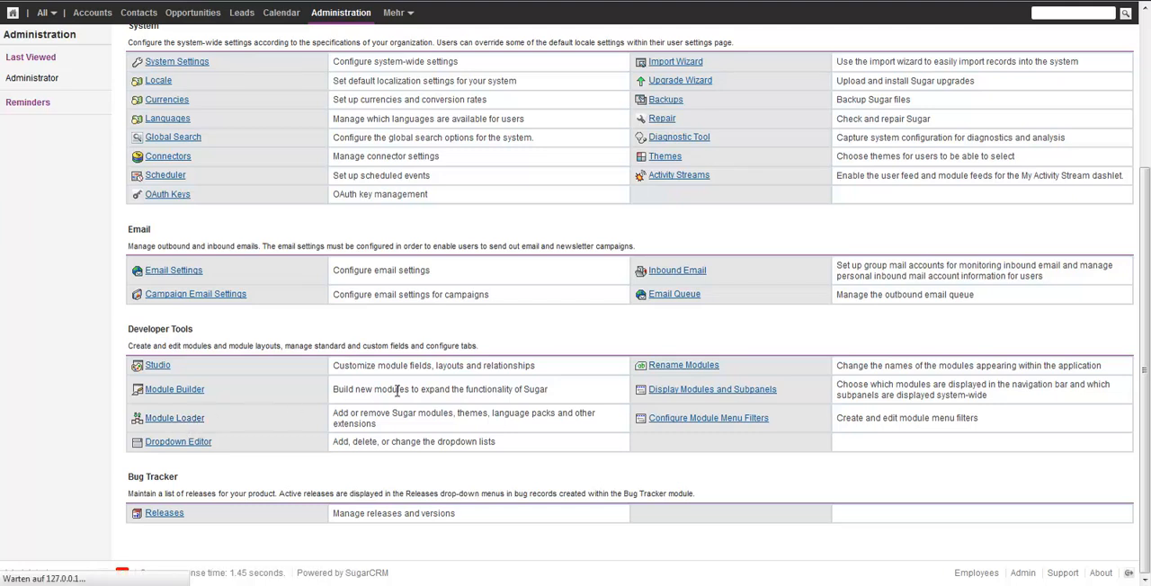
Step: Upload KReporterBase_v3_0.zip in Module Loader and start installing K Base Package
click(173, 417)
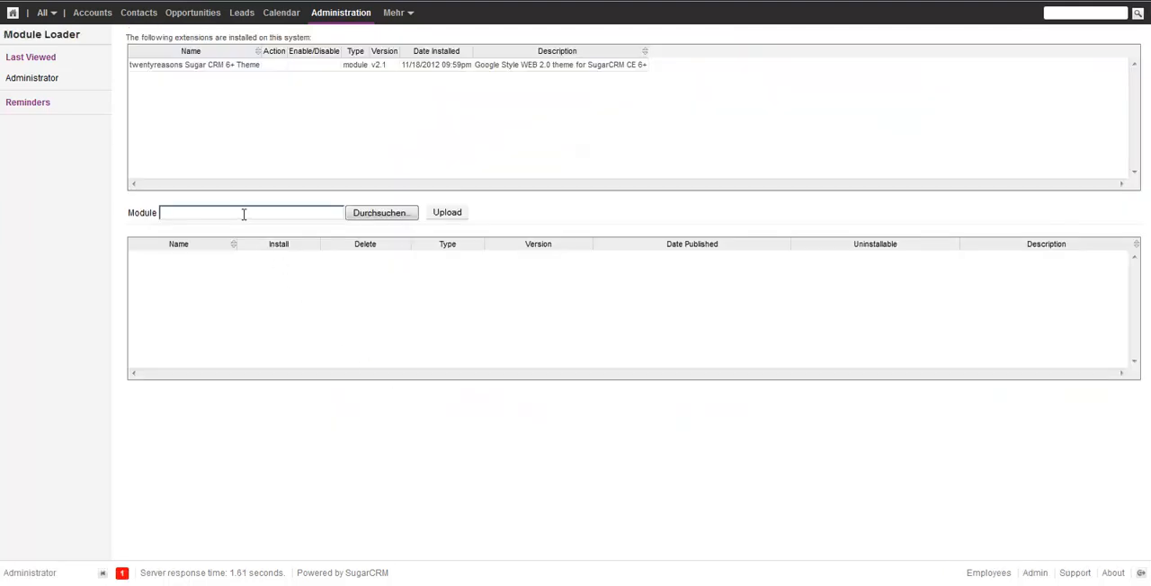
click(382, 212)
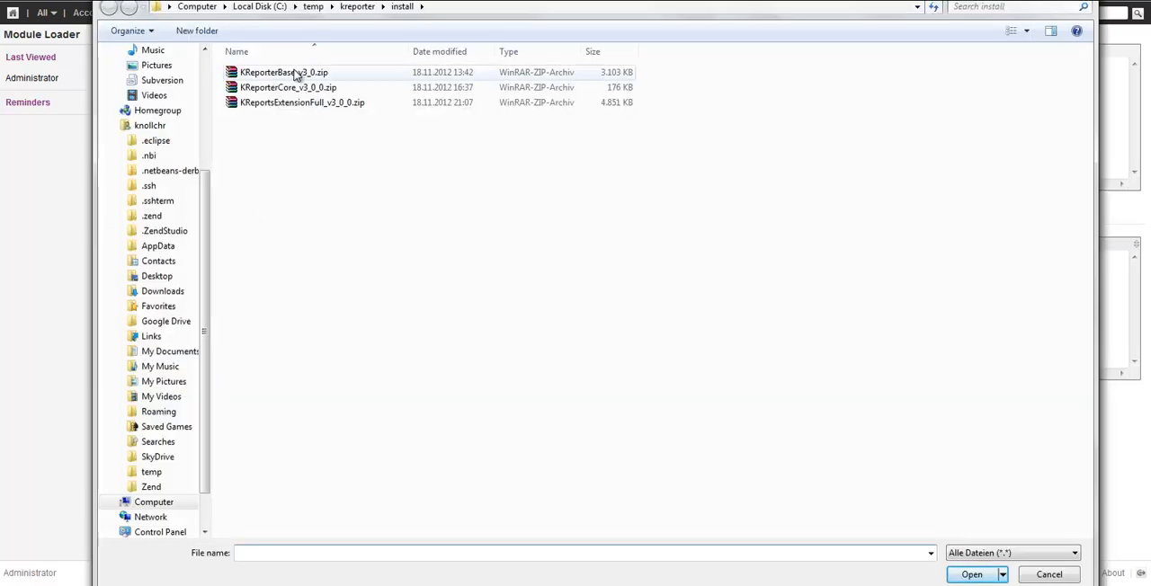
click(971, 575)
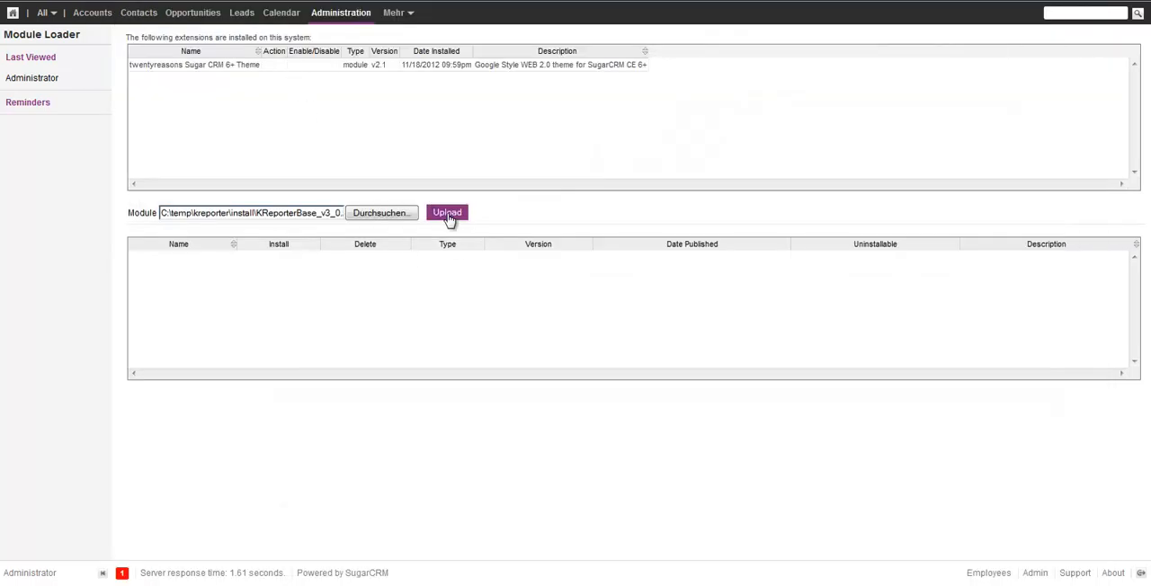
click(447, 212)
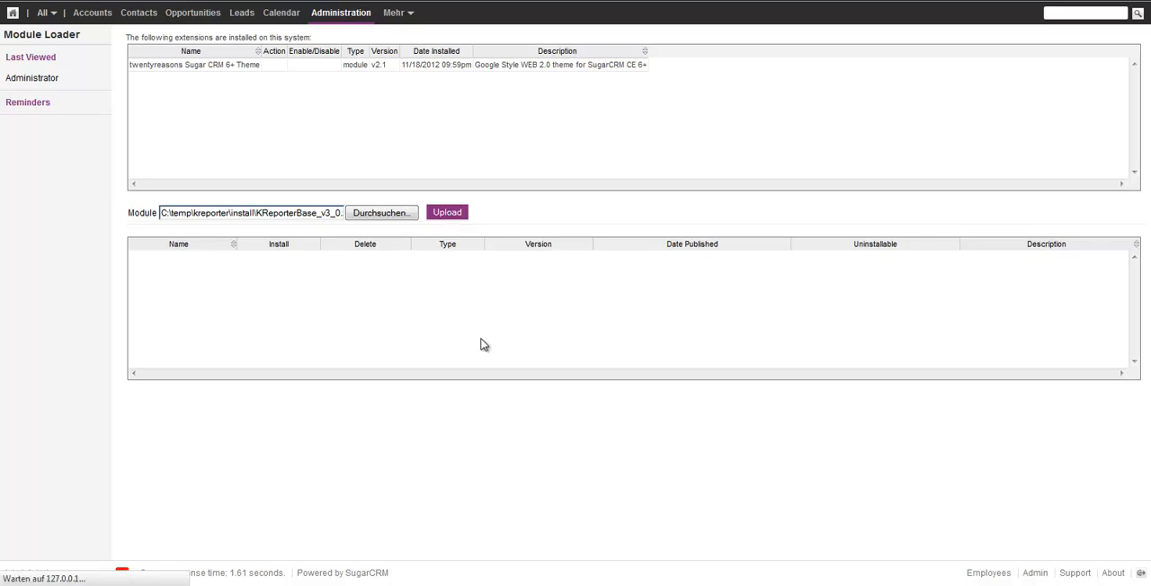
click(447, 212)
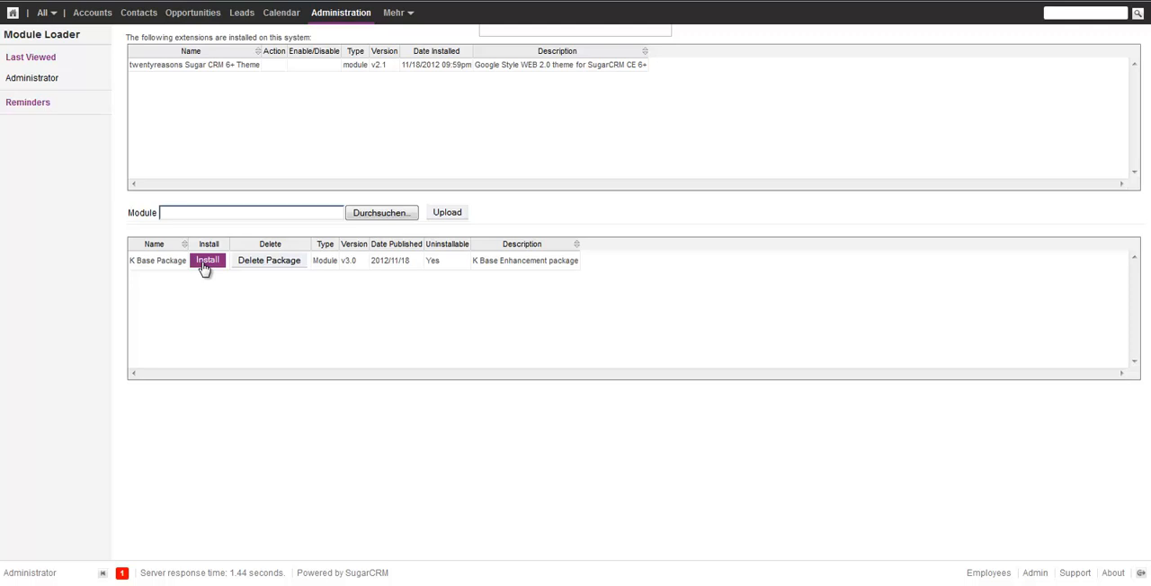
click(208, 260)
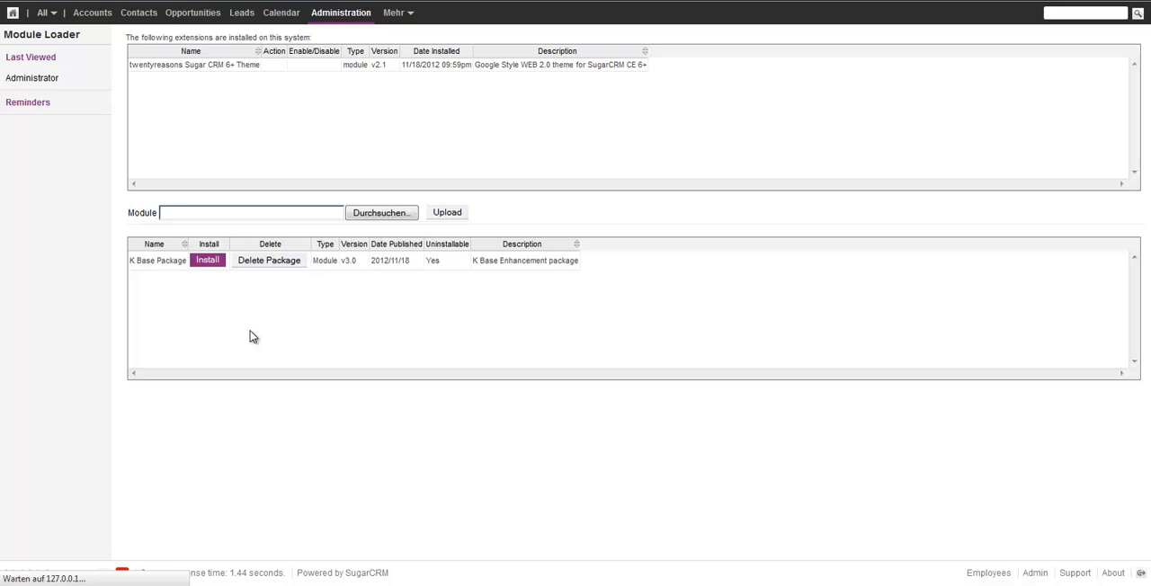
Step: Accept the K Base Package license, commit the installation, and return to Module Loader
click(208, 260)
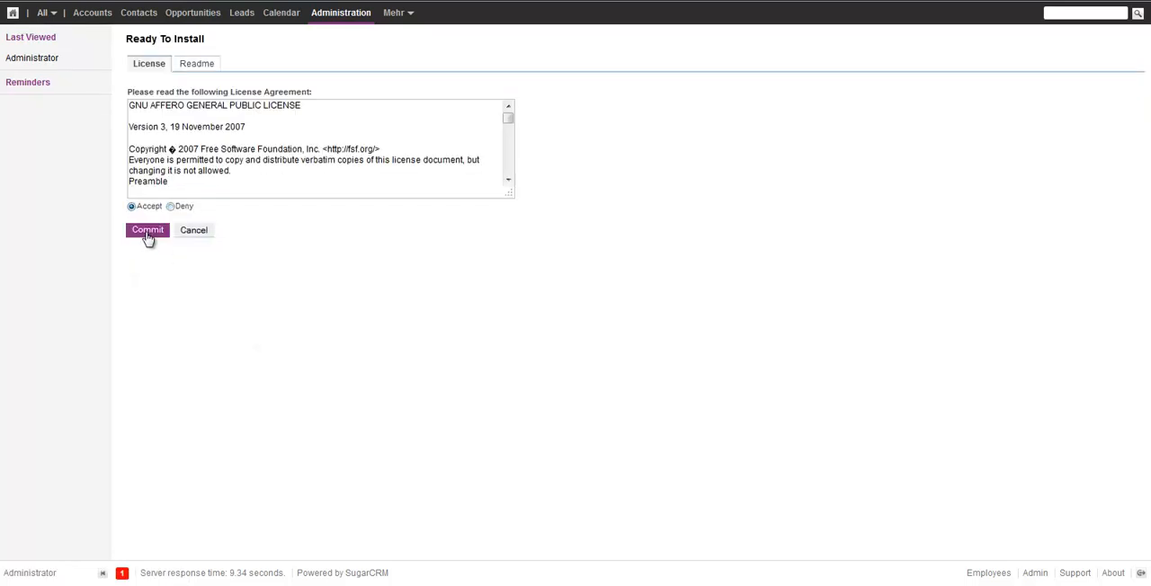
click(147, 230)
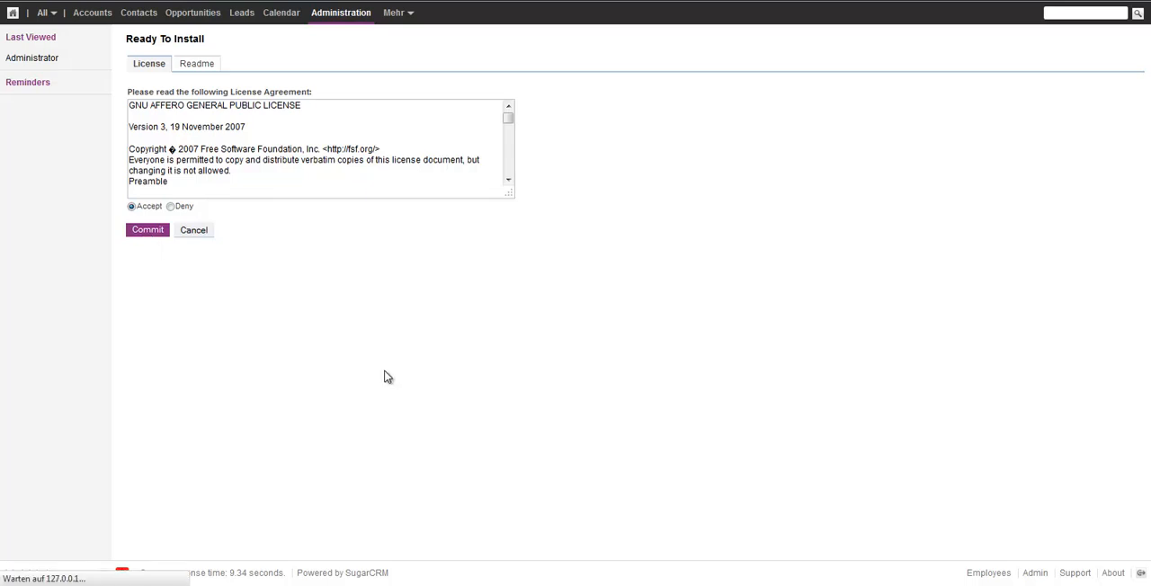
click(147, 229)
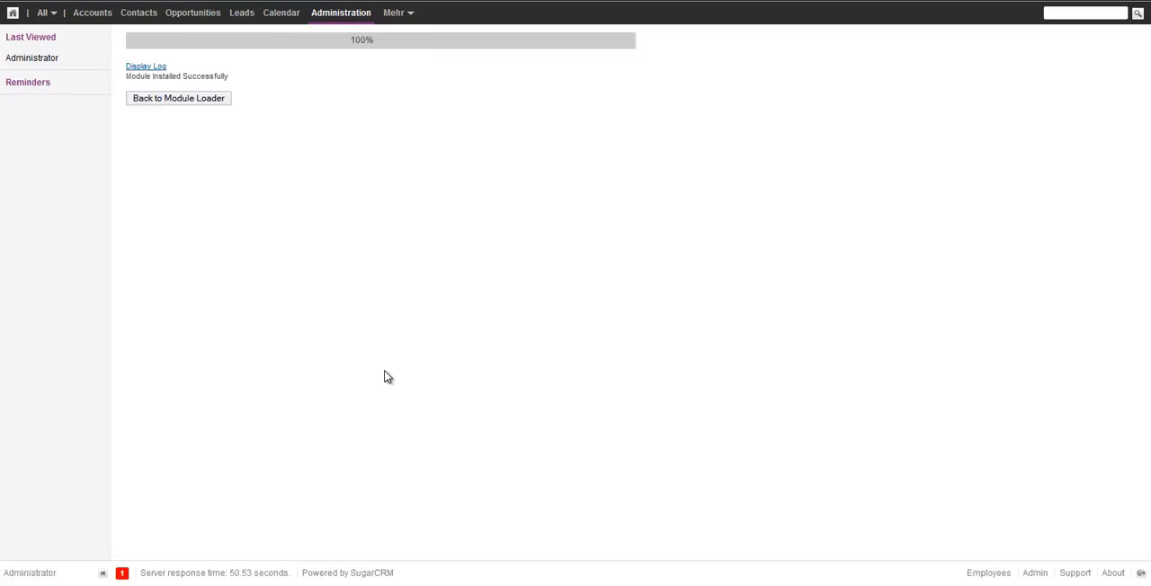
mouse_move(187, 113)
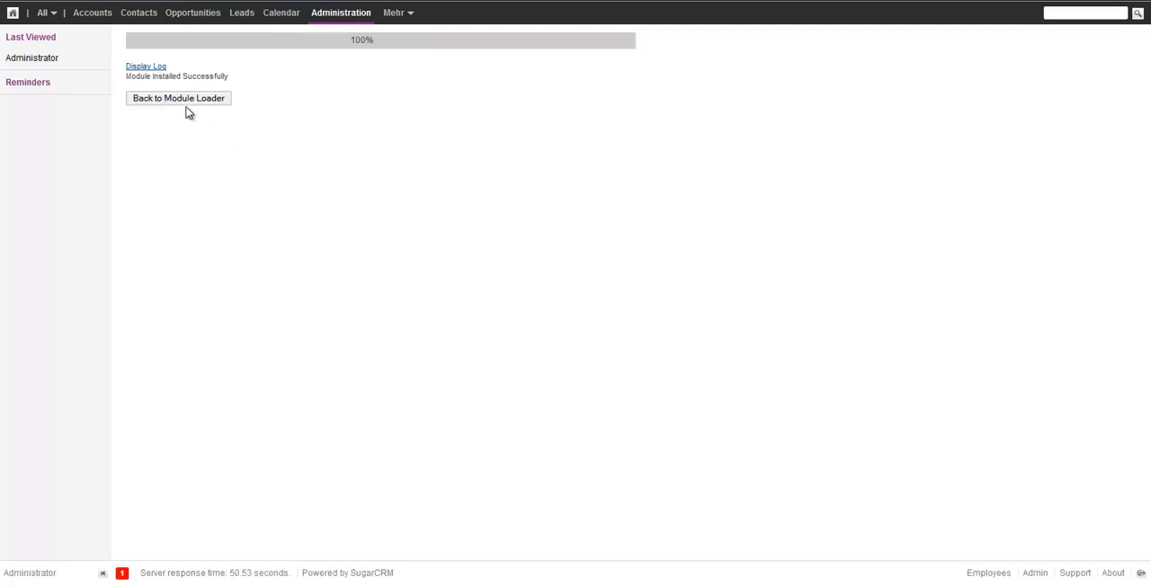
click(178, 98)
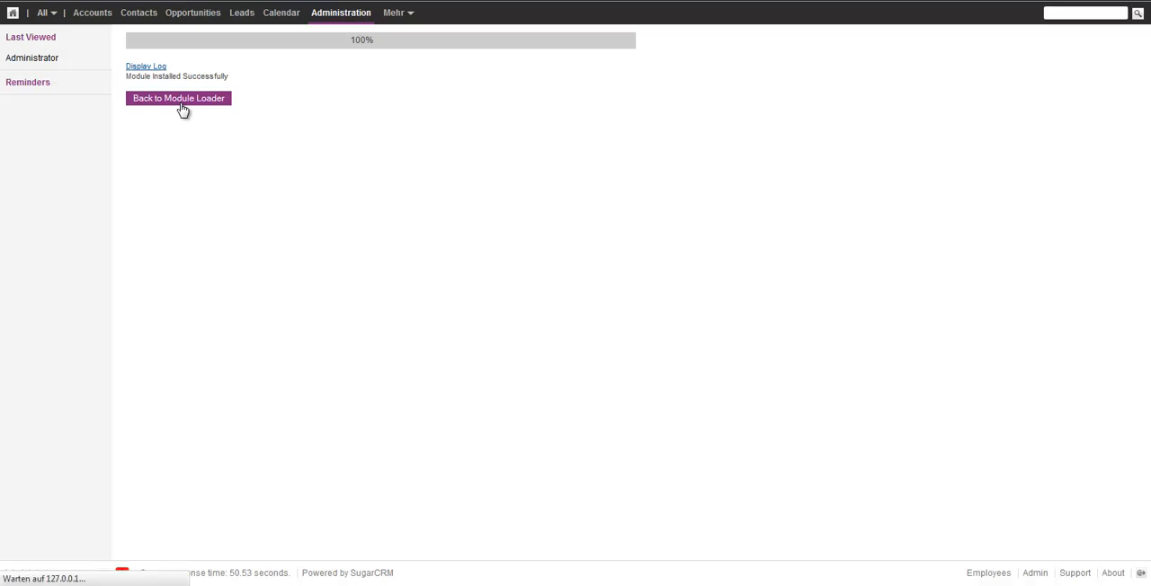
mouse_move(476, 268)
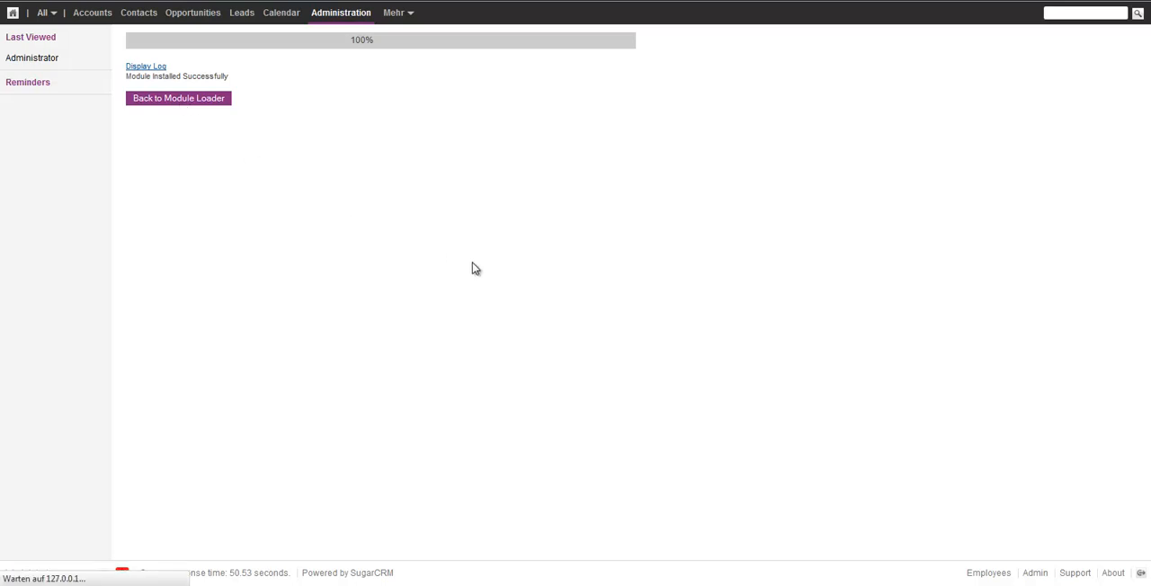
Step: Upload KReporterCore_v3_0_0.zip in Module Loader and start installing KReporter Core
click(178, 98)
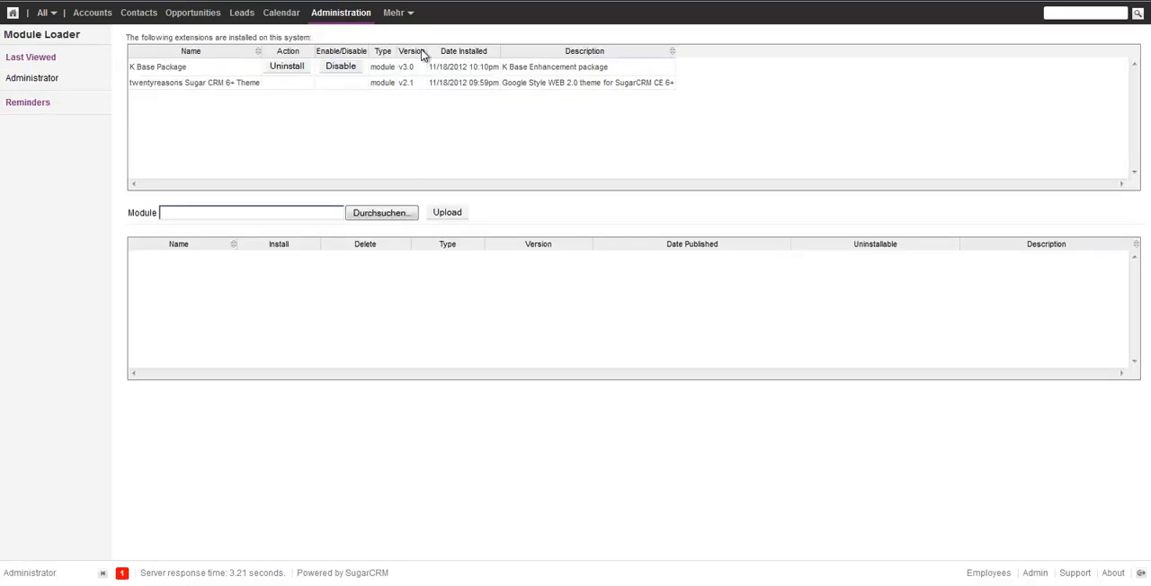
click(394, 12)
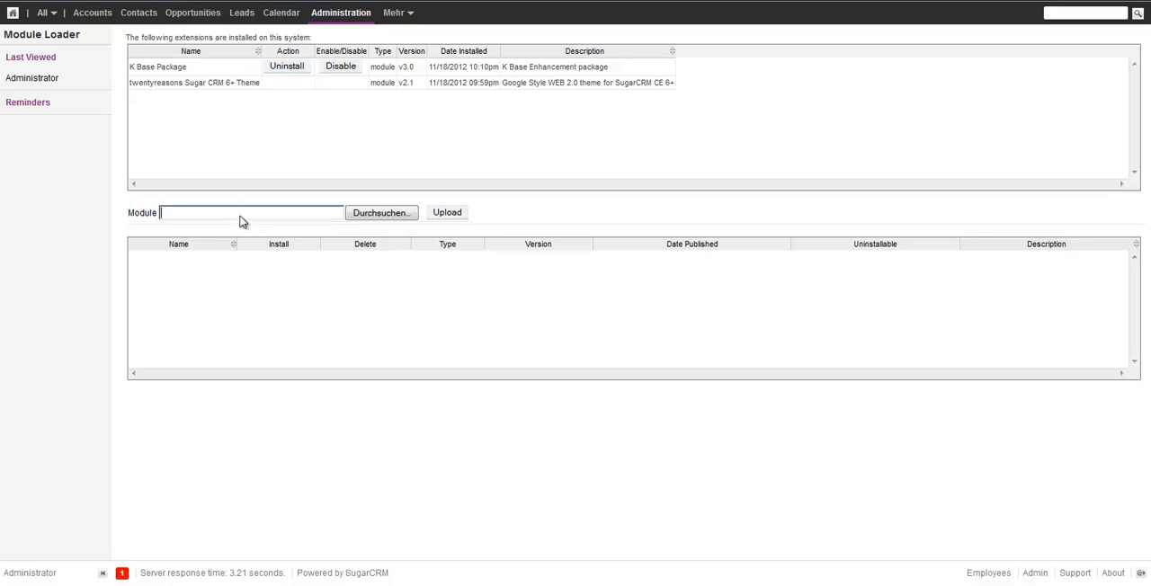
click(382, 213)
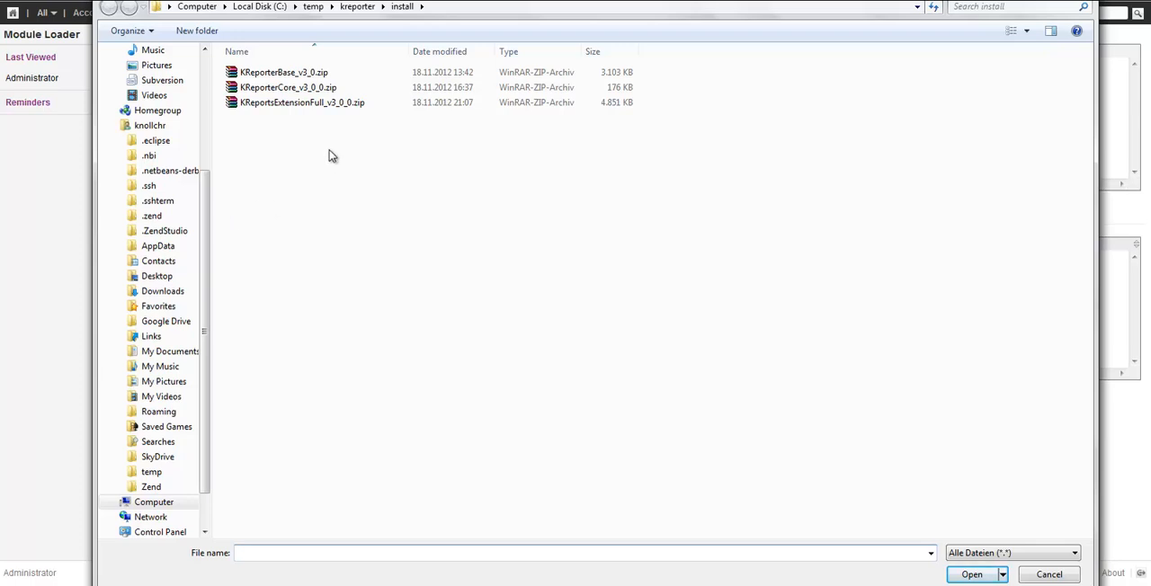
click(288, 88)
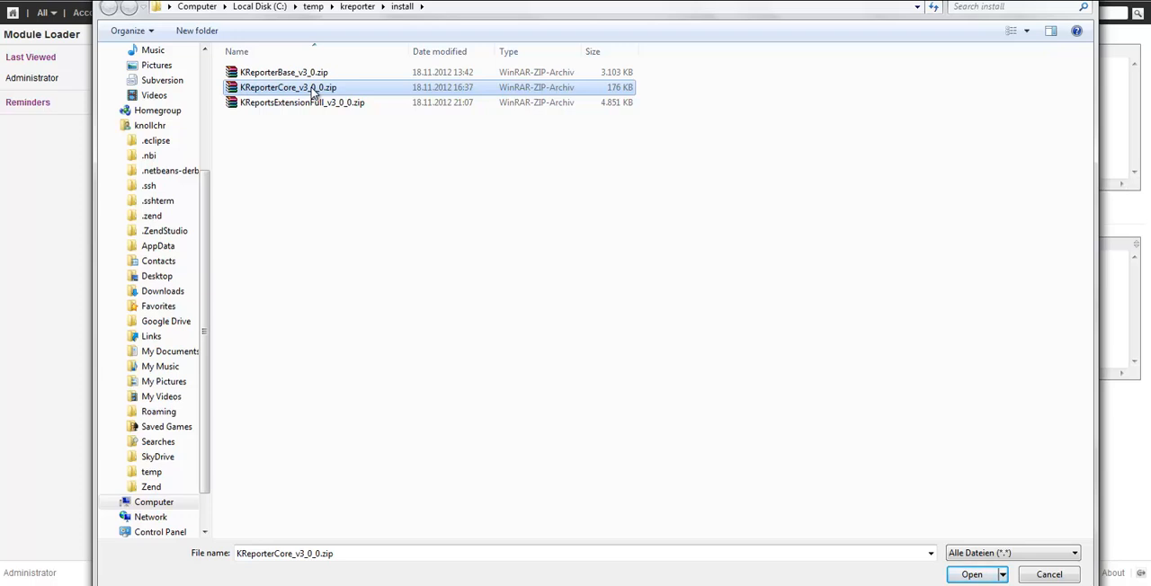
click(971, 574)
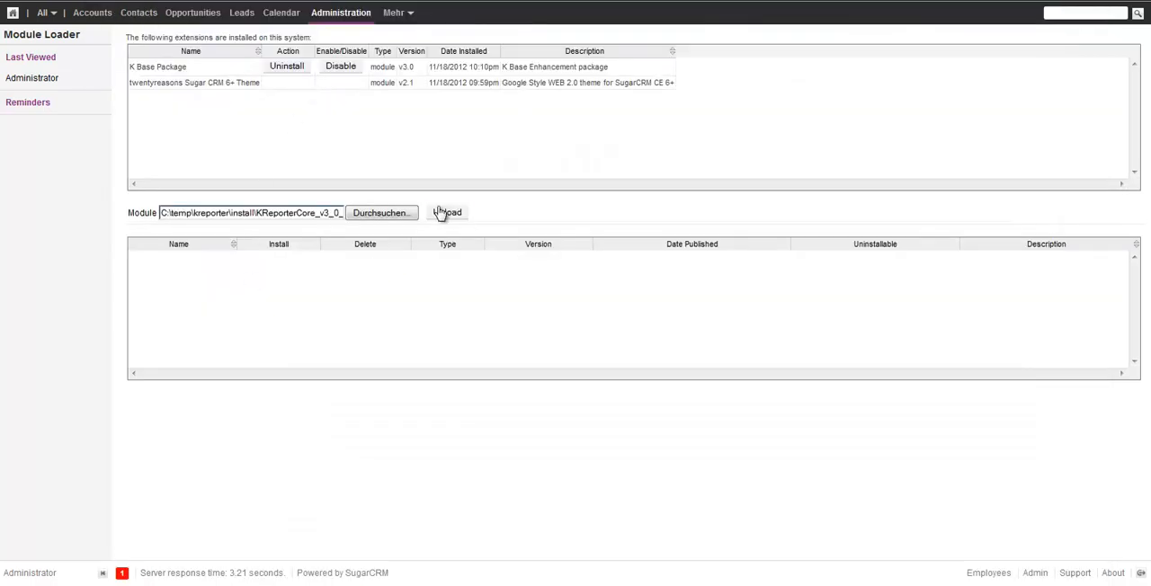
click(447, 213)
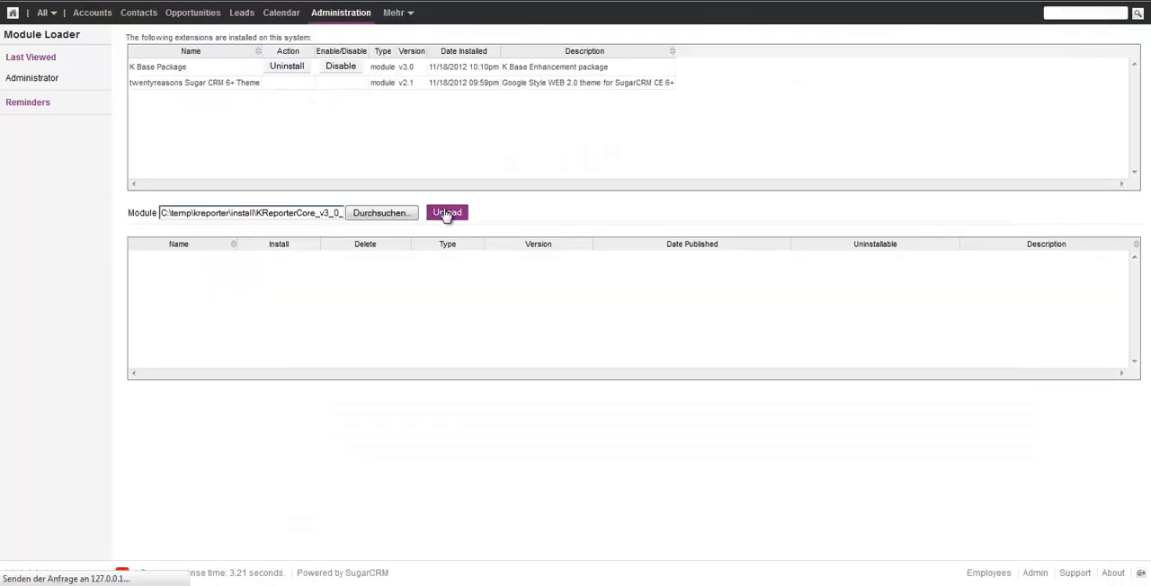
click(447, 212)
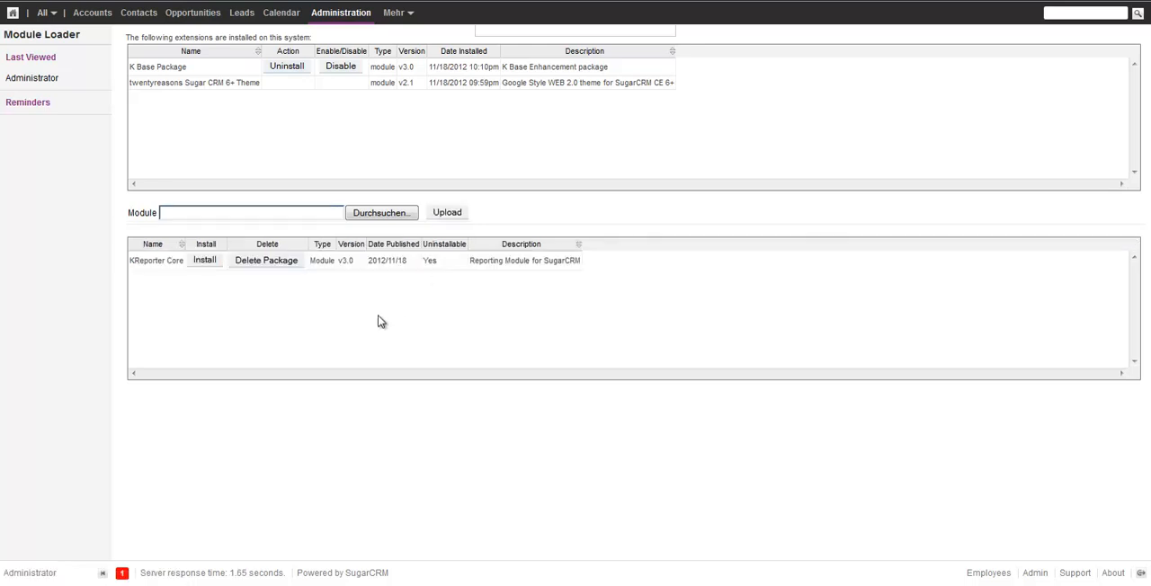
click(205, 260)
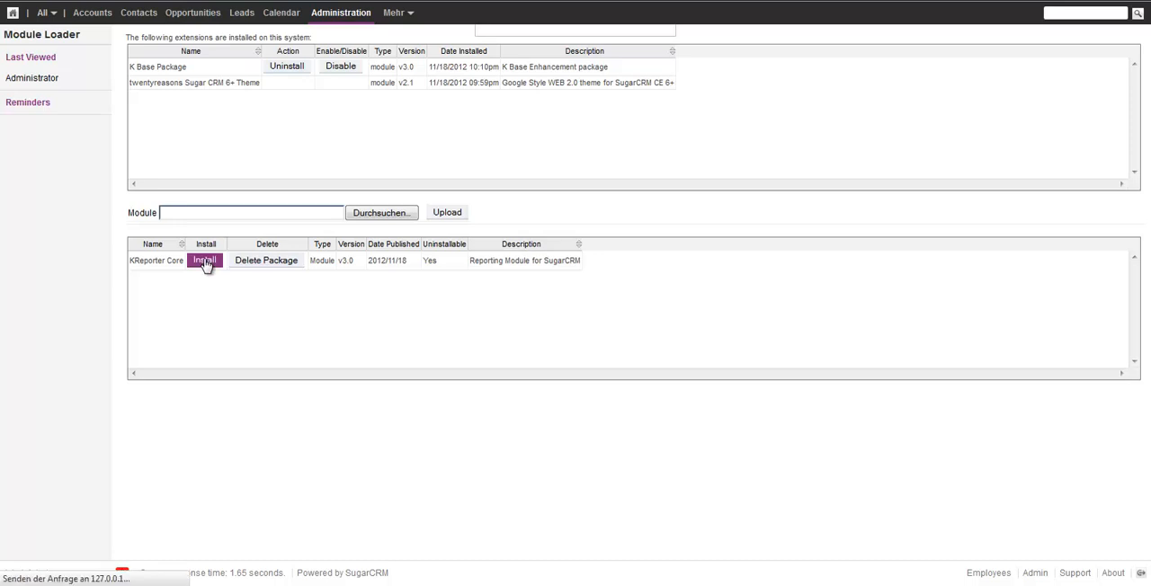
click(204, 260)
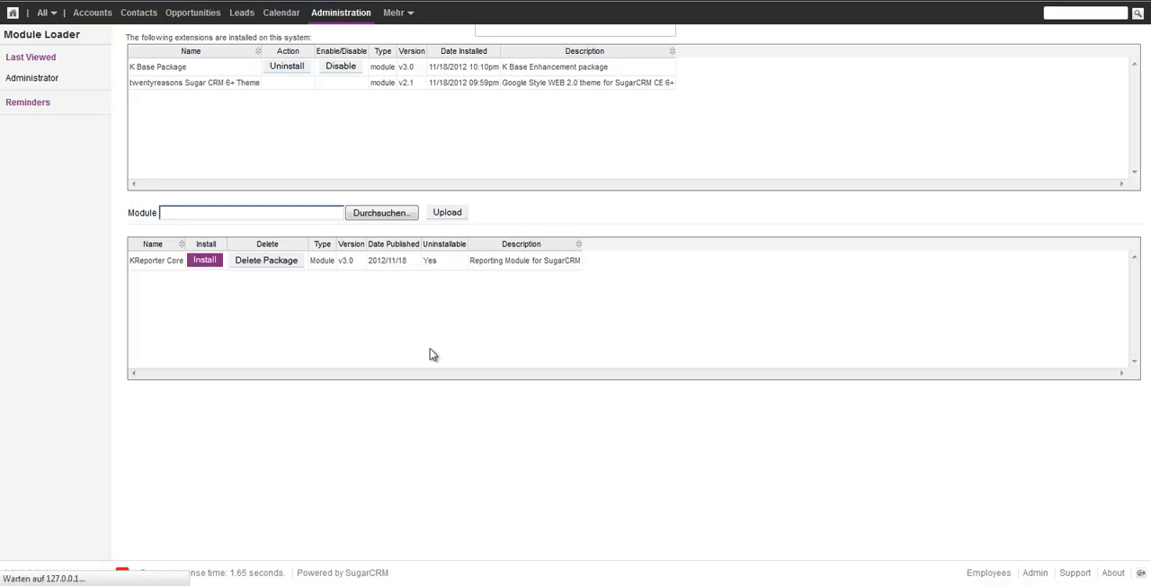
Step: Accept the KReporter Core license, commit the install, and go back to Module Loader
click(204, 259)
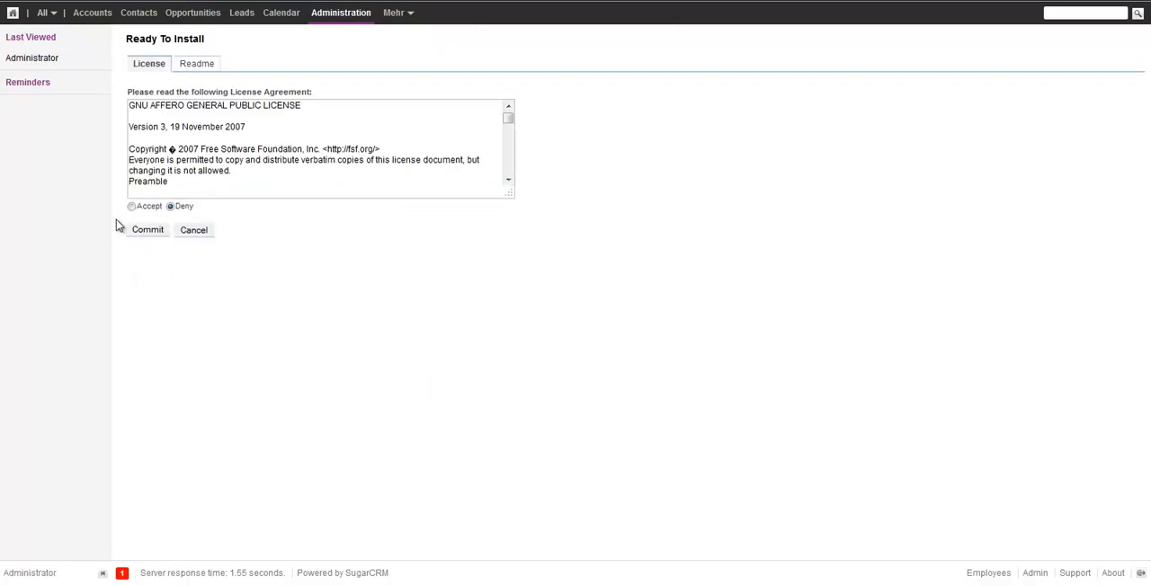
click(131, 206)
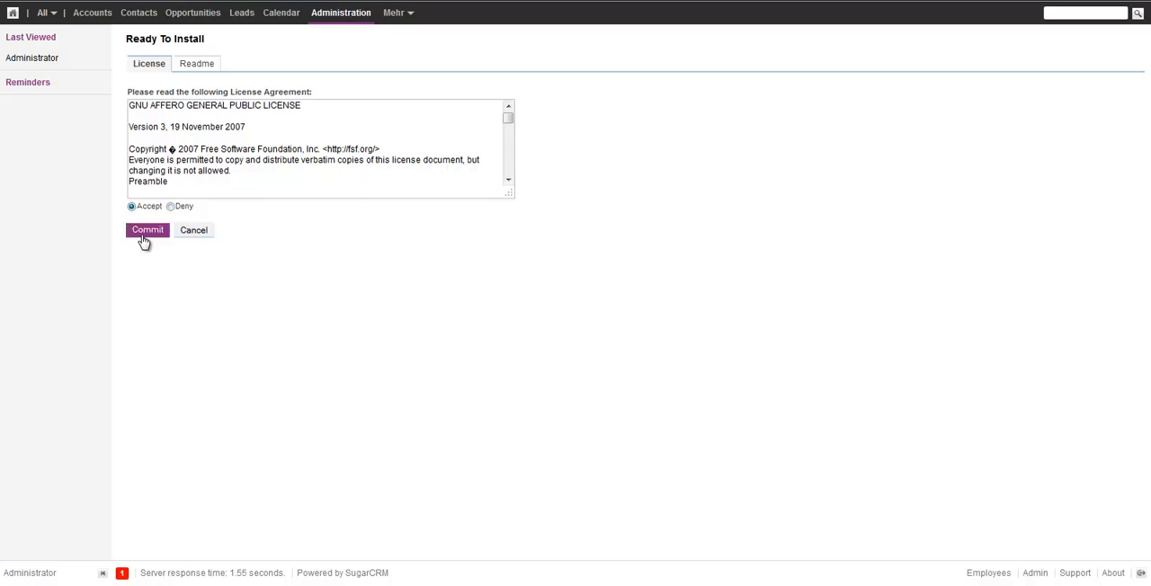
click(147, 230)
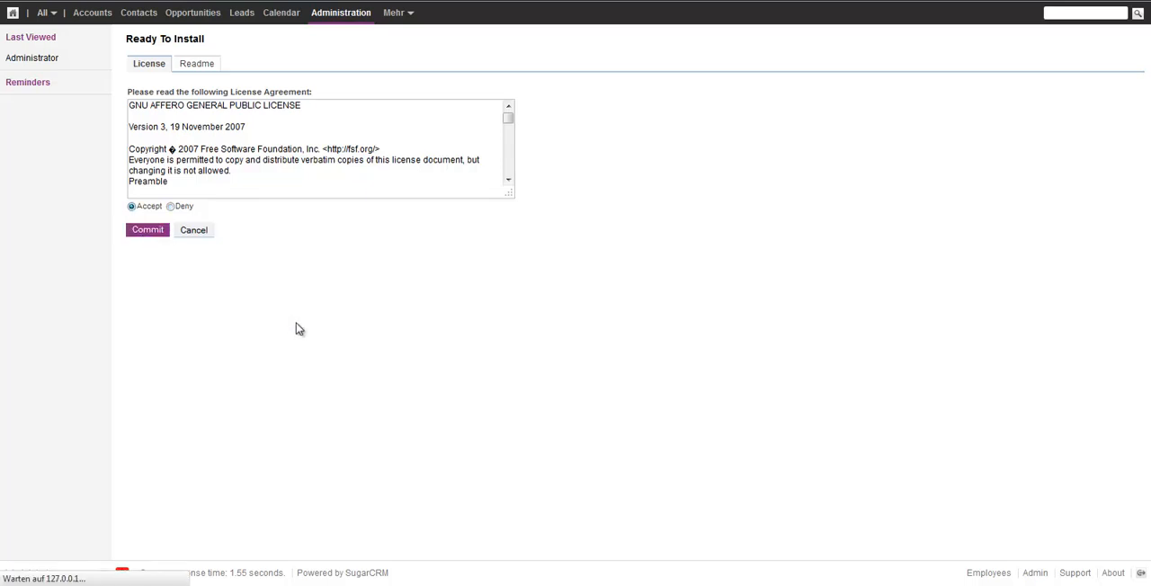
click(147, 229)
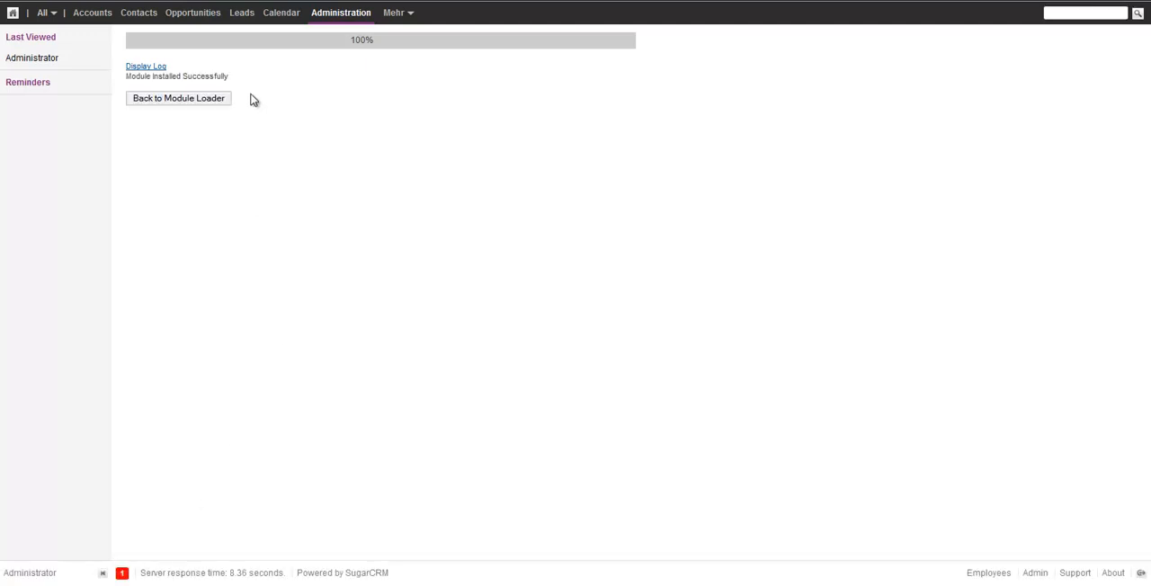
click(178, 98)
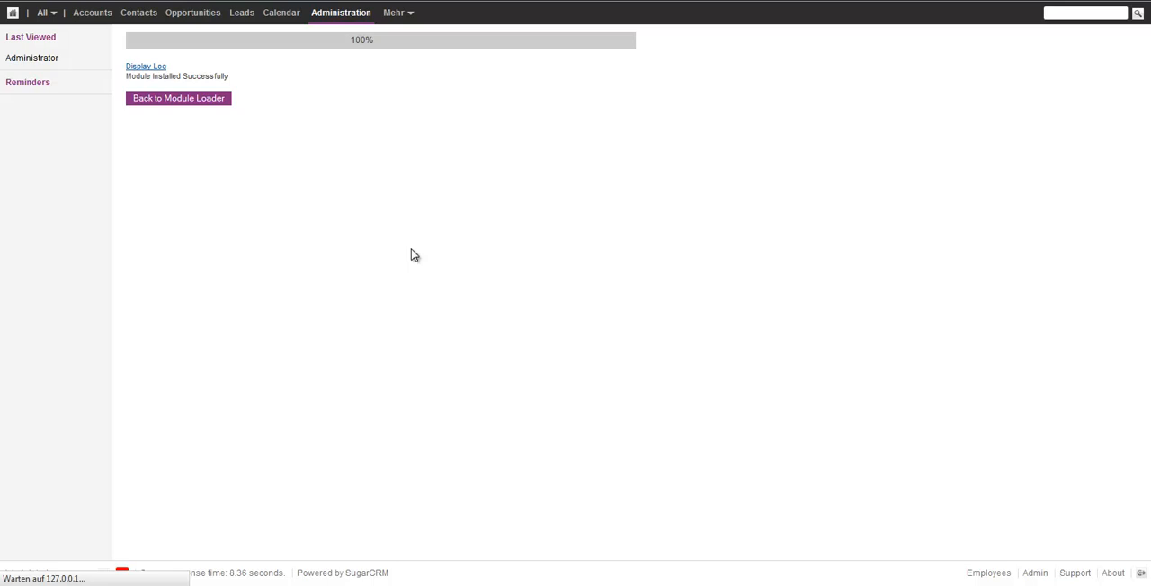
Step: Open the KReports v3.0 module from the Mehr menu
click(178, 98)
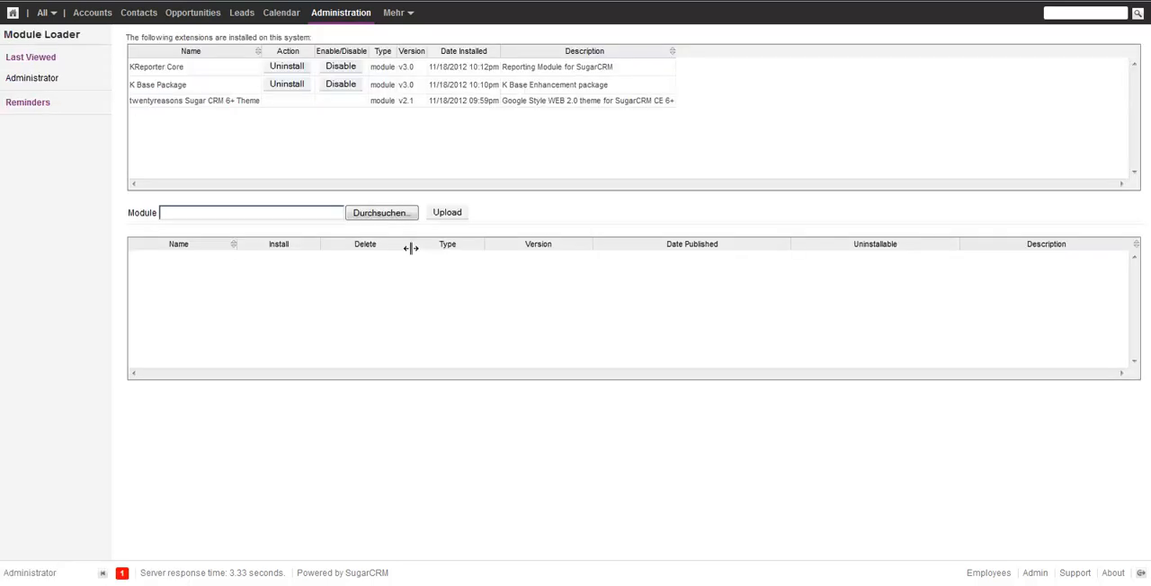
mouse_move(396, 12)
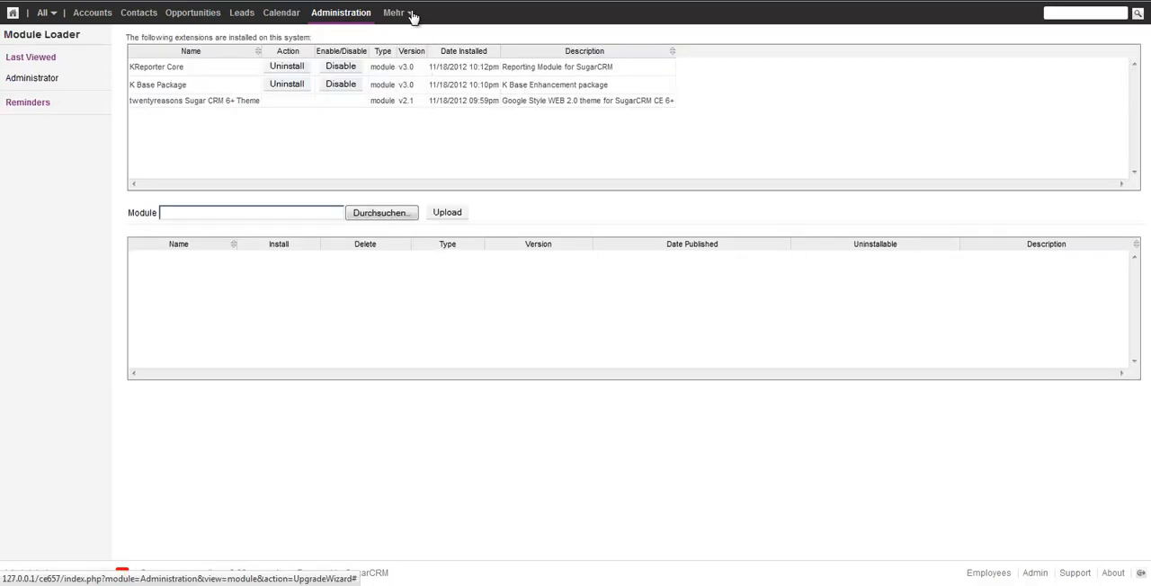
click(394, 12)
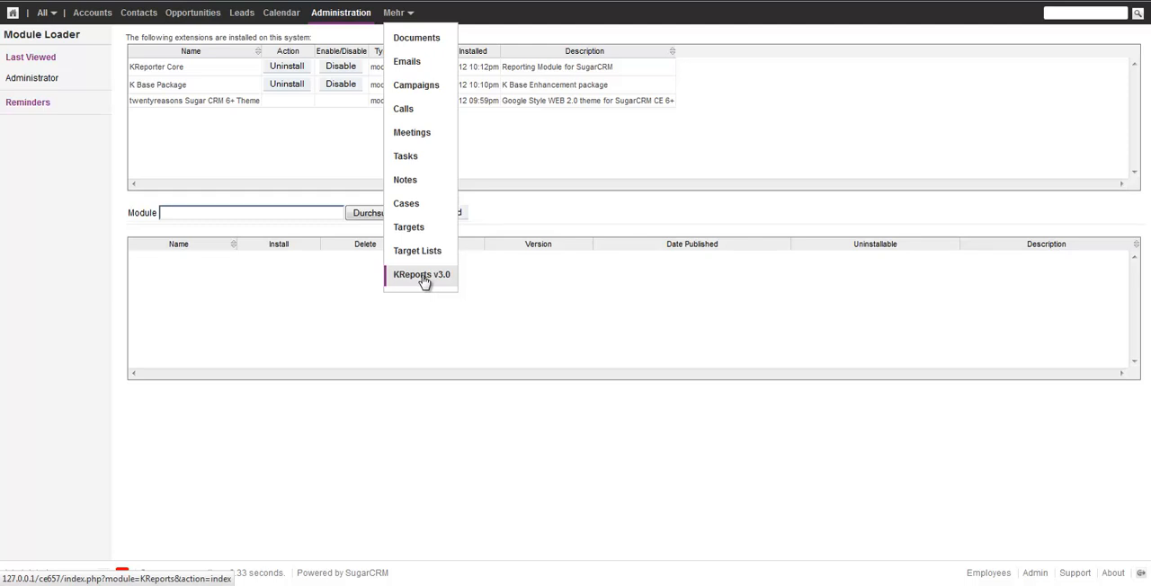
click(421, 274)
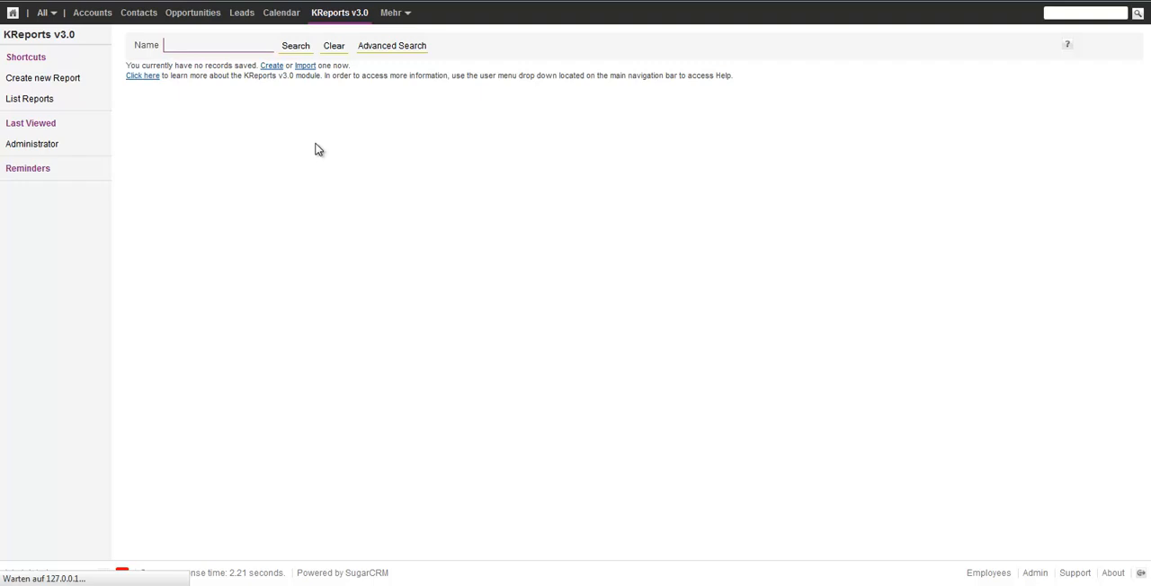
Step: Create a new KReporter report and name it 'Opportunity report'
click(42, 77)
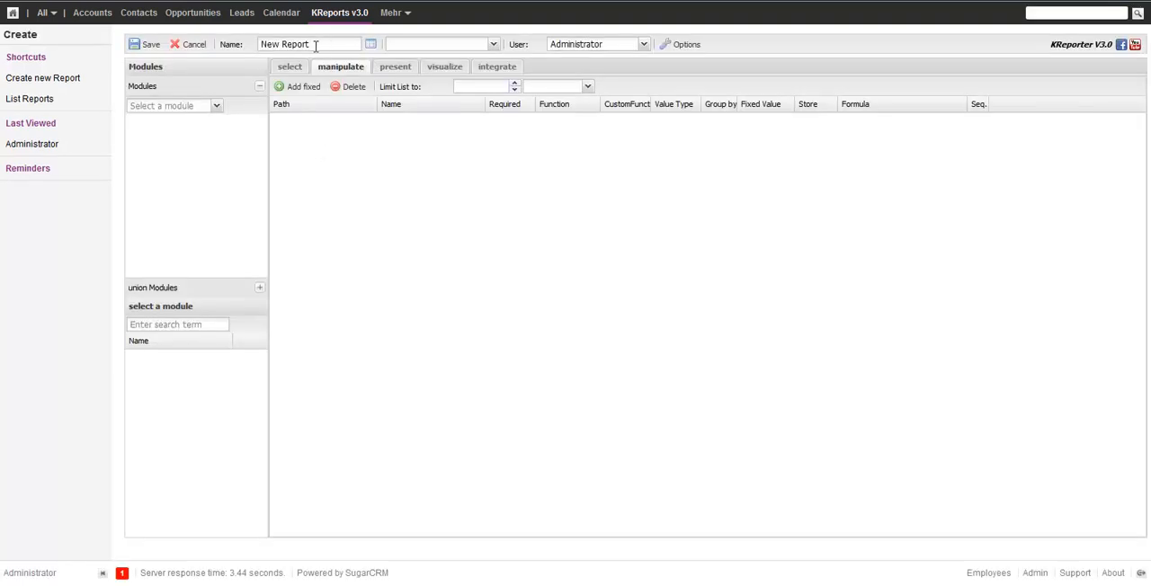
text(Oppo)
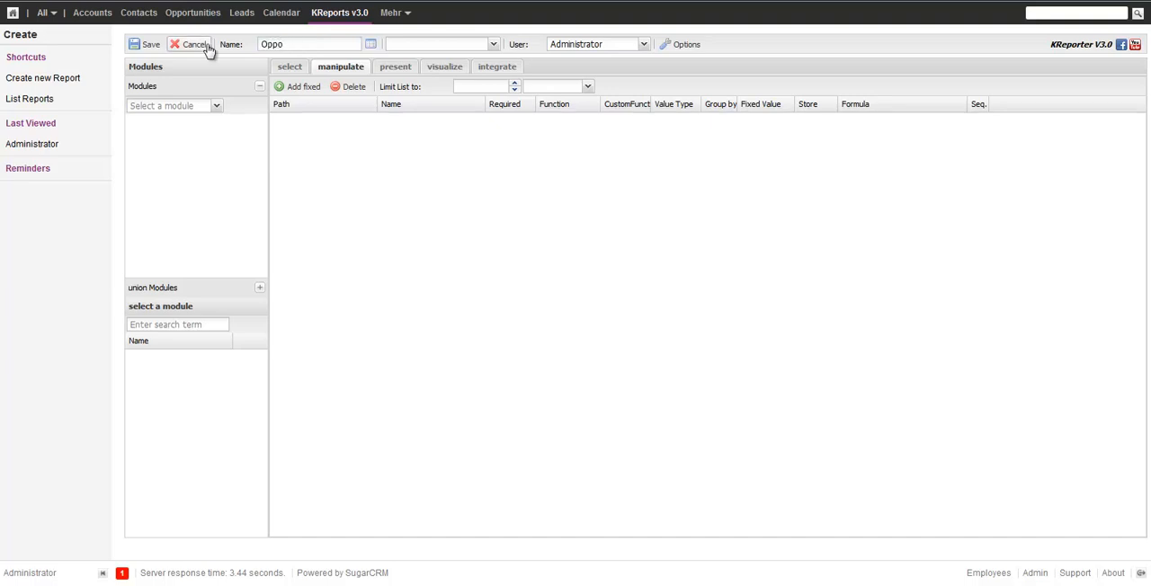
text(Opportunity report)
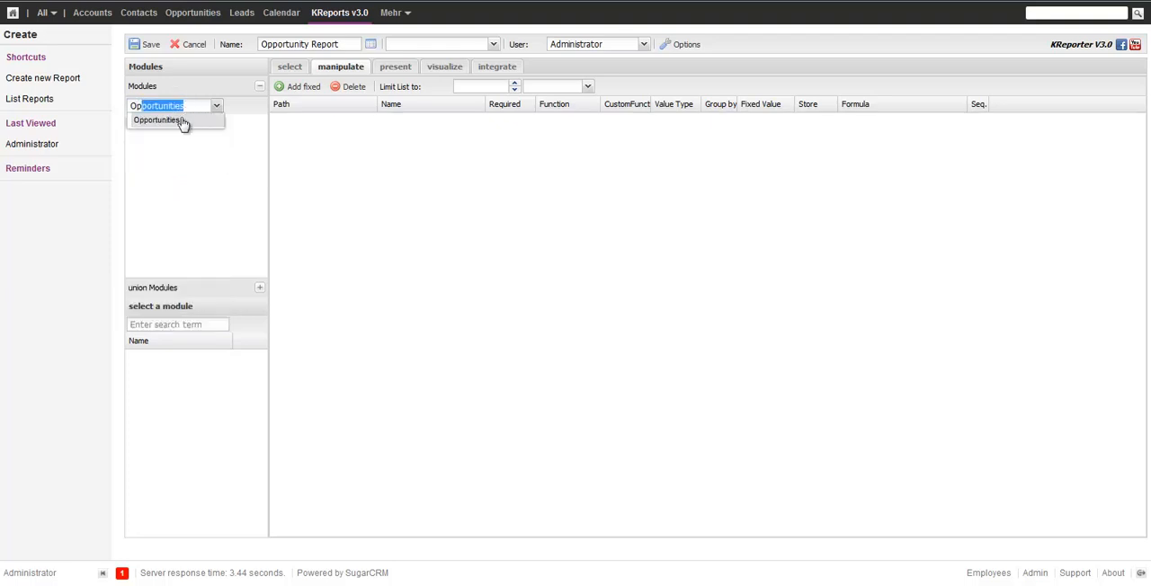
Step: Choose the Opportunities module and add the Sales Stage and Amount fields
click(158, 120)
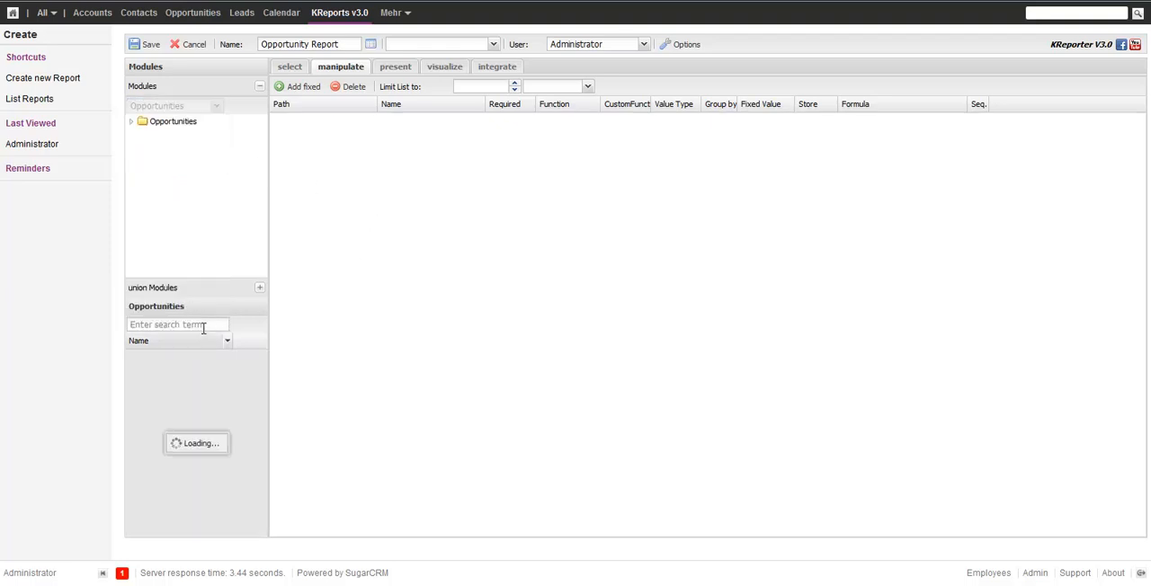
text(sta)
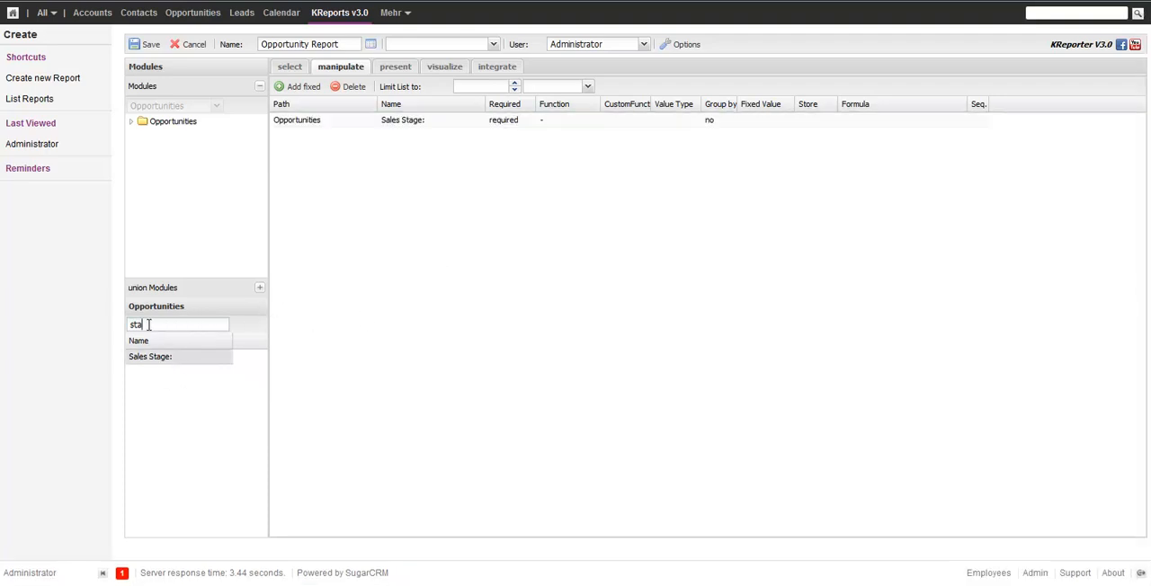
text(am)
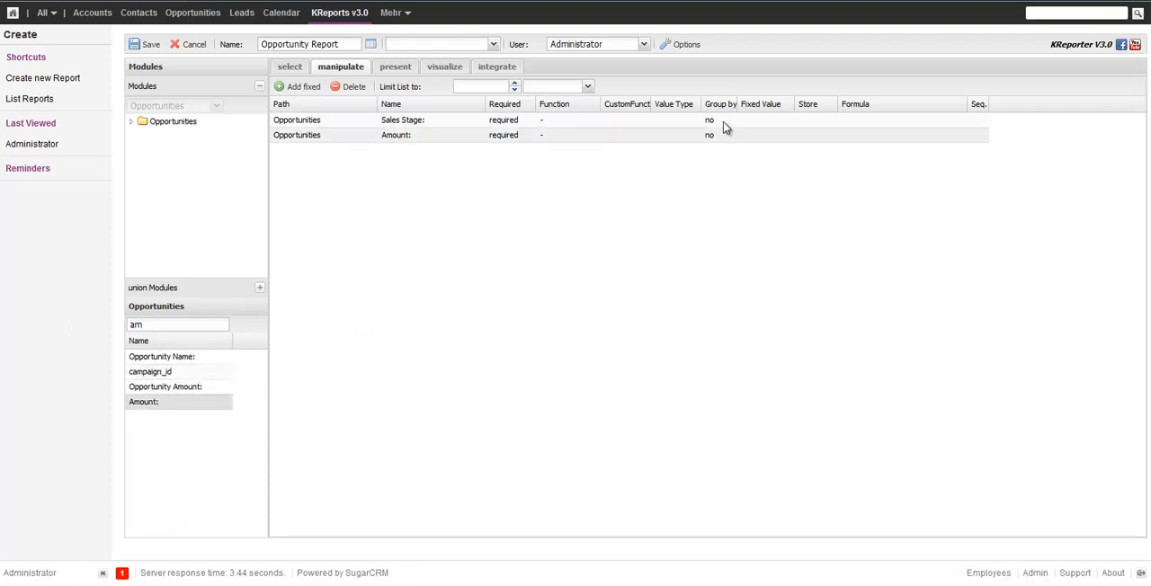
Step: Set Group by to yes for Sales Stage and the Amount function to Sum
click(710, 120)
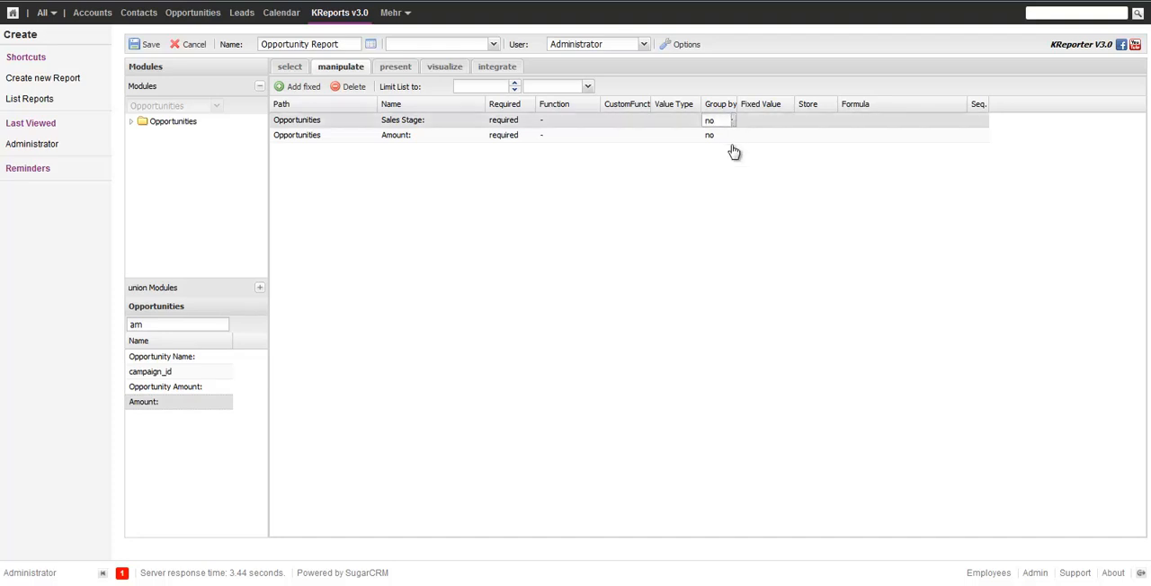
click(717, 120)
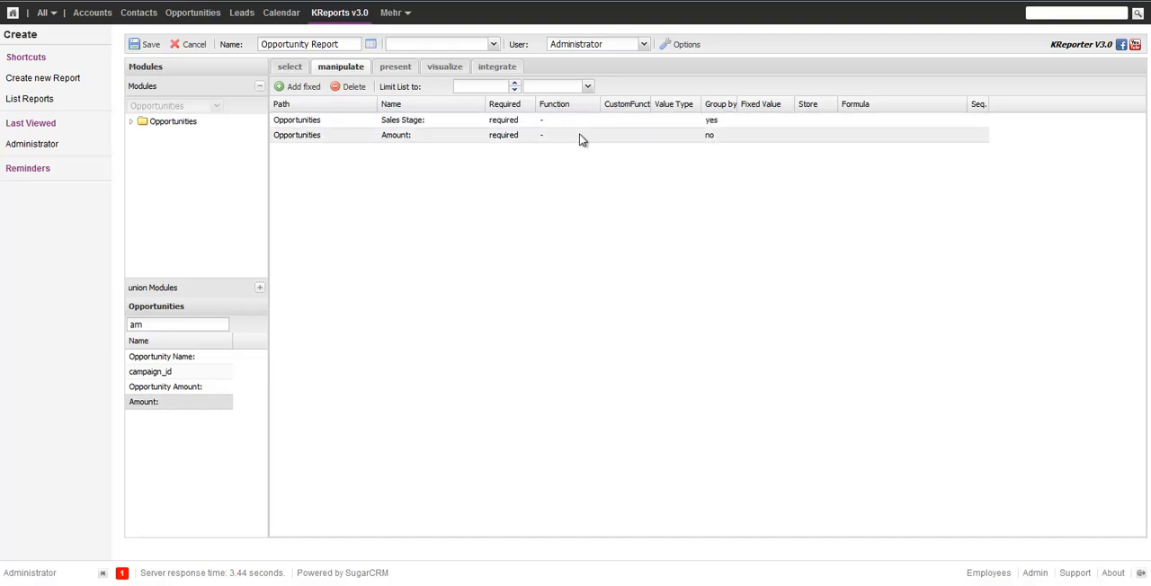
click(565, 134)
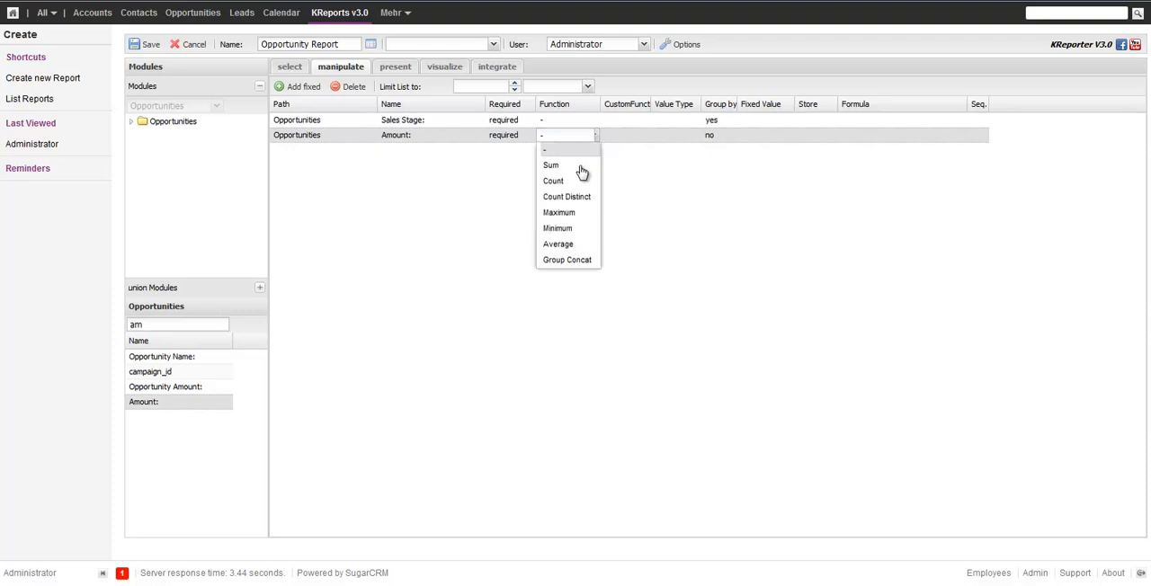
click(551, 164)
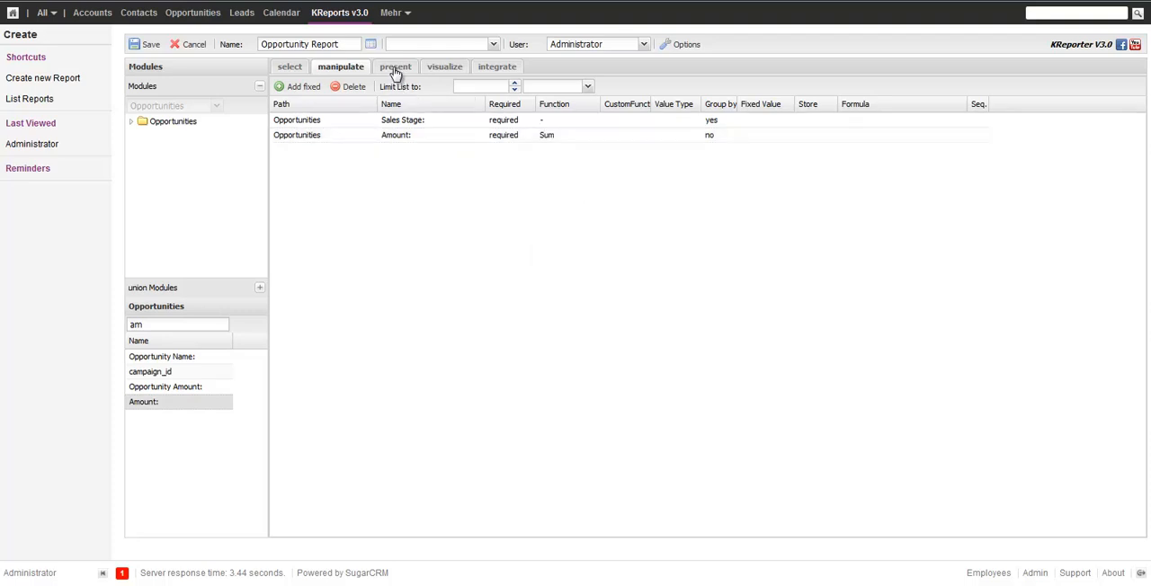
Step: Set up a 1x1 column chart with Sales Stage as dimension and Amount as dataseries
click(395, 66)
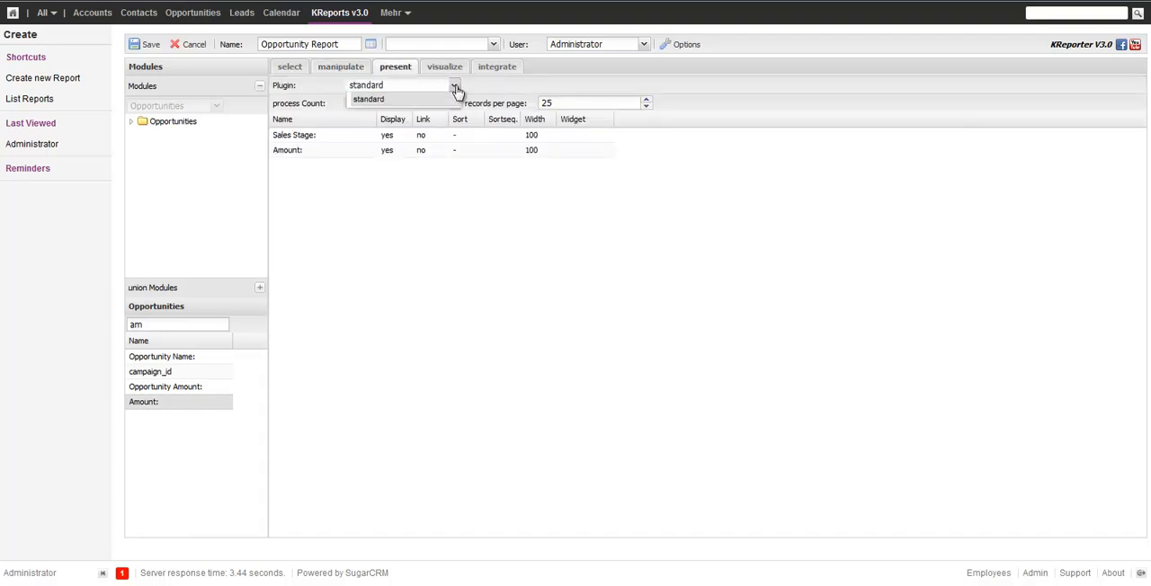
click(444, 66)
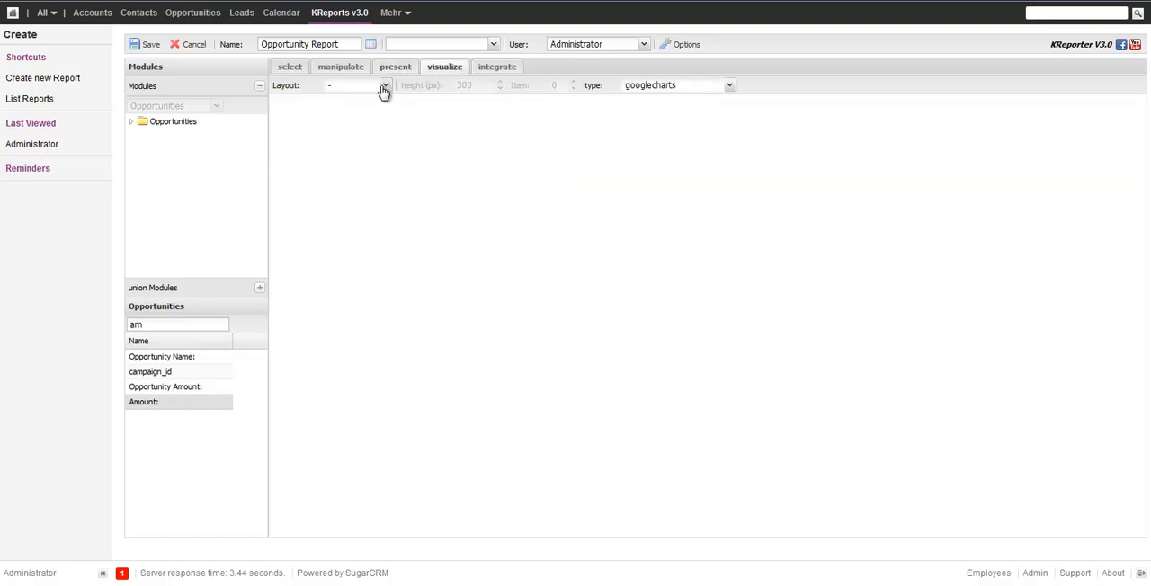
click(385, 85)
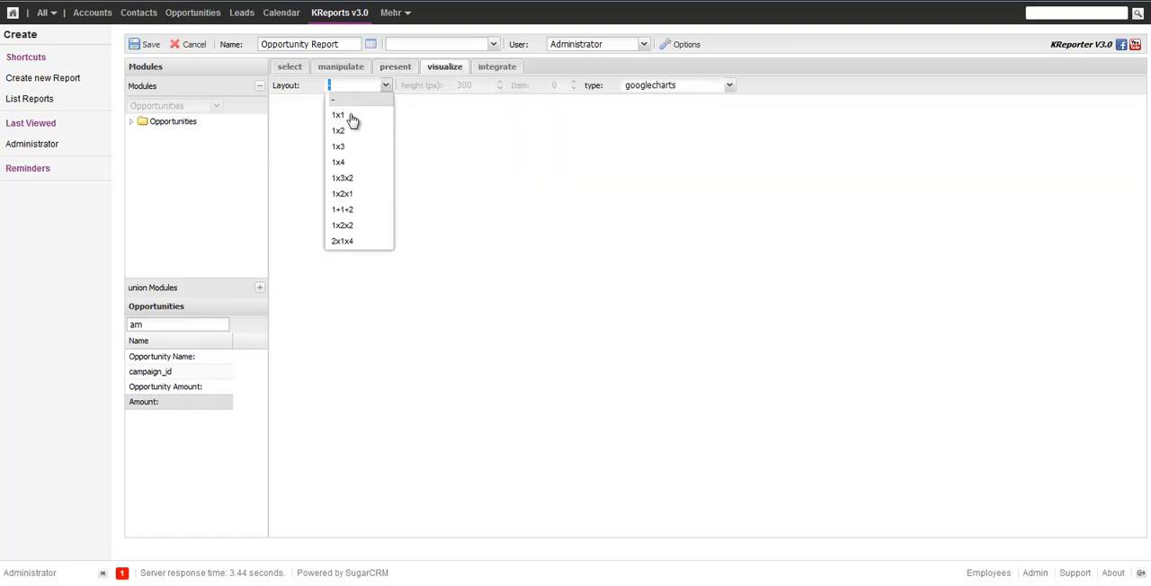
click(339, 114)
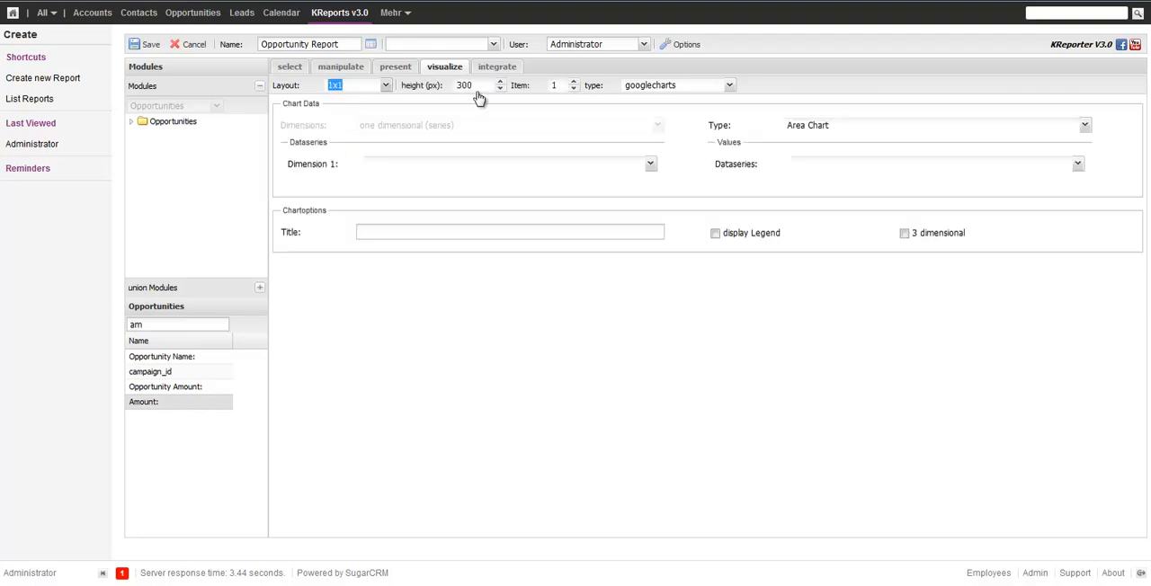
mouse_move(362, 128)
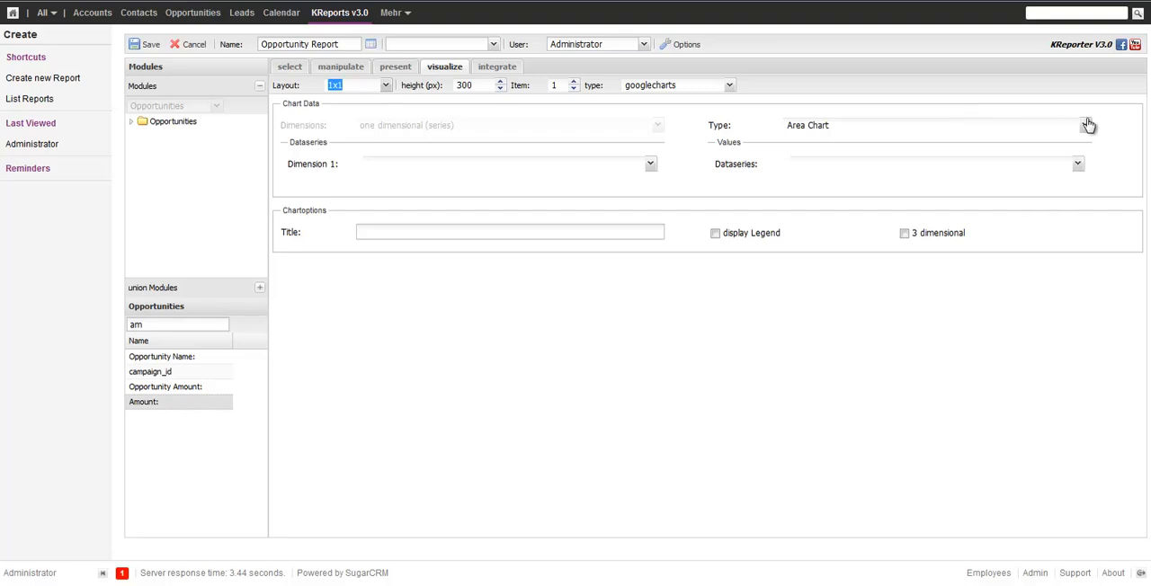
click(1086, 124)
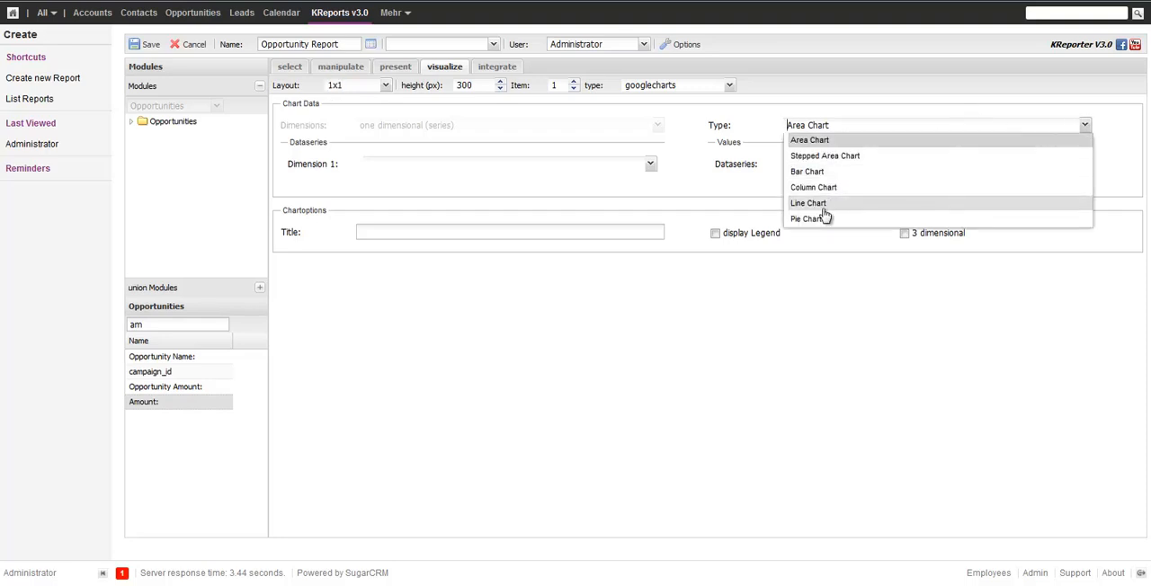
mouse_move(808, 219)
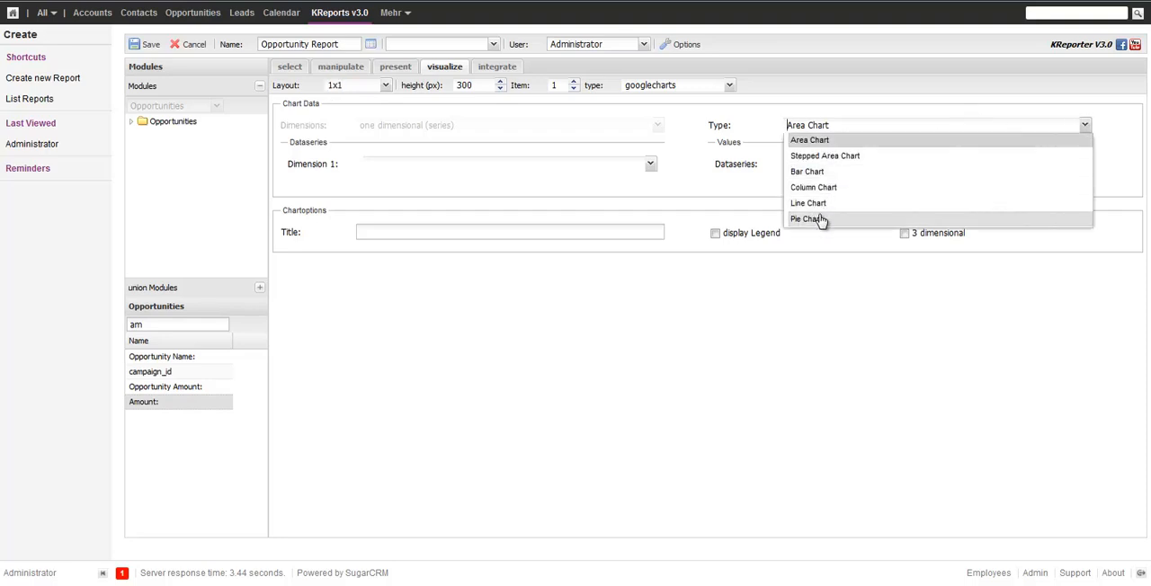
mouse_move(813, 187)
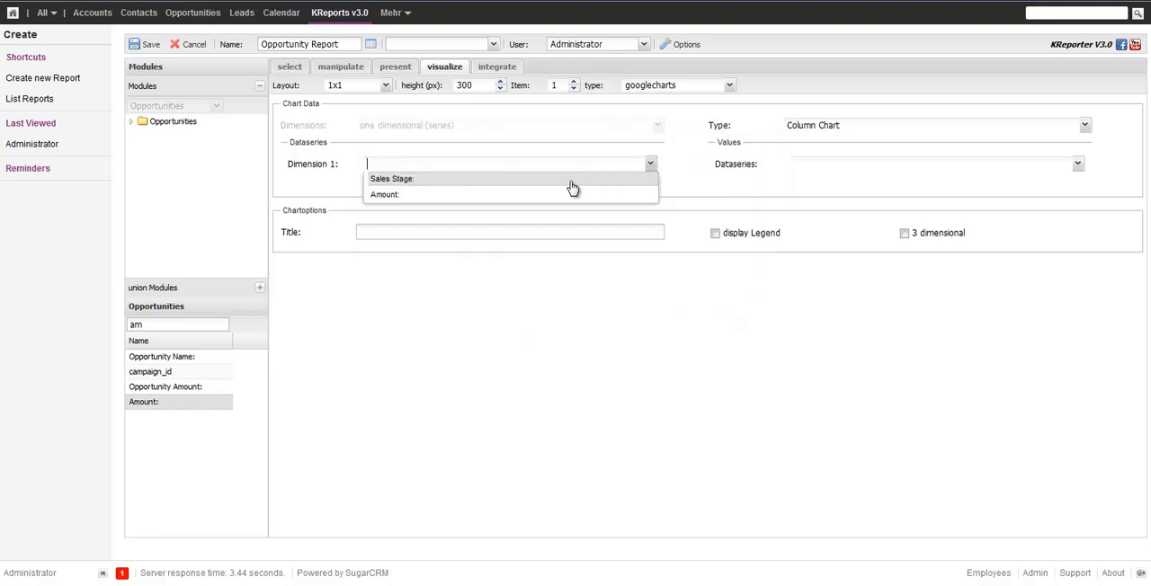
click(391, 179)
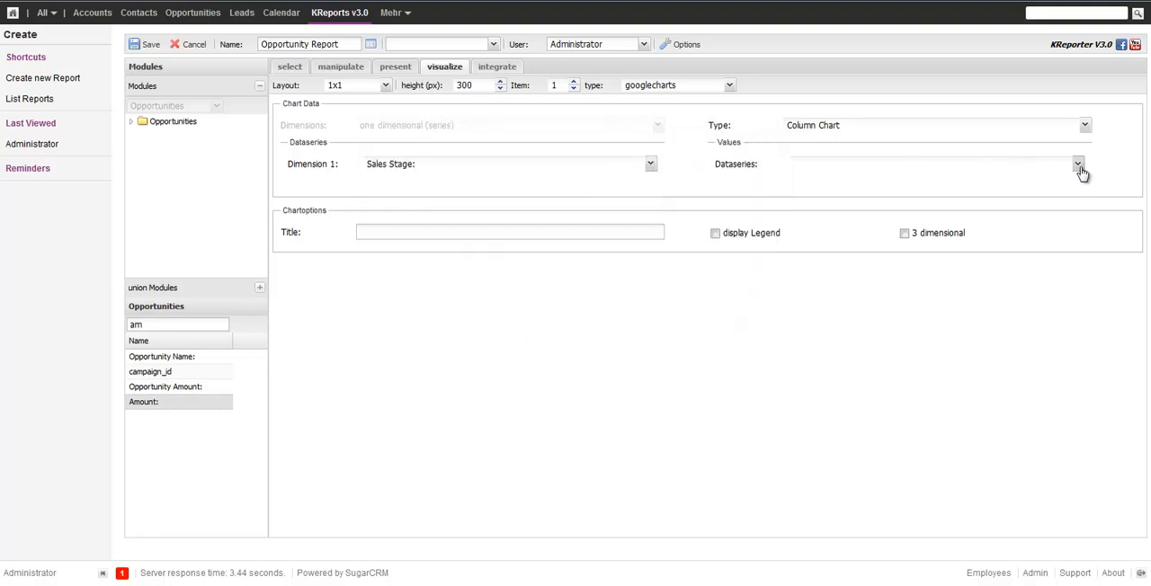
click(1079, 164)
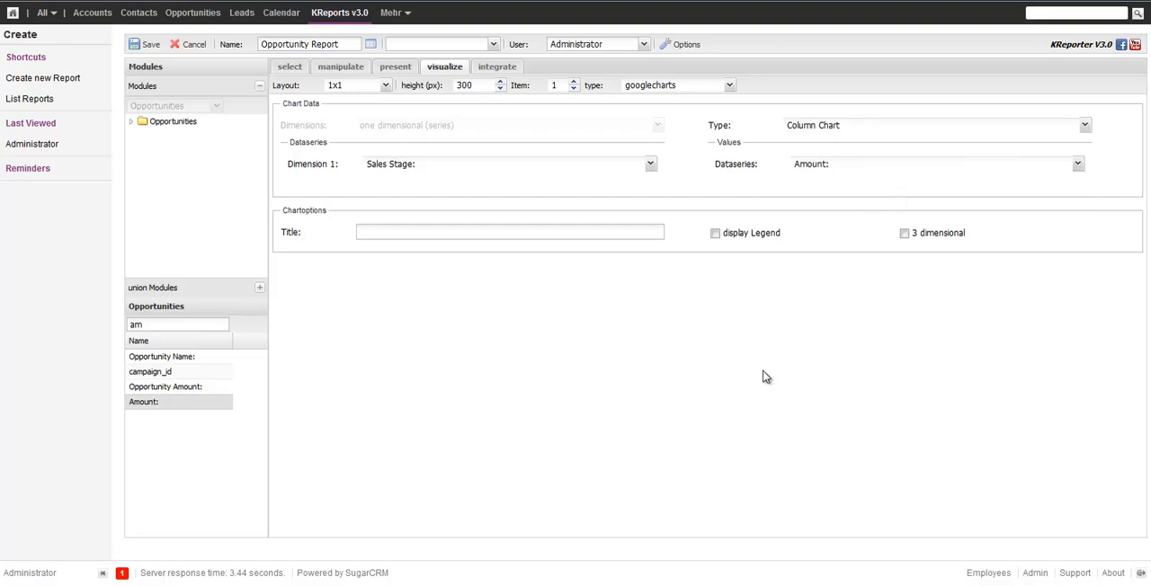
mouse_move(500, 82)
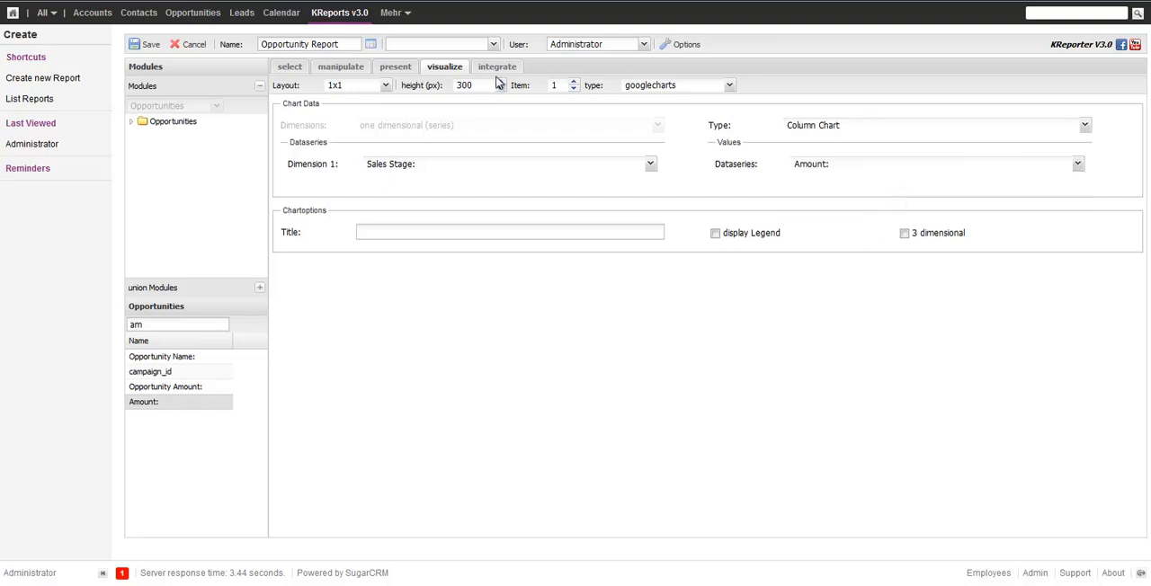
Step: Save and run the Opportunity Report, then return to the Administration page
click(497, 66)
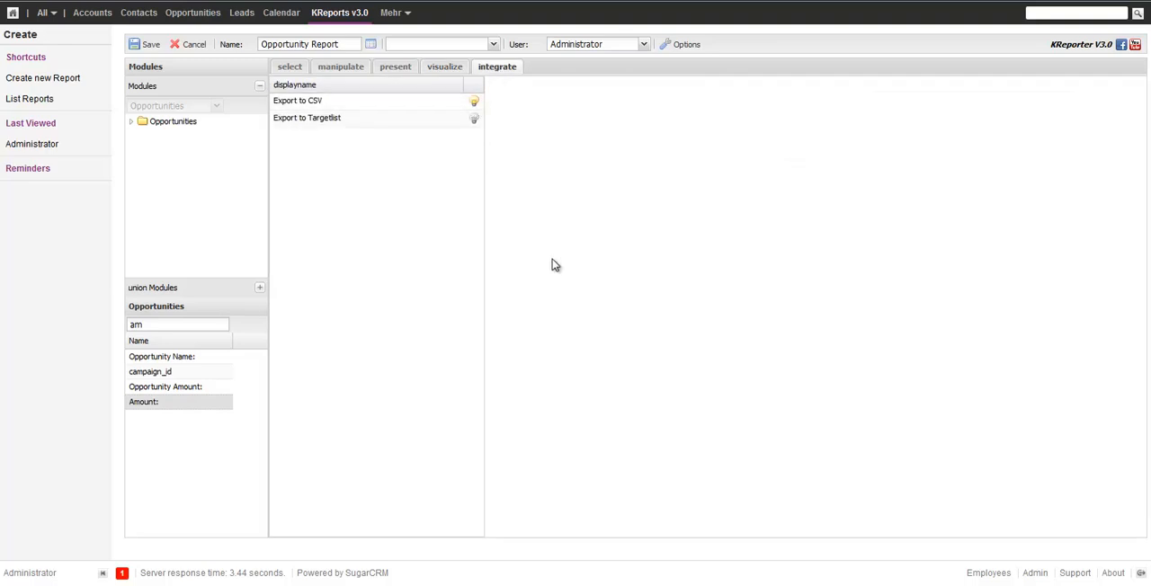
click(145, 44)
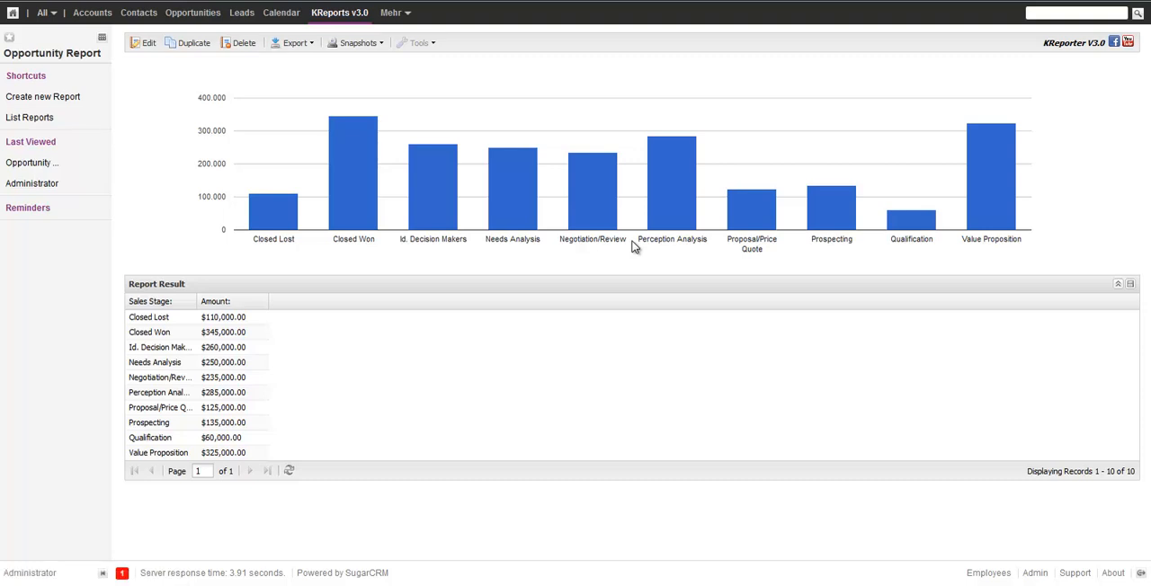
mouse_move(1020, 576)
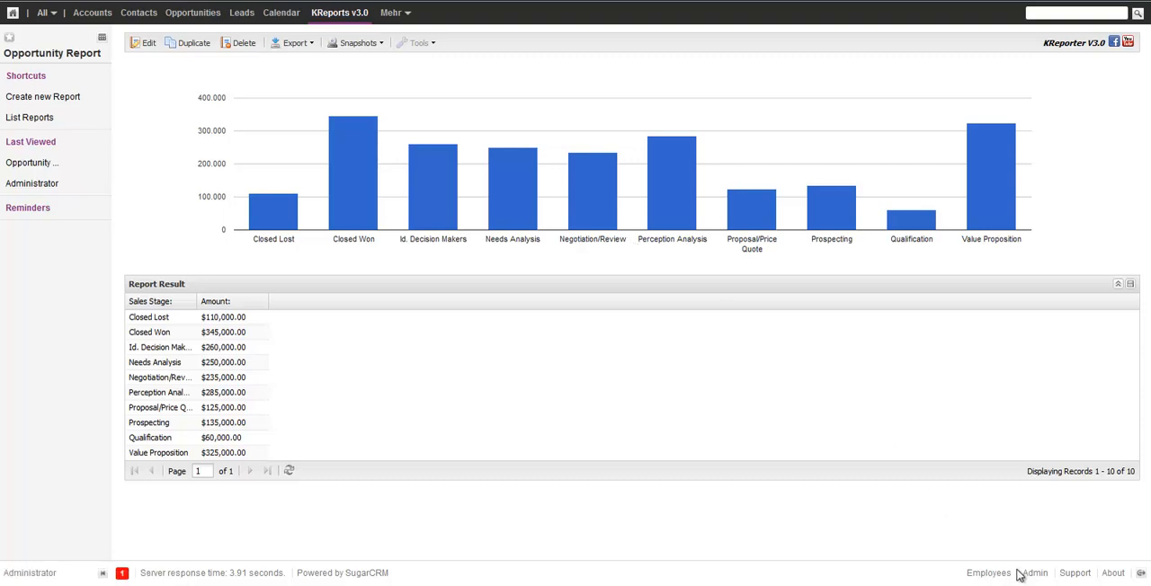
mouse_move(1031, 573)
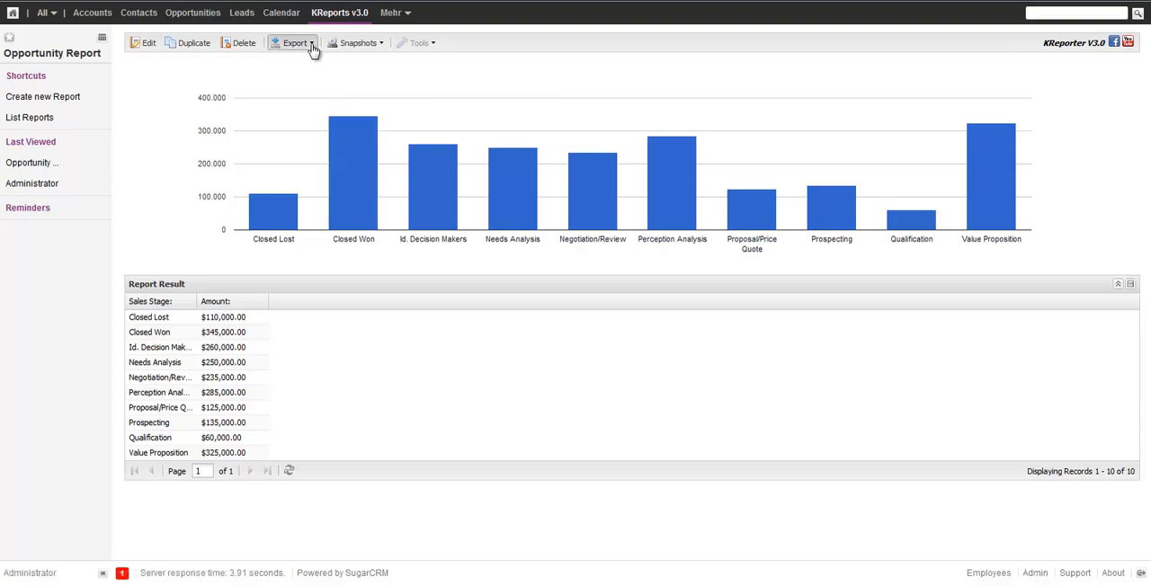
click(295, 42)
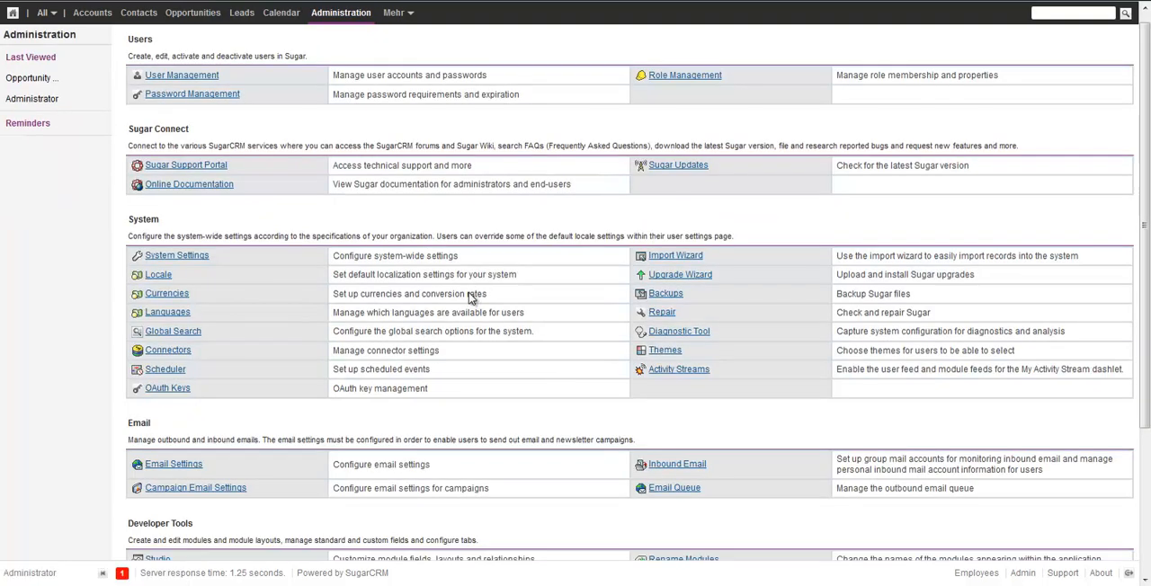
Step: Upload the KReportsExtension zip in Module Loader and start installing it
scroll(down, 3)
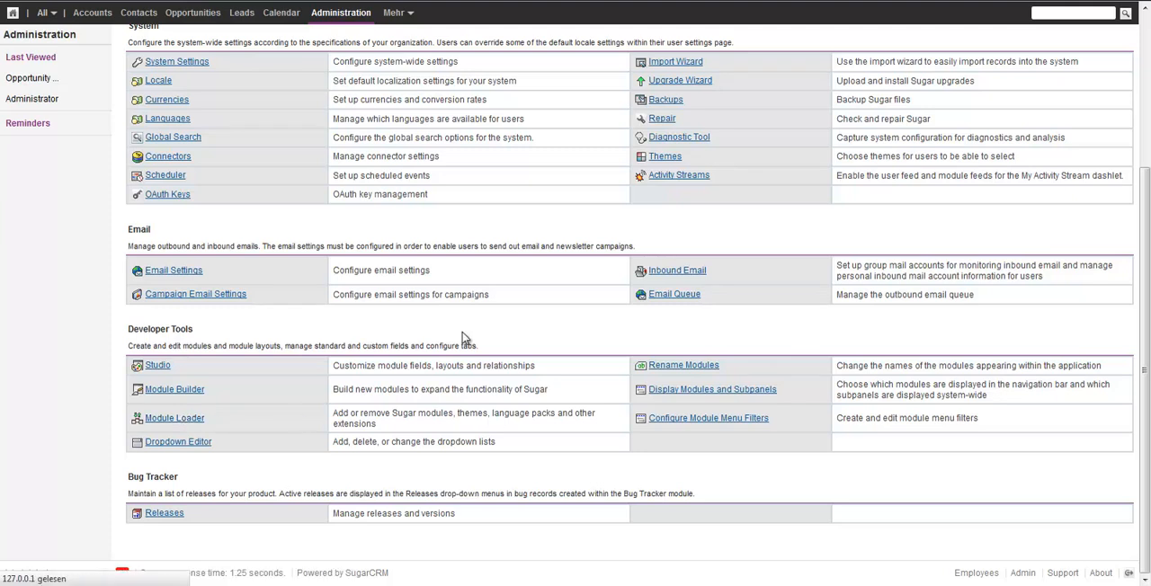
click(173, 418)
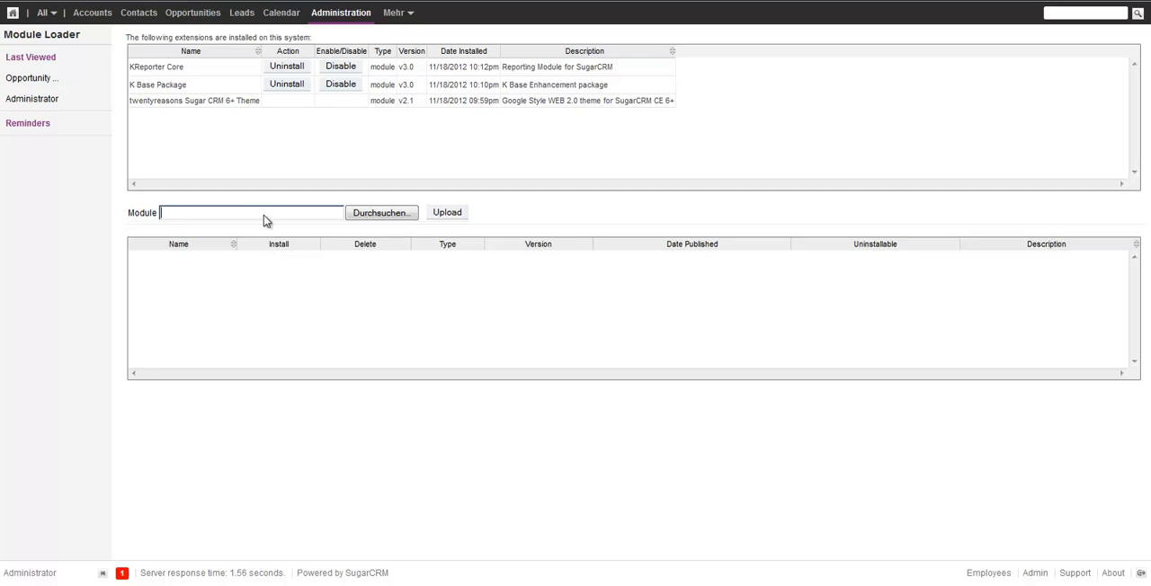
click(380, 213)
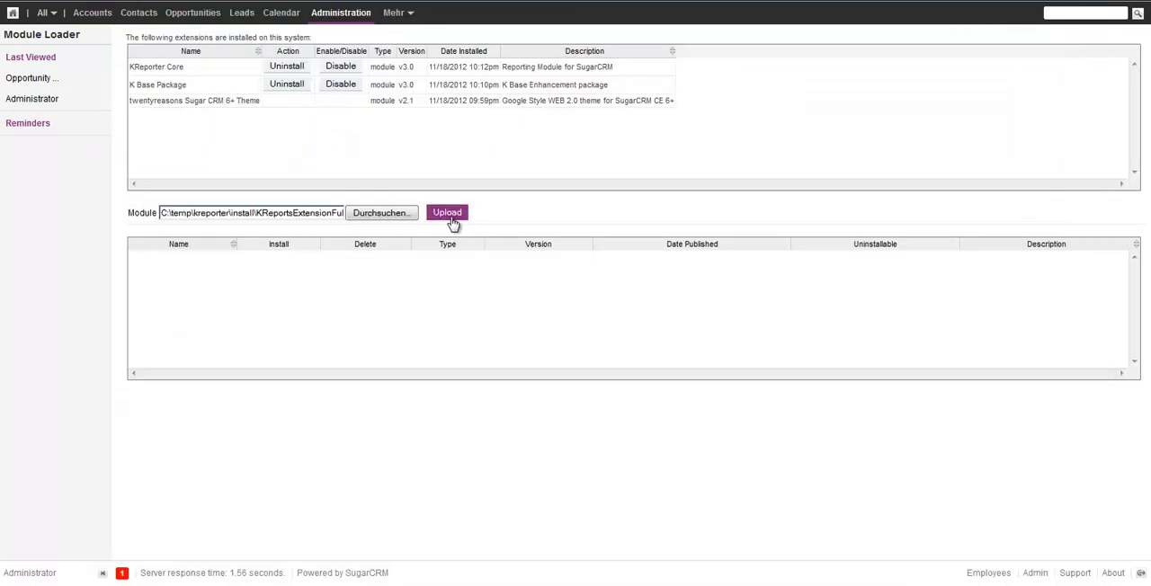
click(447, 212)
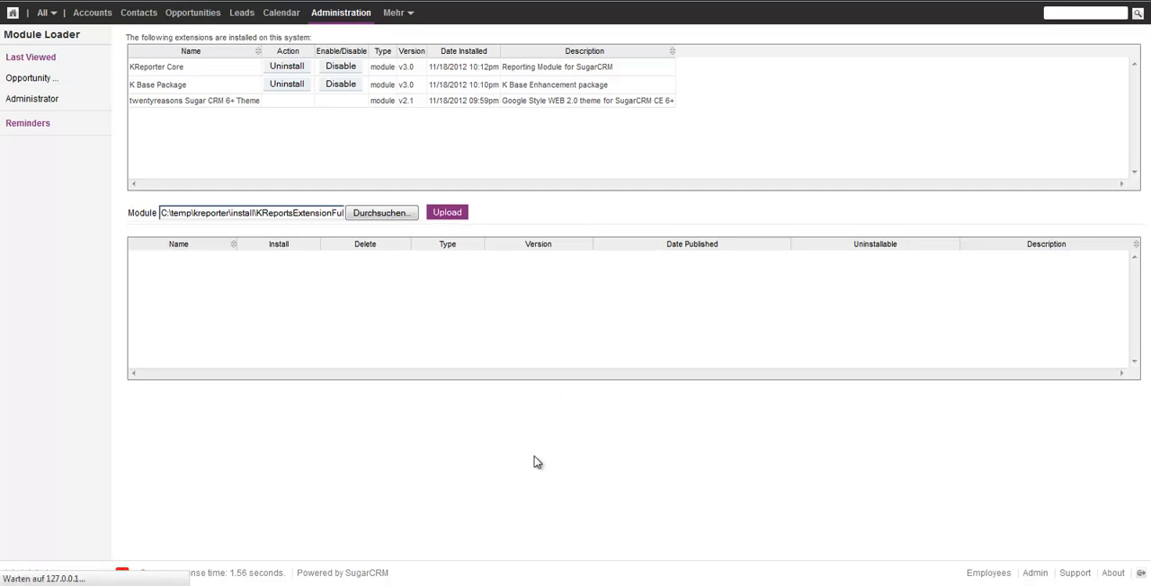
click(447, 213)
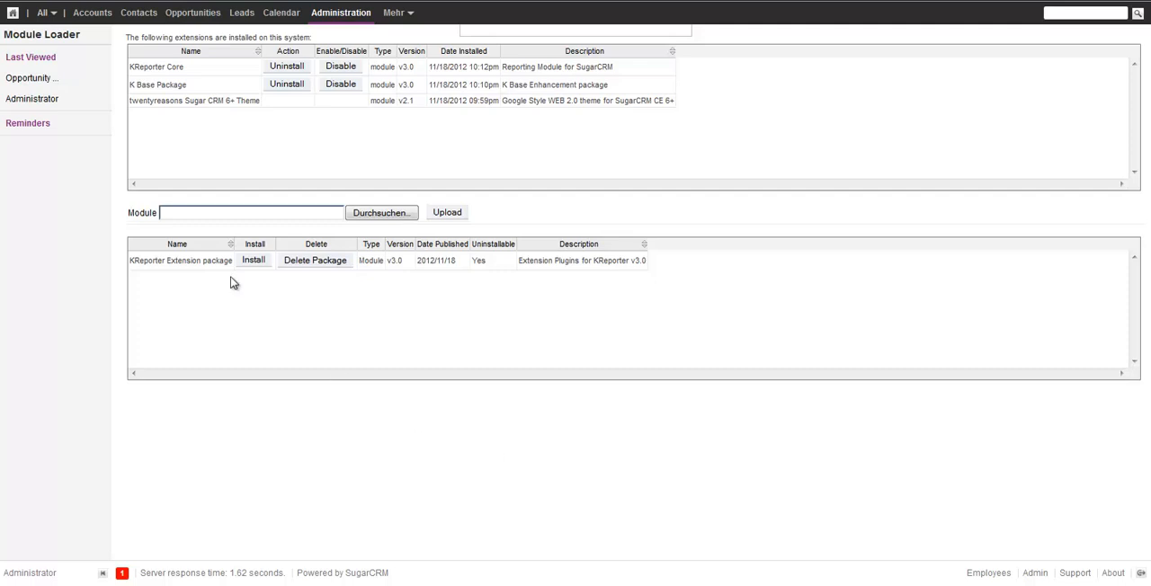
click(254, 260)
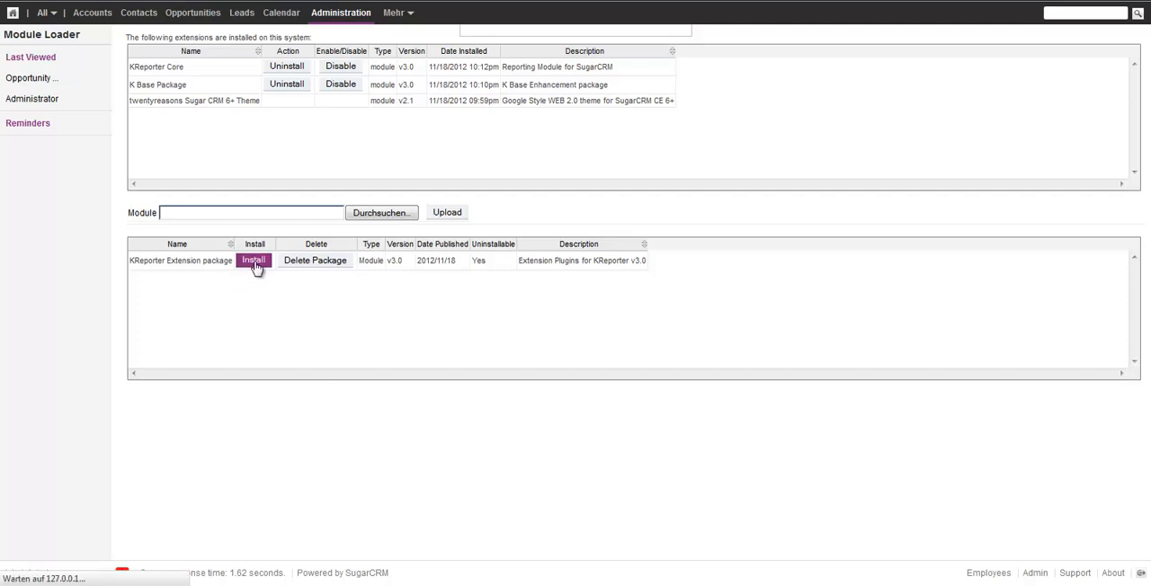
mouse_move(306, 328)
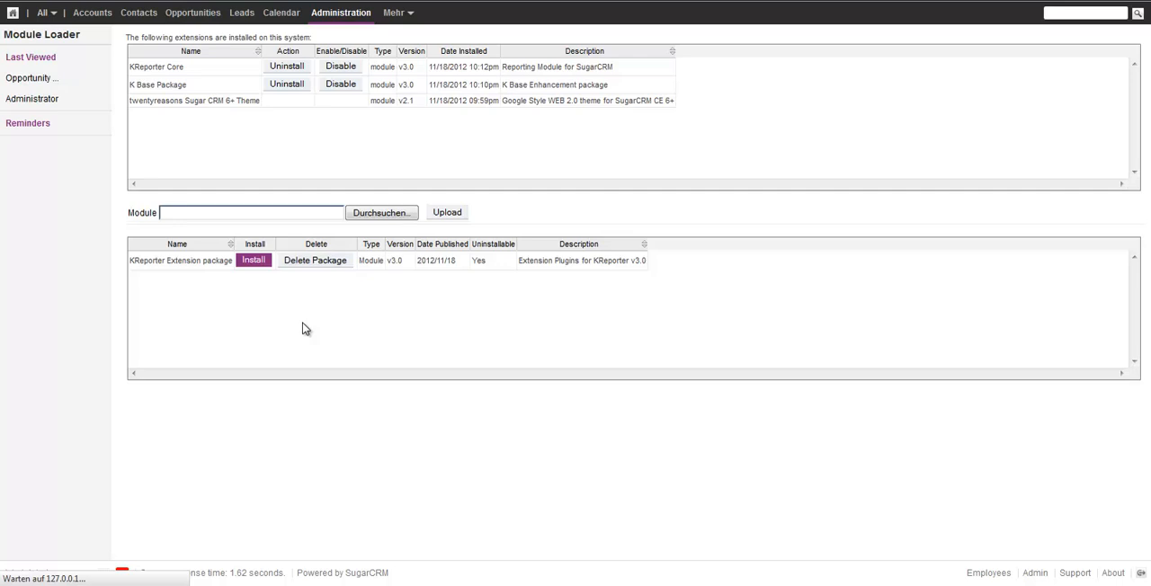
Step: Accept the license, commit the KReporter Extension v3.0 install, and return to Module Loader
click(253, 260)
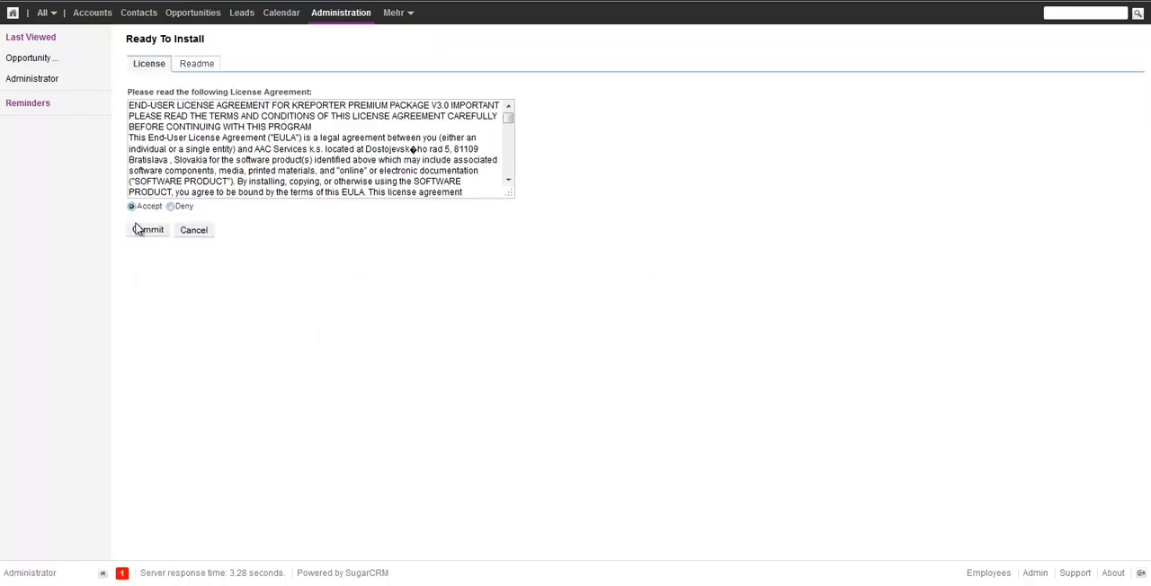
click(148, 229)
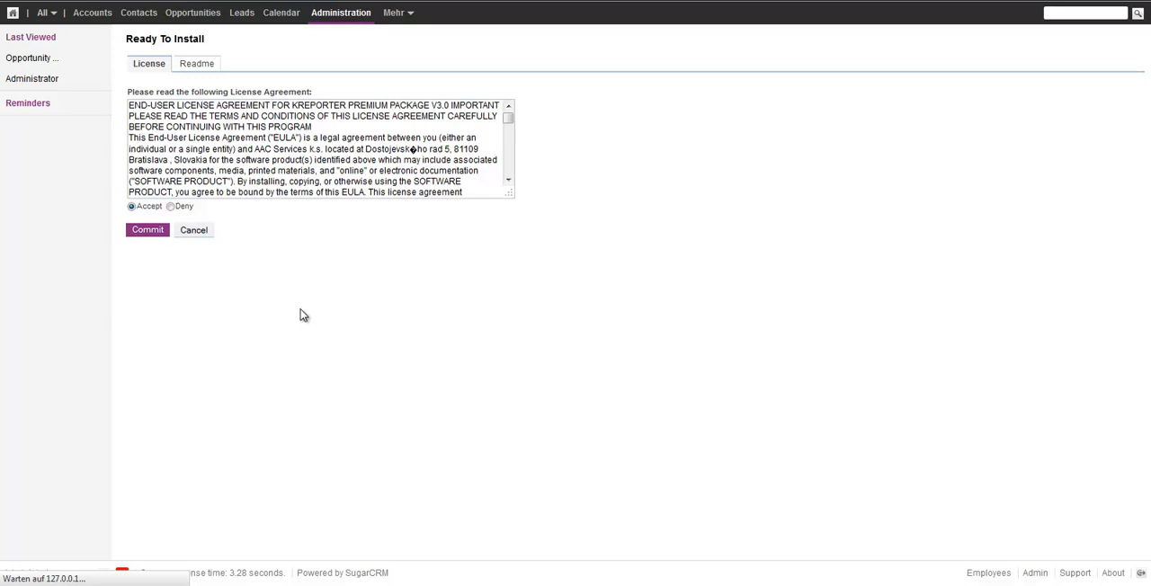
click(147, 230)
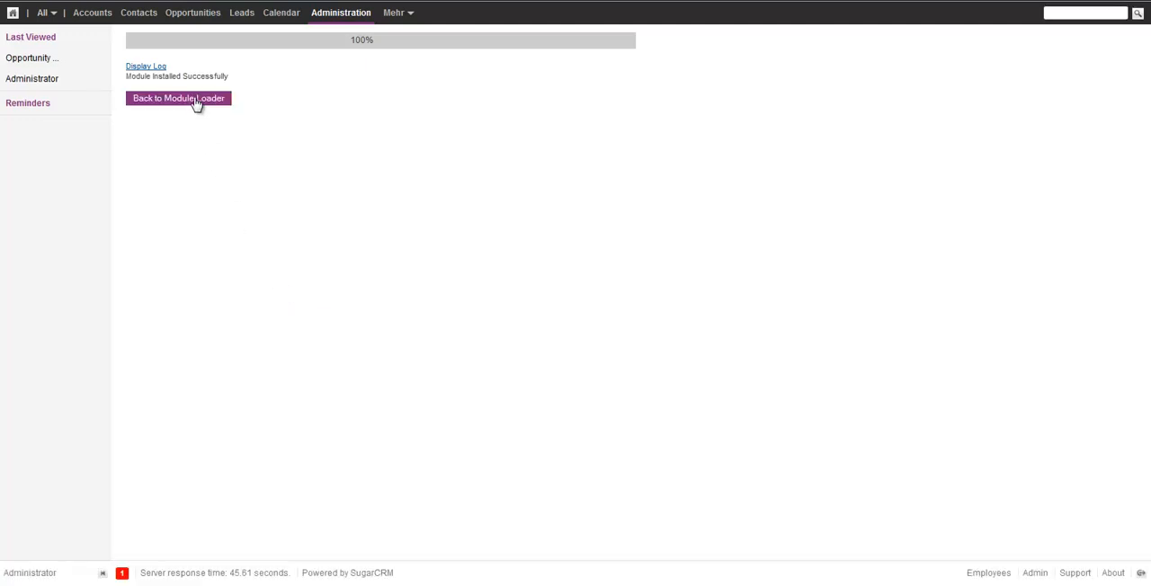
click(178, 98)
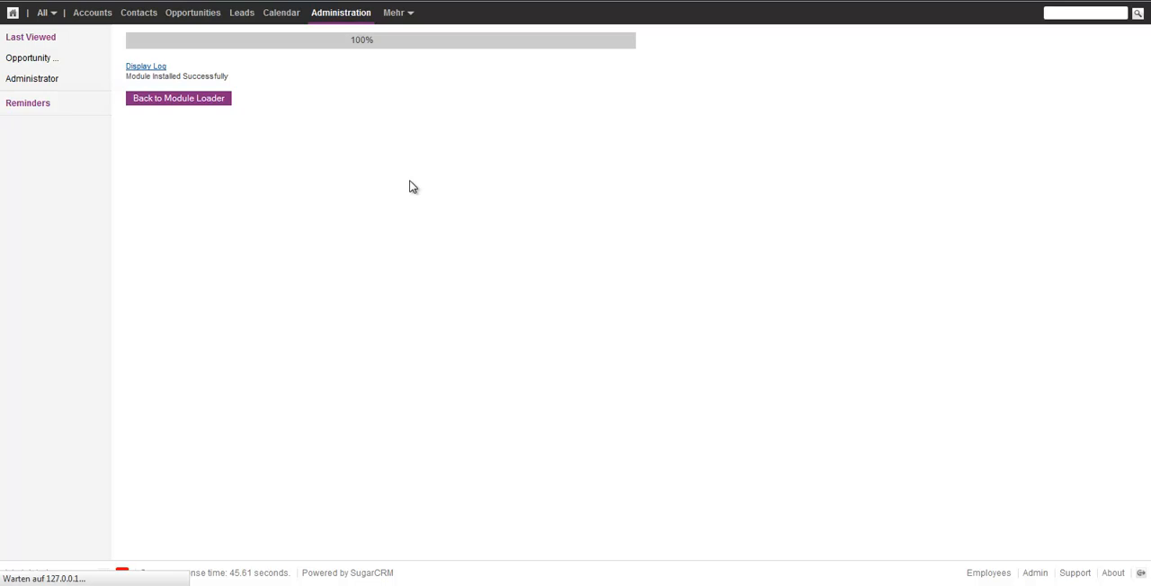
click(177, 98)
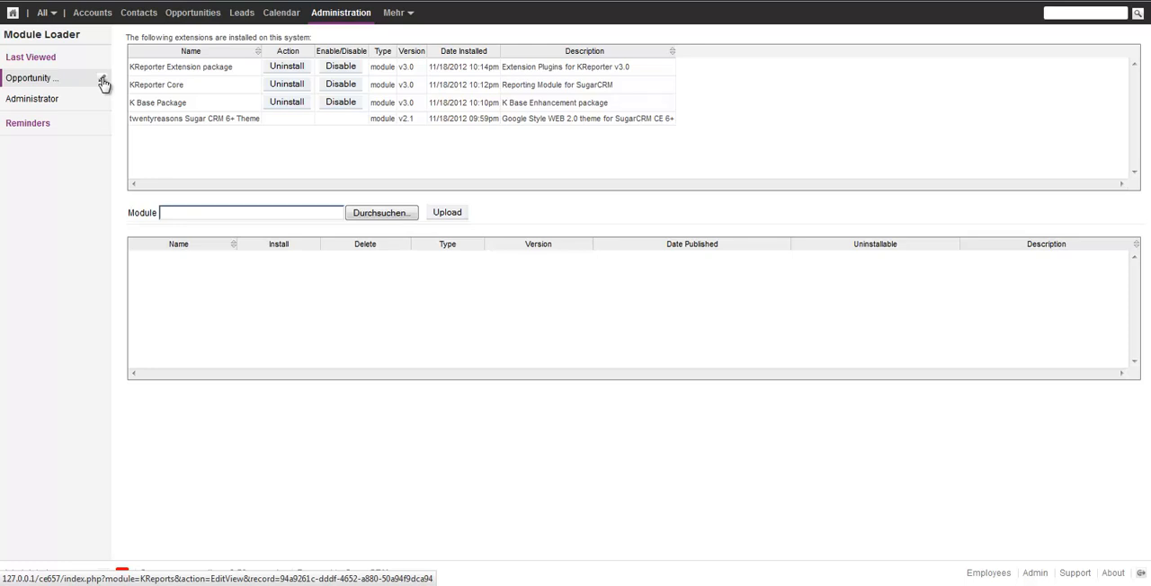
mouse_move(105, 83)
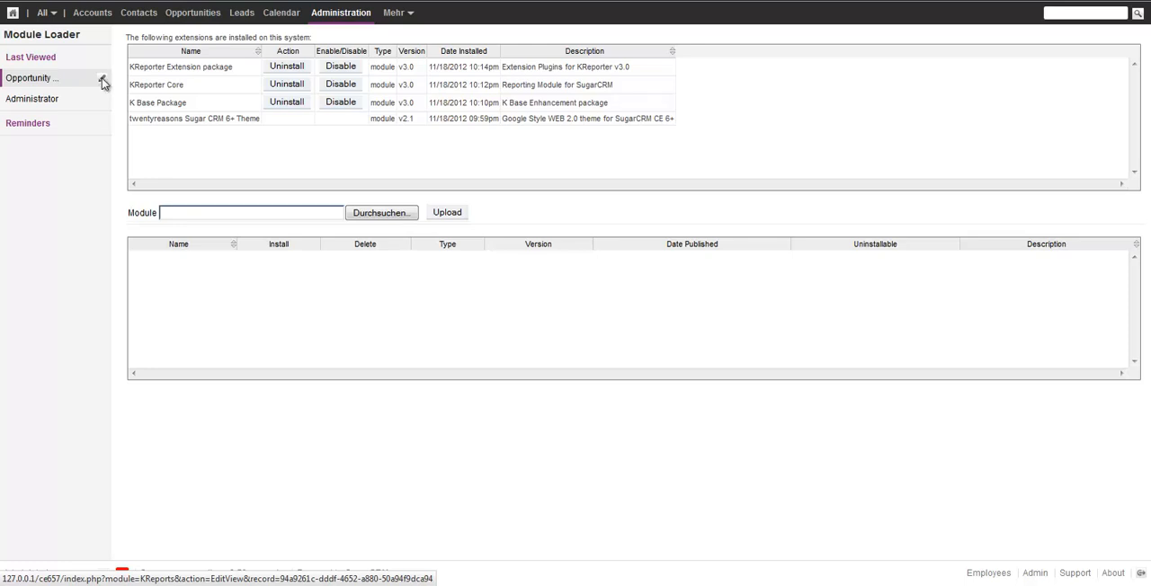
mouse_move(101, 99)
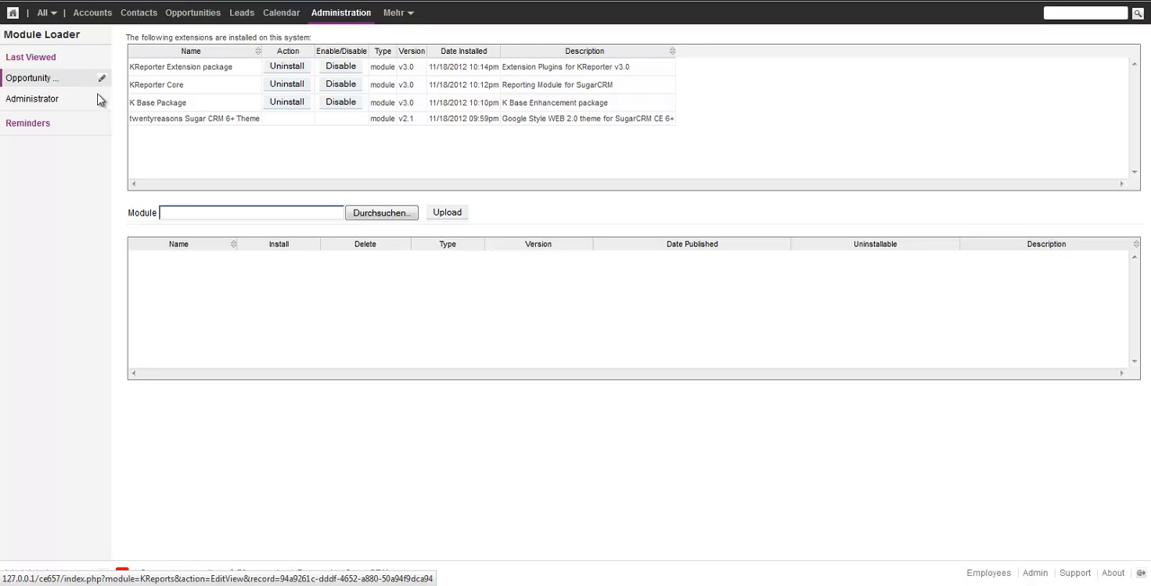
Step: Reopen the Opportunity Report and add the assigned user's User Name field
click(32, 77)
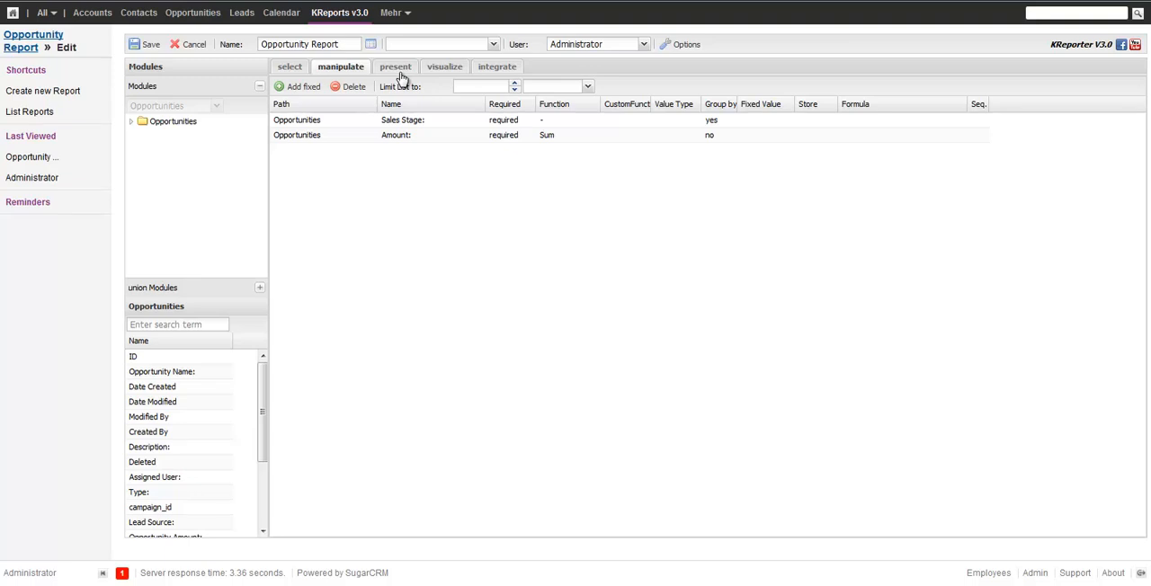
click(395, 66)
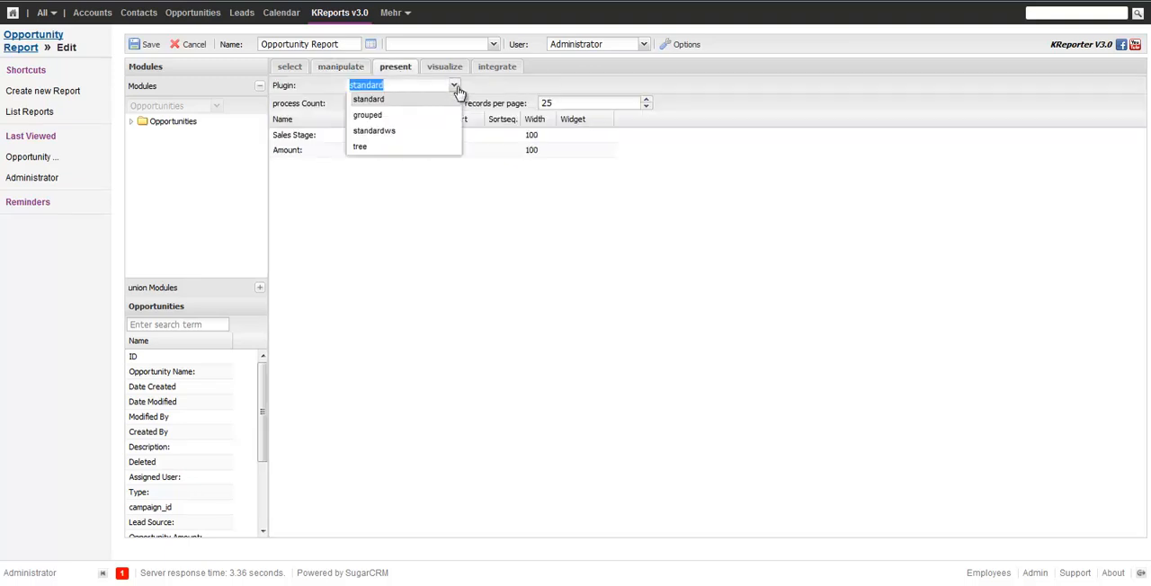
click(367, 99)
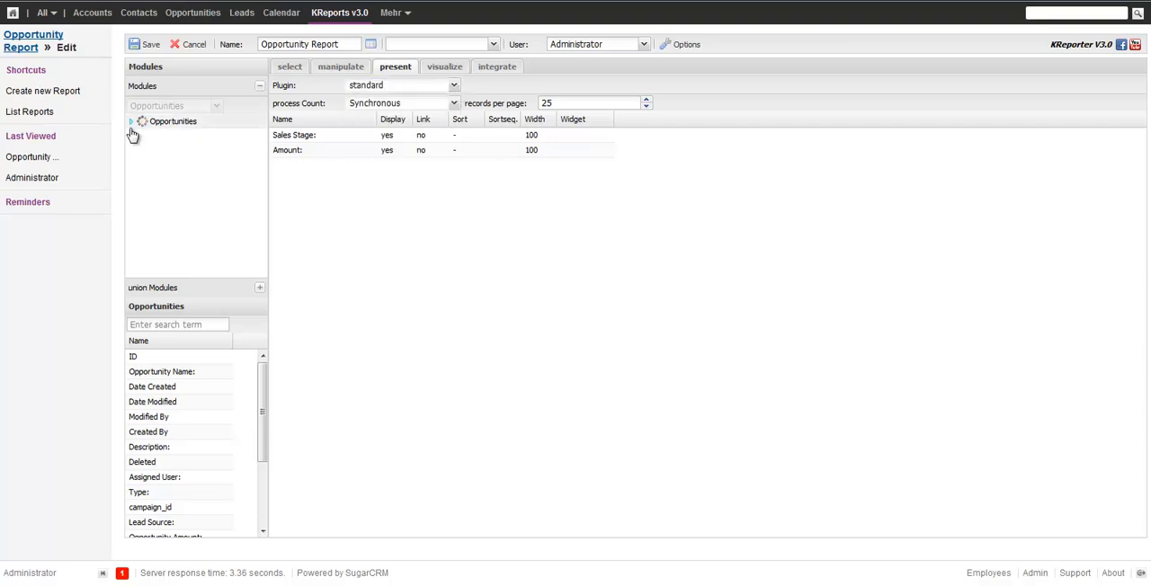
click(130, 120)
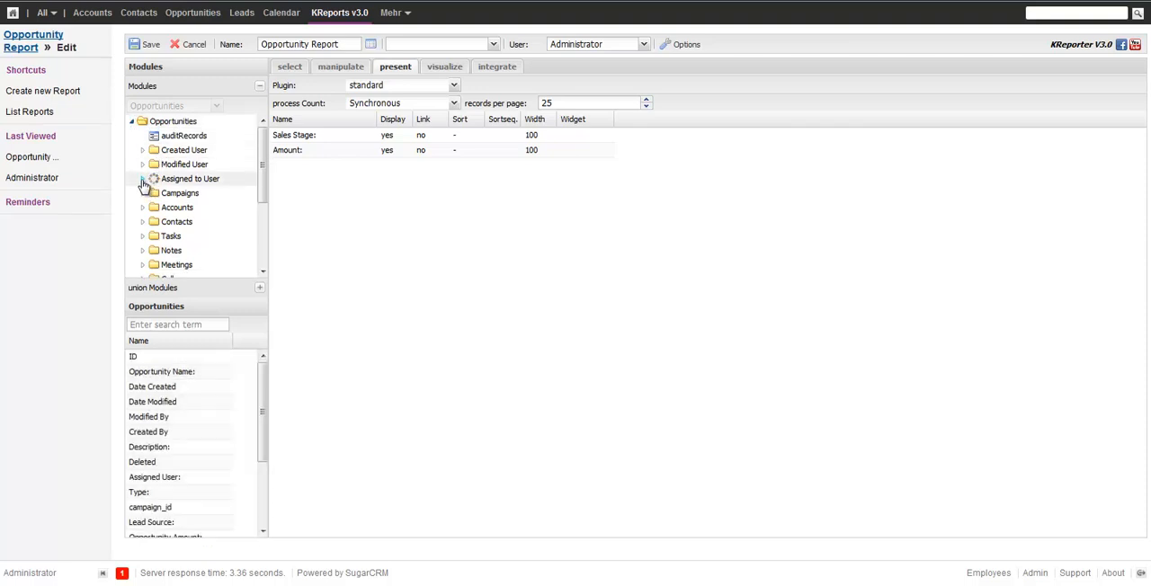
click(142, 178)
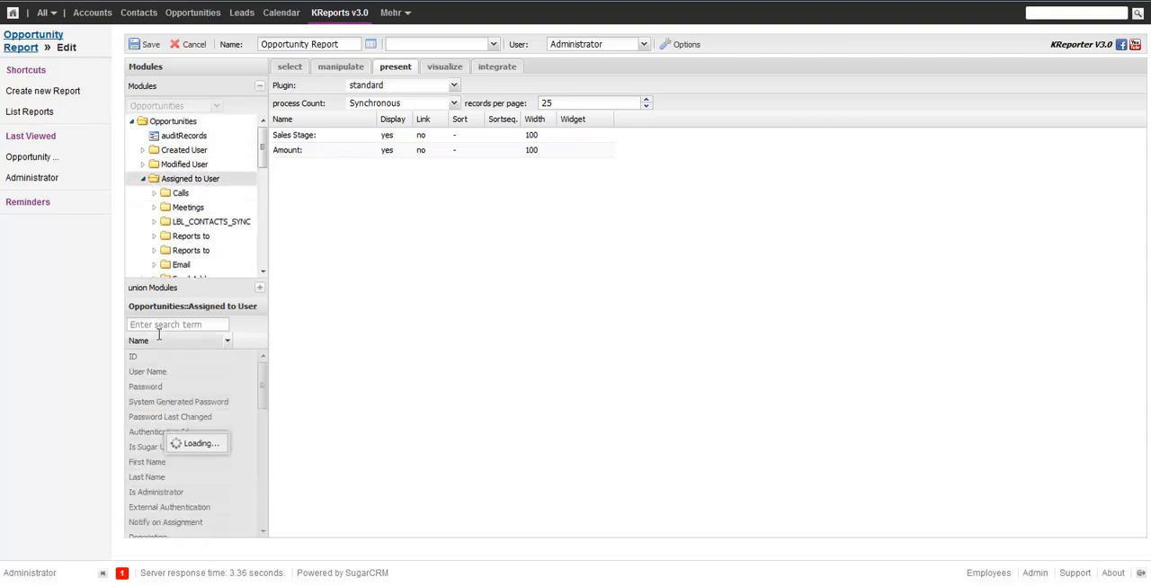
text(U)
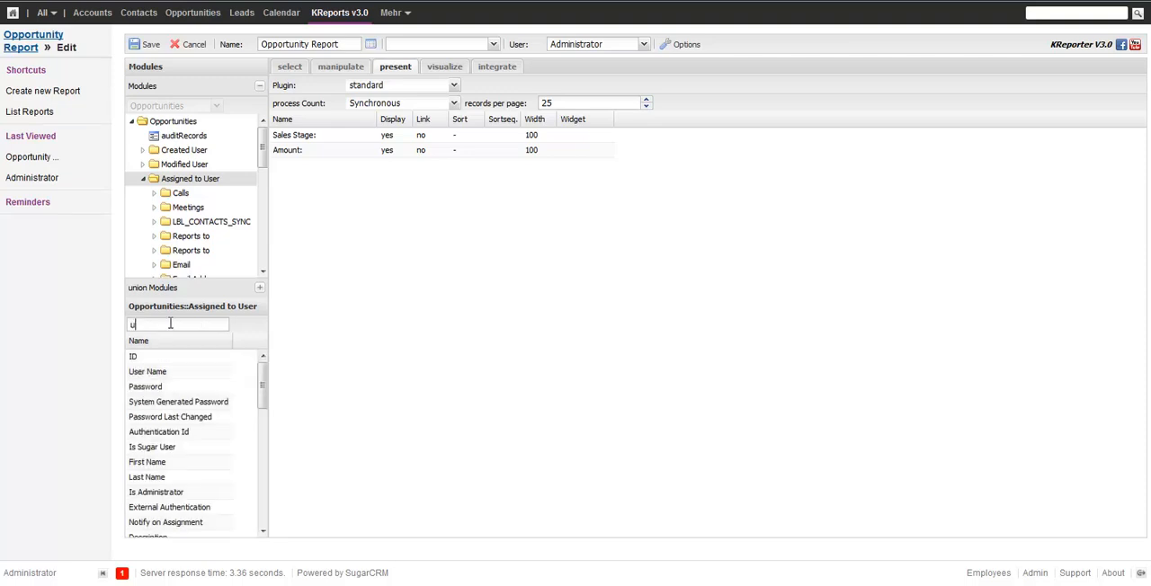
text(s)
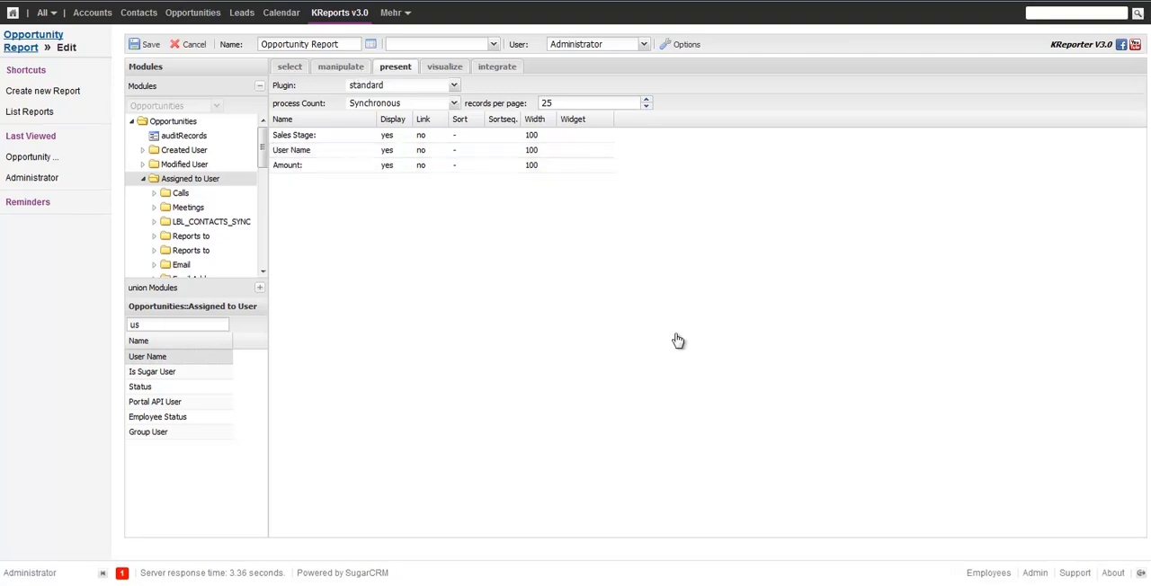
Step: Set Group by to yes for the User Name field
click(341, 66)
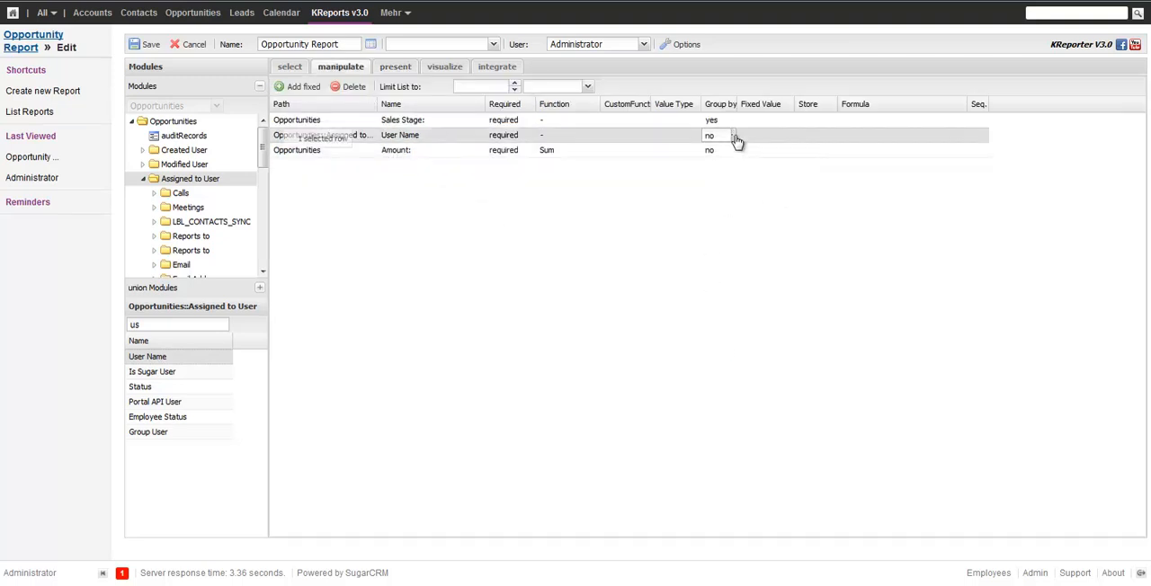
click(711, 135)
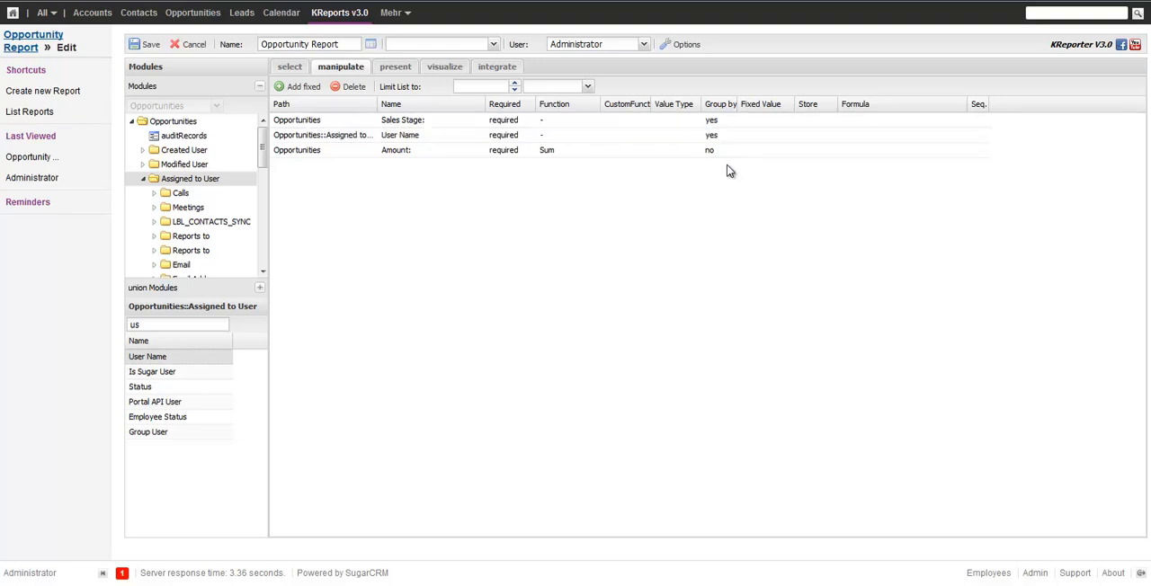
click(395, 67)
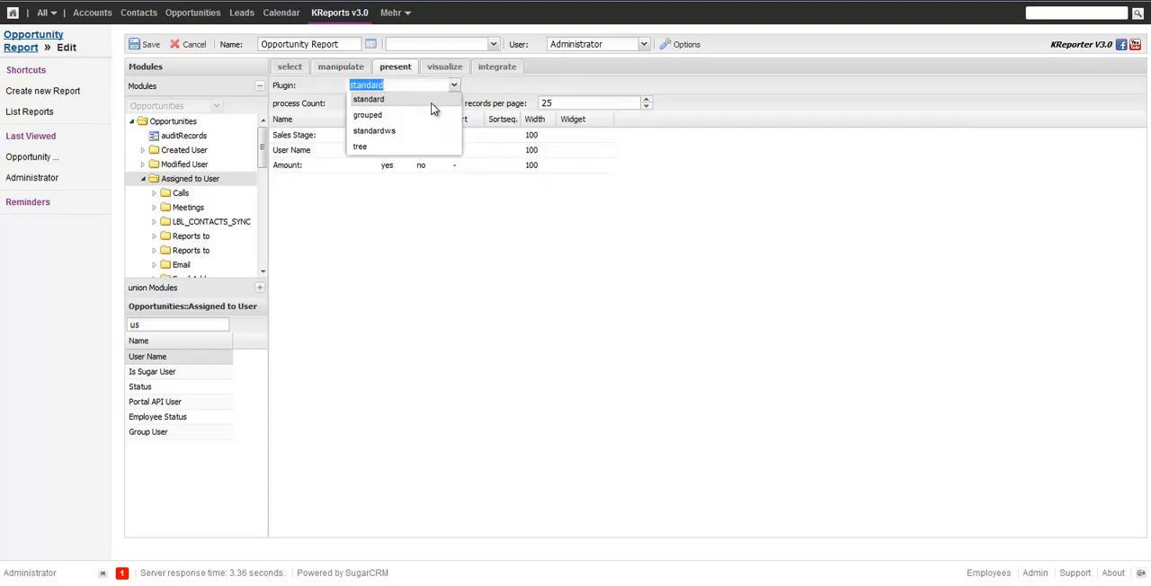
Step: Use the grouped plugin with Sales Stage as default group and Amount summed
click(367, 114)
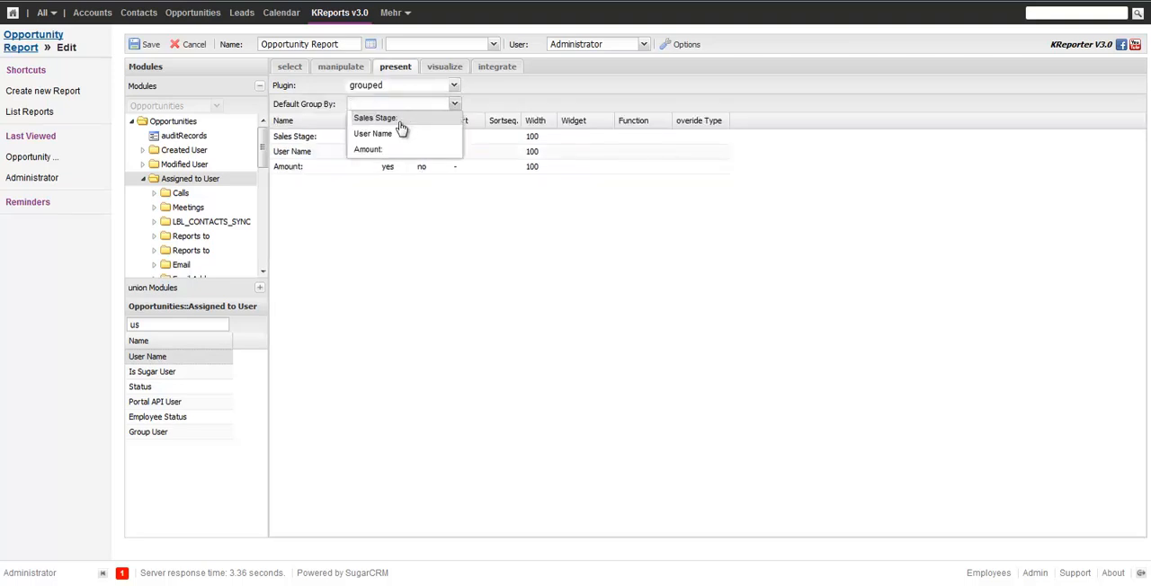
click(374, 118)
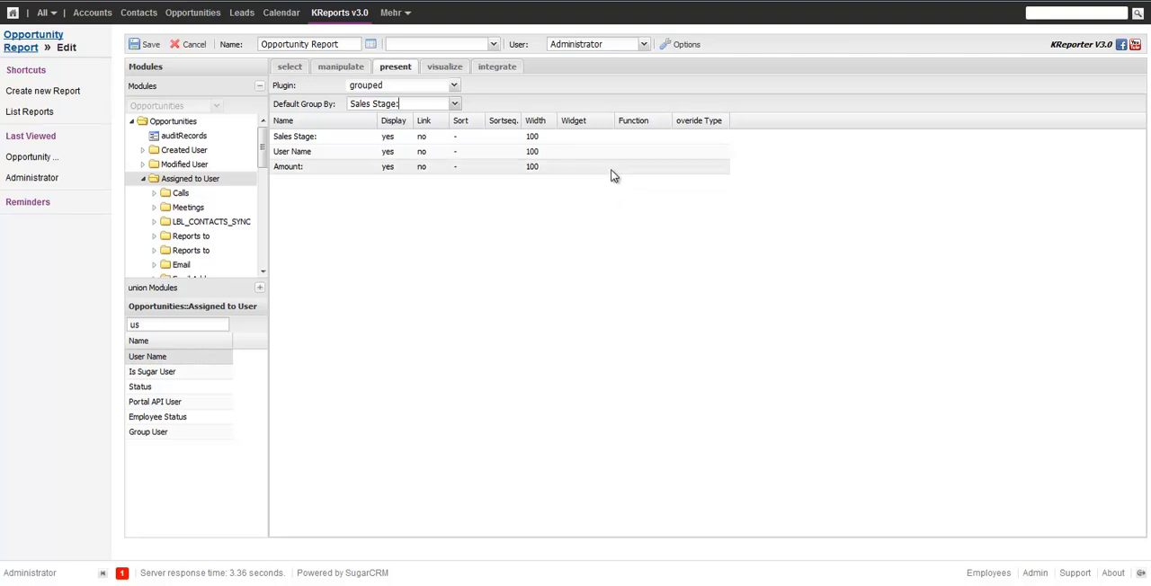
click(643, 167)
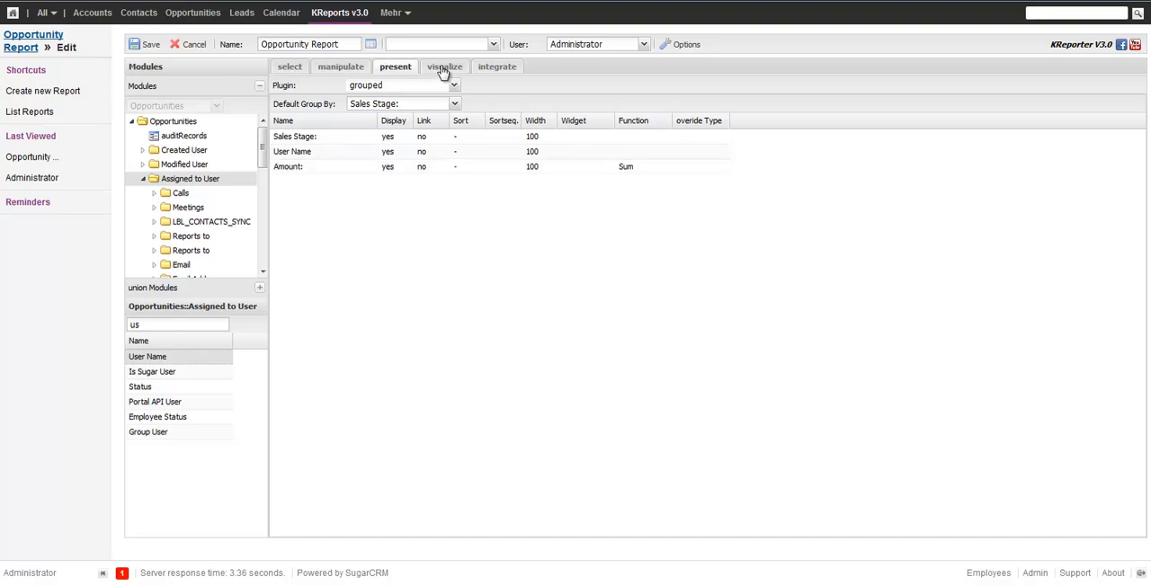
Step: Change the chart layout from 1x1 to 1x2, keeping the default colour theme
click(444, 66)
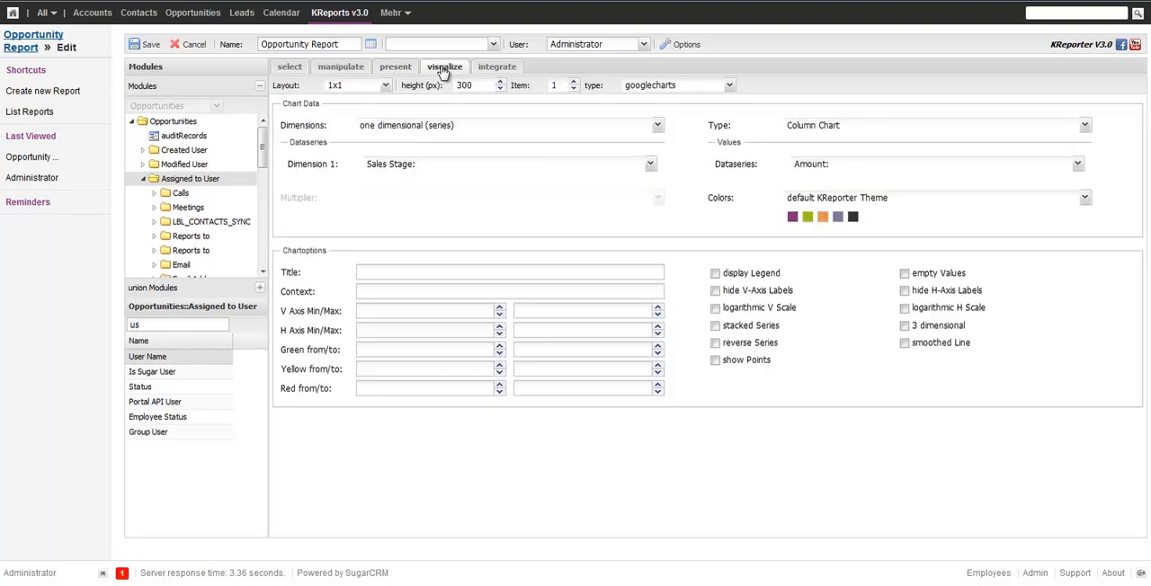
mouse_move(474, 99)
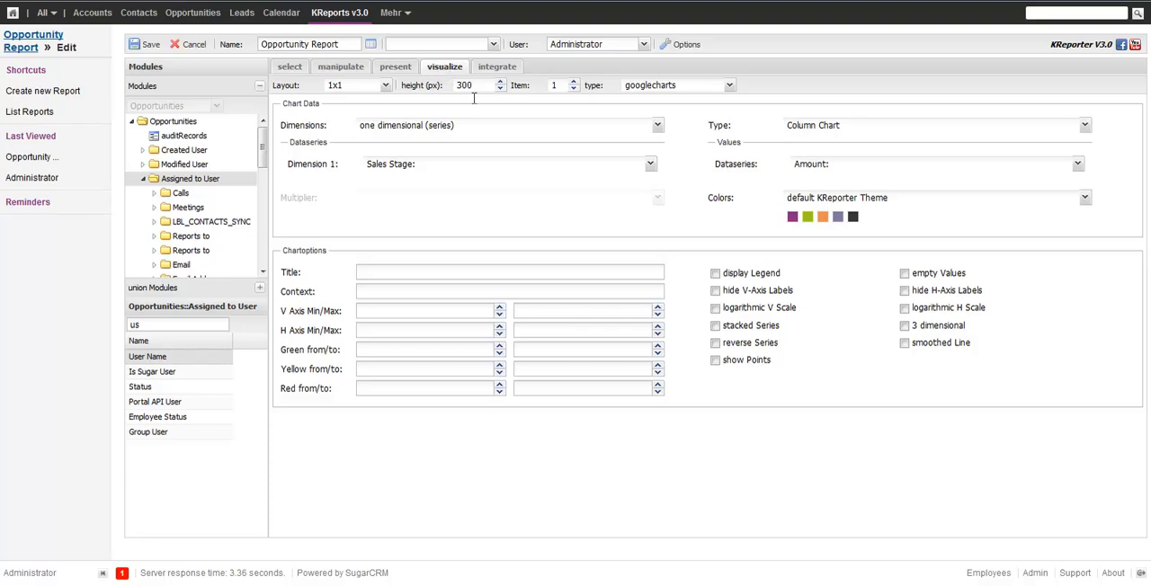
click(657, 125)
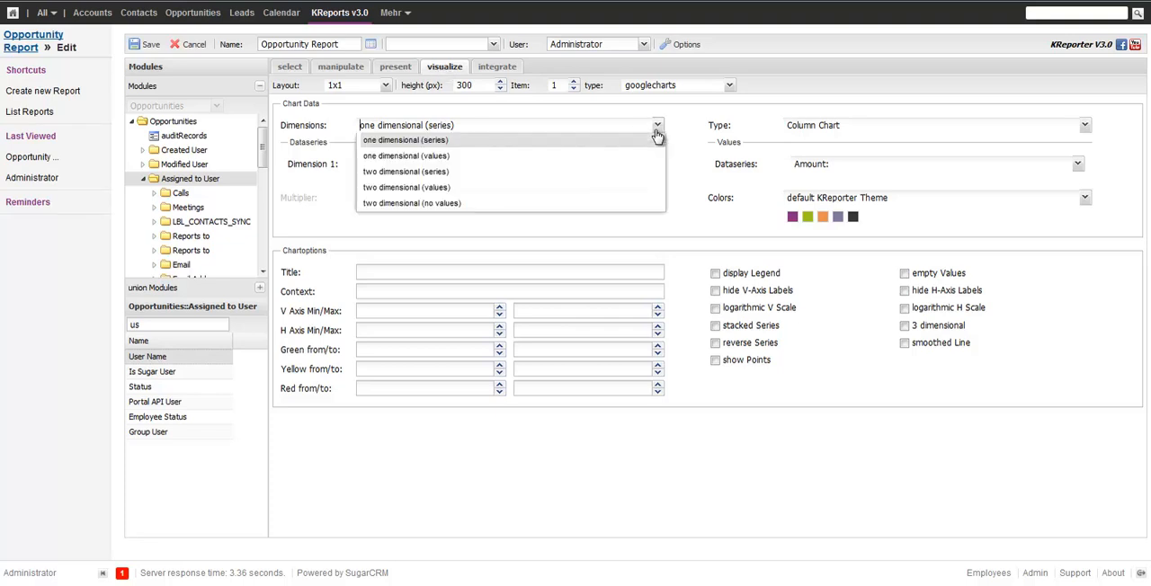
click(405, 139)
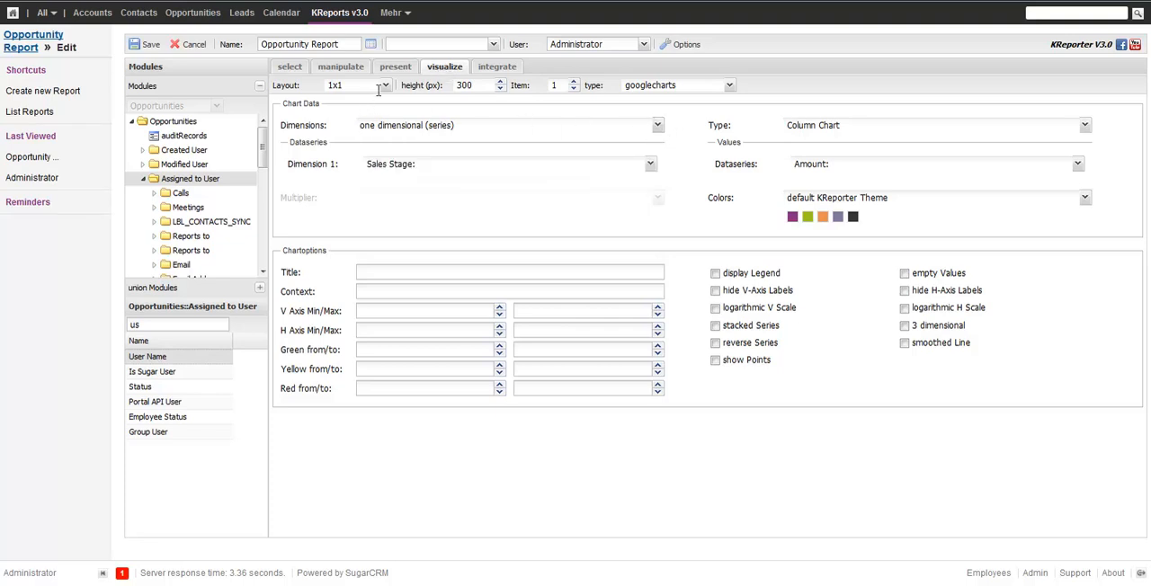
click(384, 85)
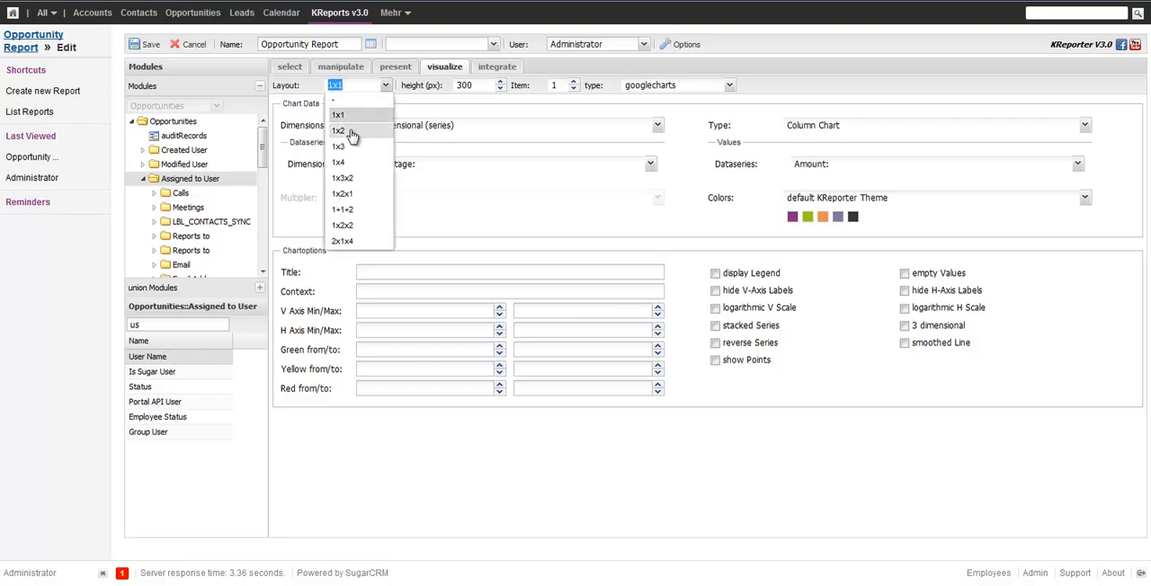
click(338, 131)
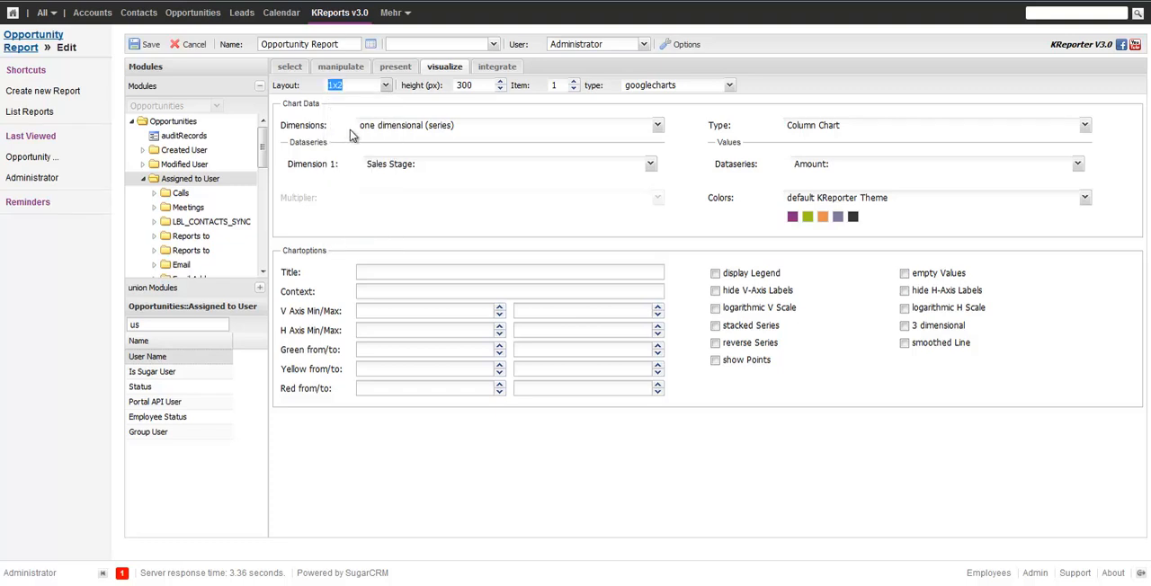
mouse_move(958, 201)
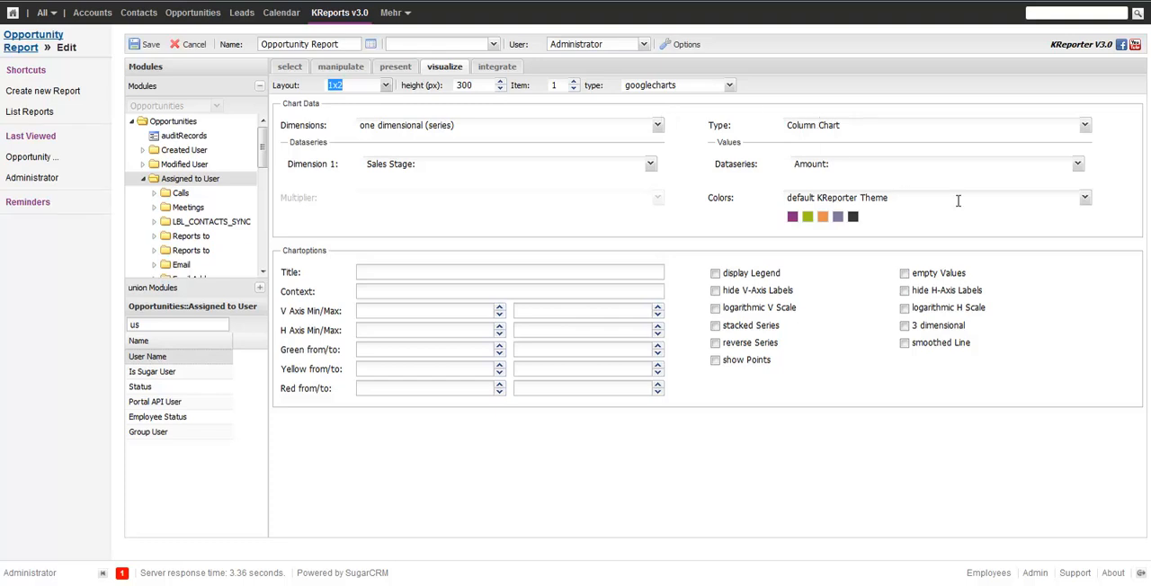
click(1084, 197)
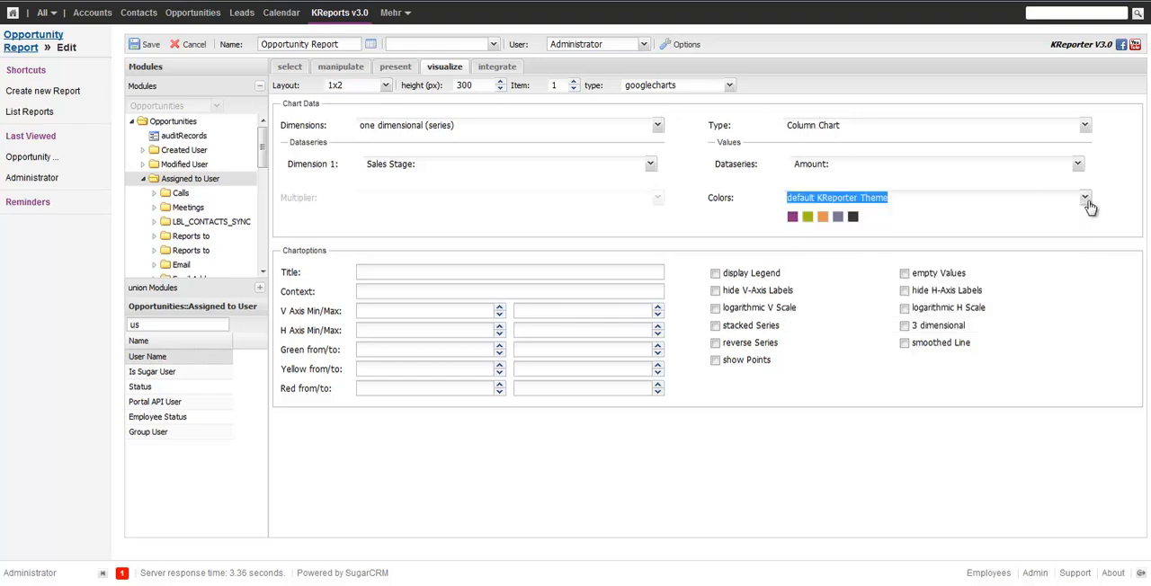
click(1085, 197)
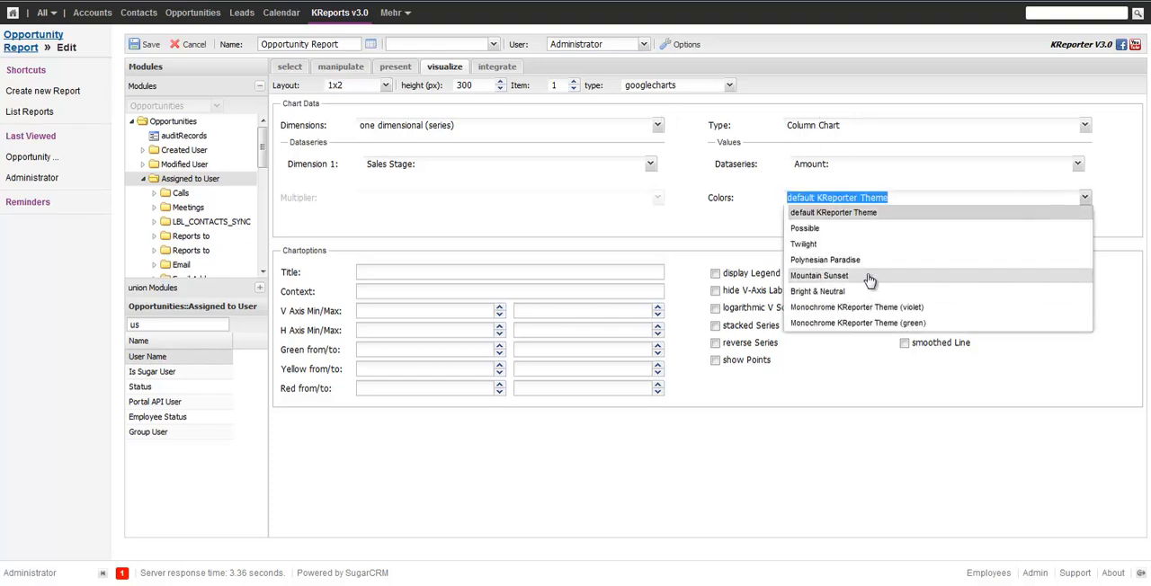
click(819, 275)
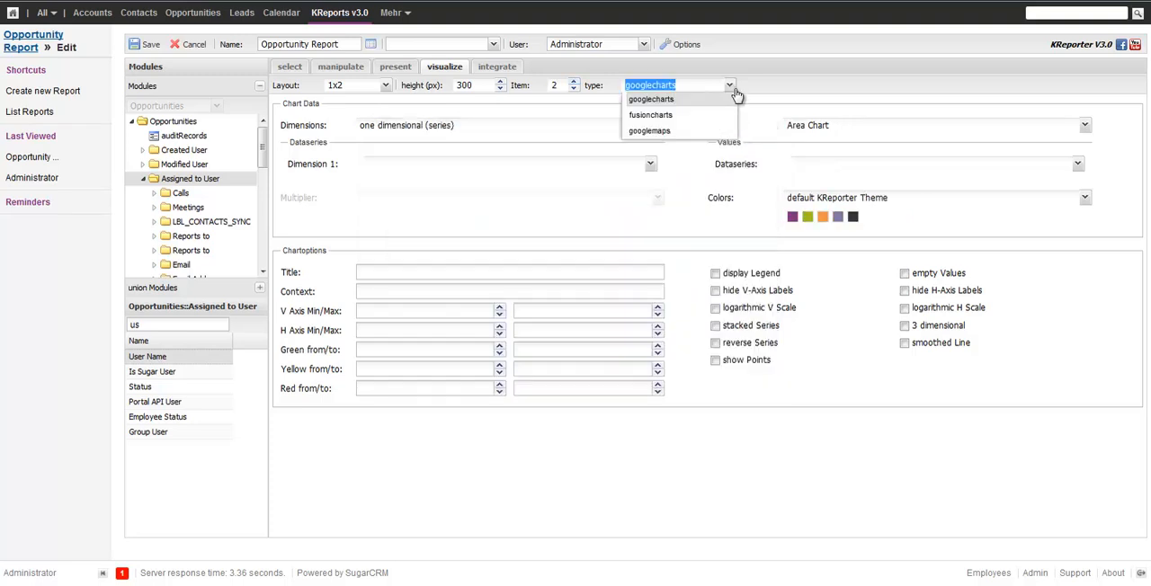
mouse_move(698, 115)
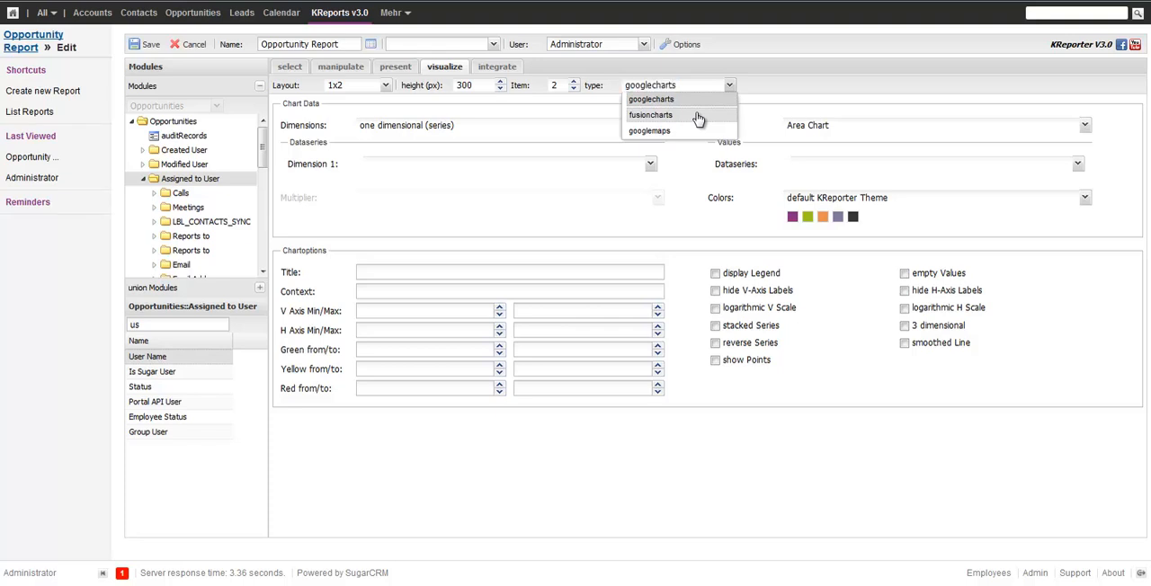
mouse_move(679, 121)
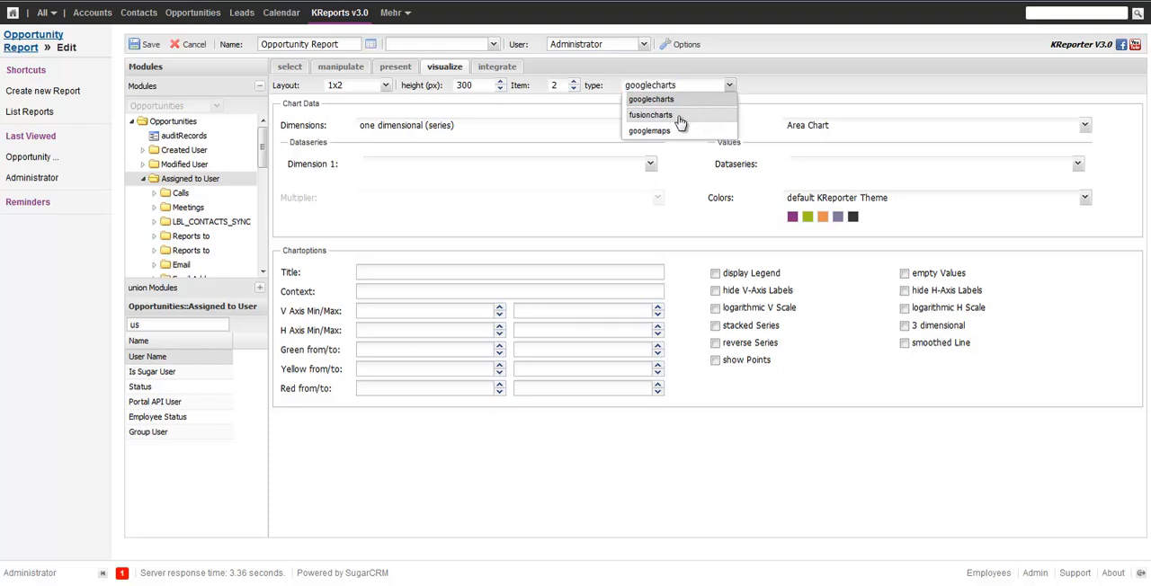
Step: Make chart item 2 a FusionCharts Doughnut 2D of Amount by User Name
click(650, 114)
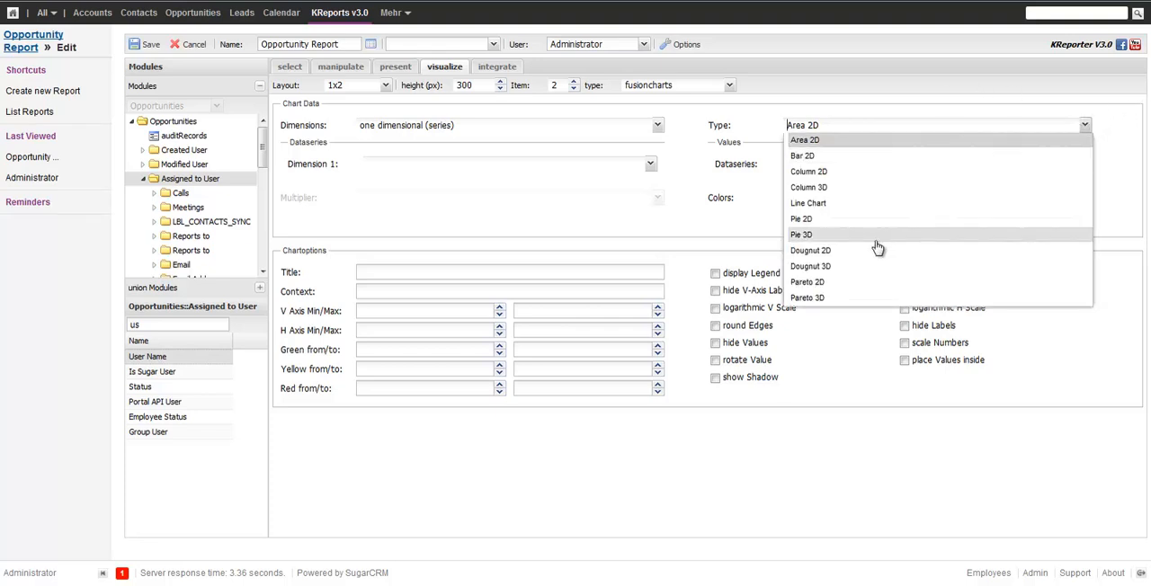
click(811, 250)
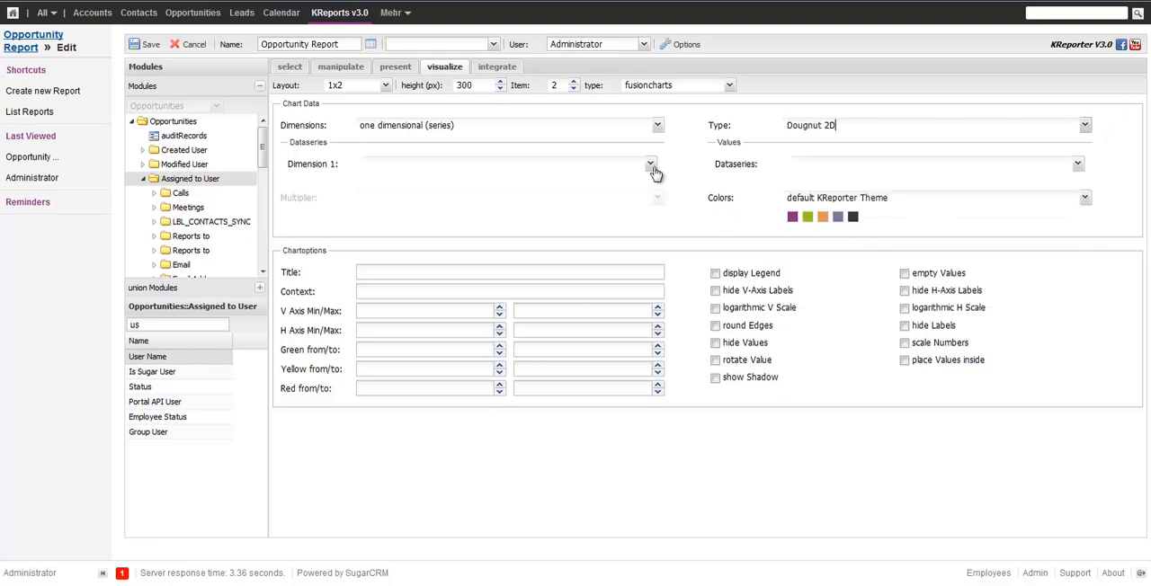
click(650, 163)
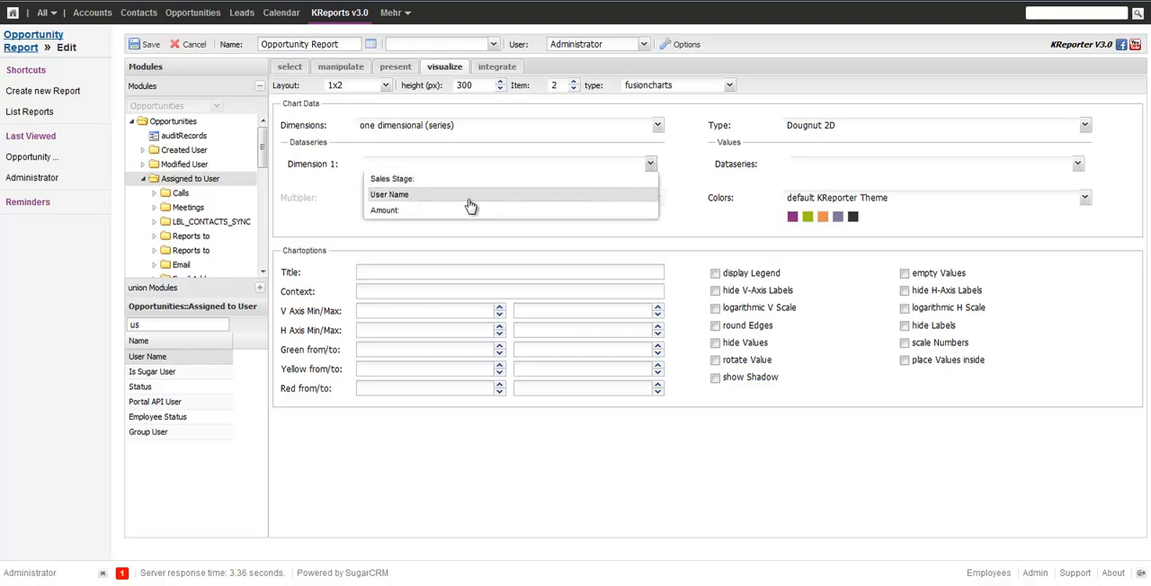
click(389, 194)
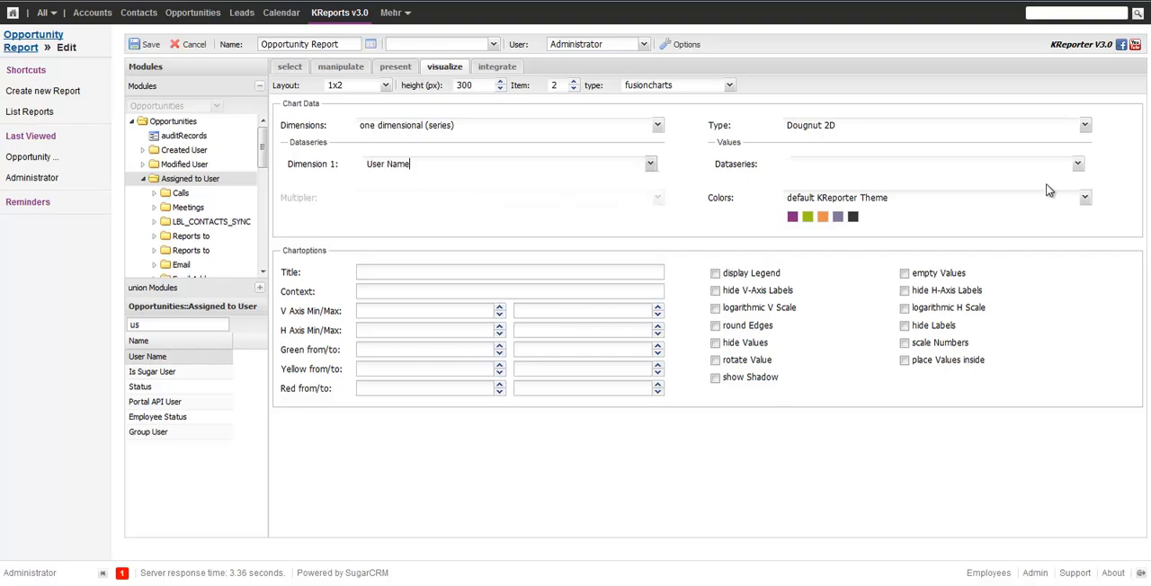
click(1077, 163)
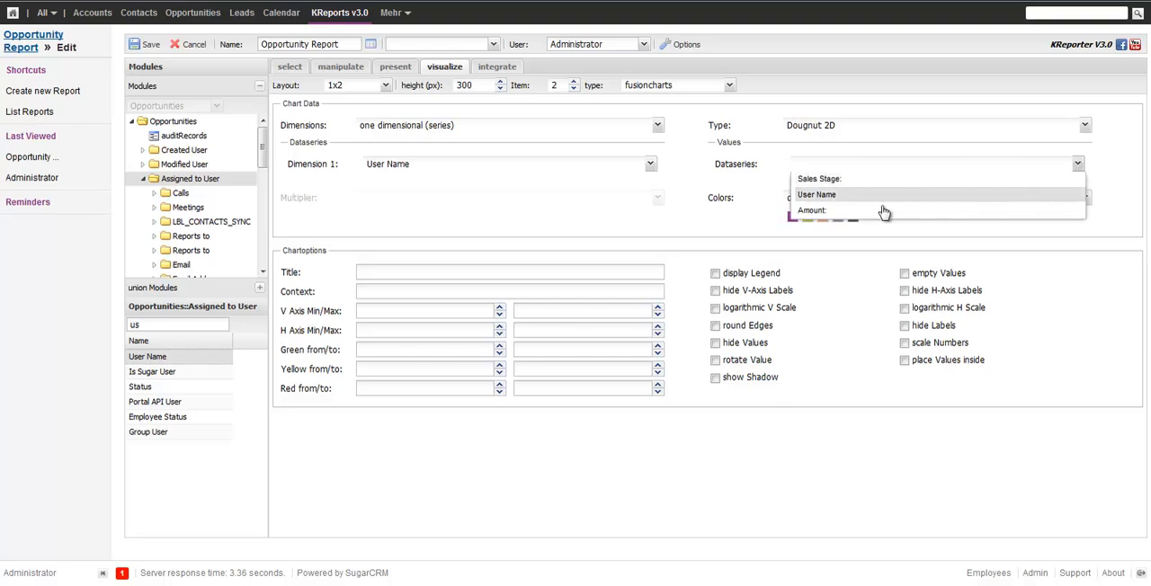
click(811, 210)
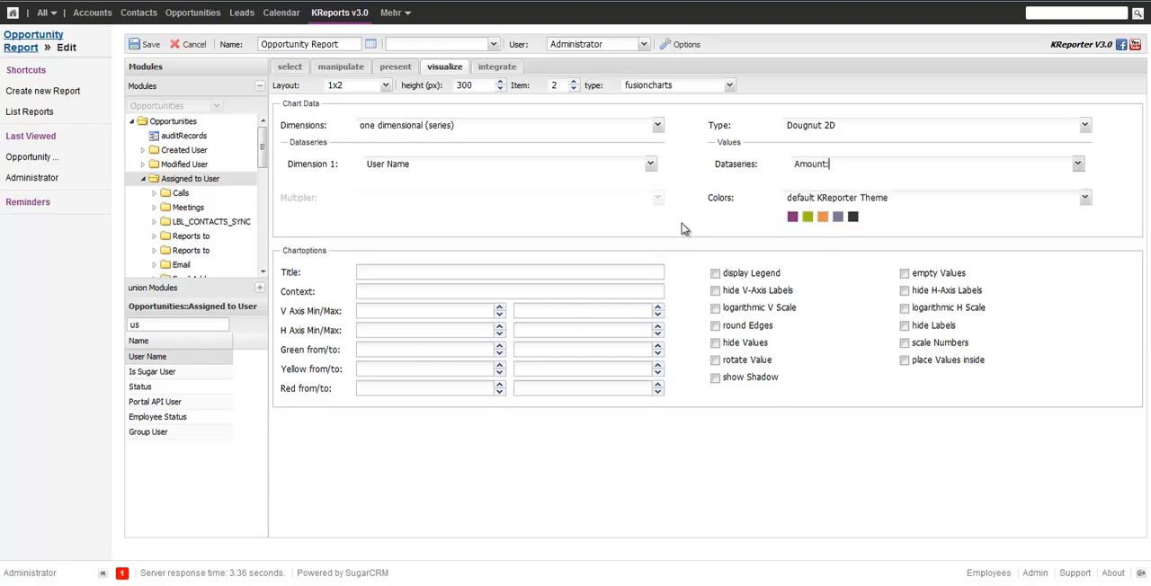
mouse_move(382, 178)
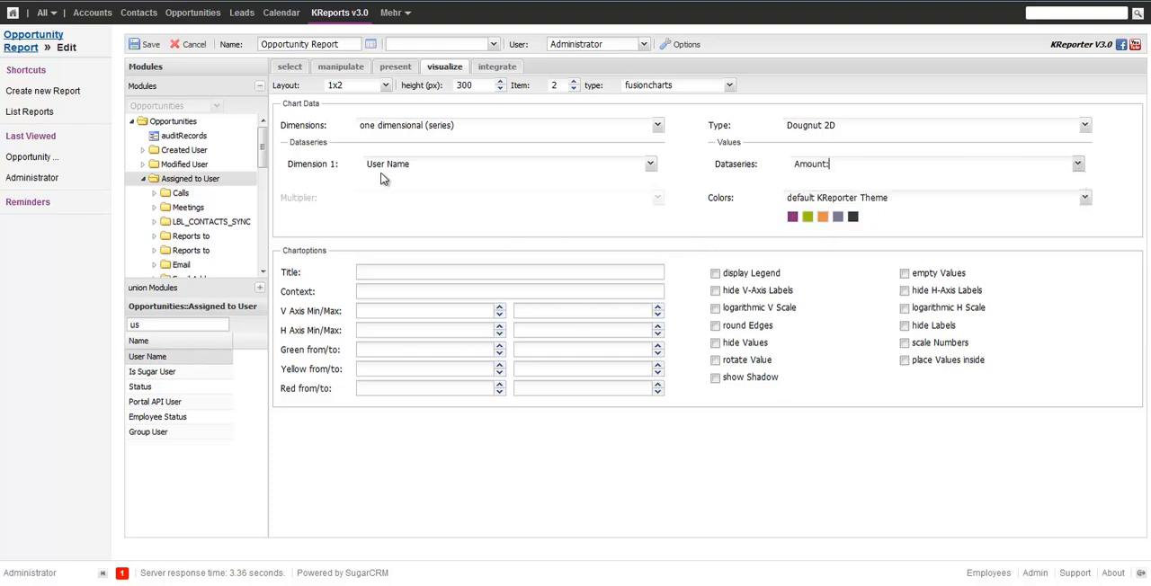
click(497, 67)
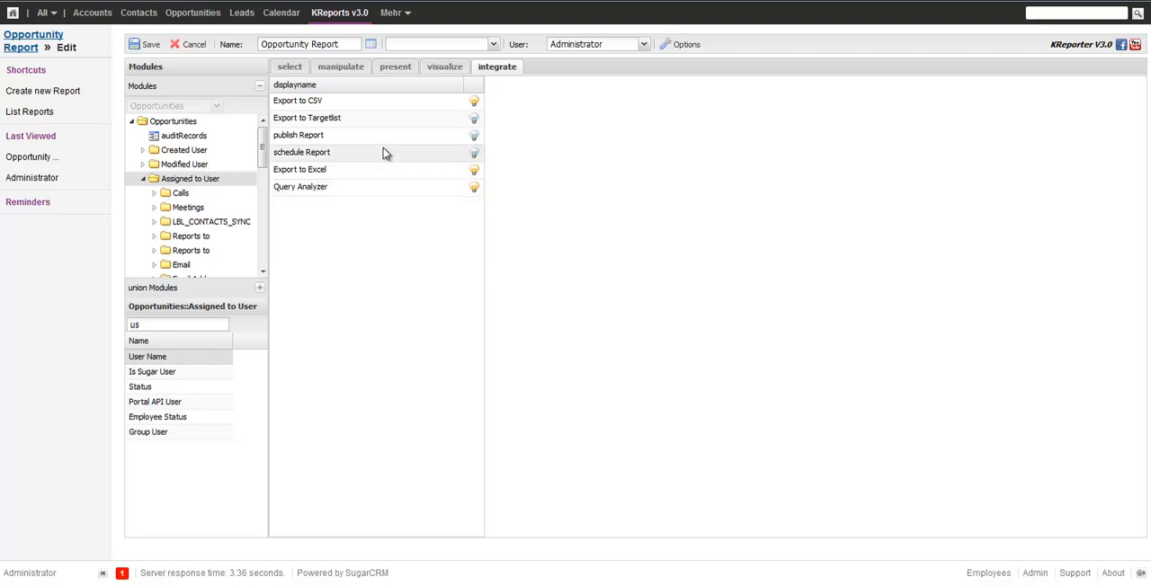
Step: Publish the report presentation as a dashlet, review Targetlist export, and save the report
click(298, 134)
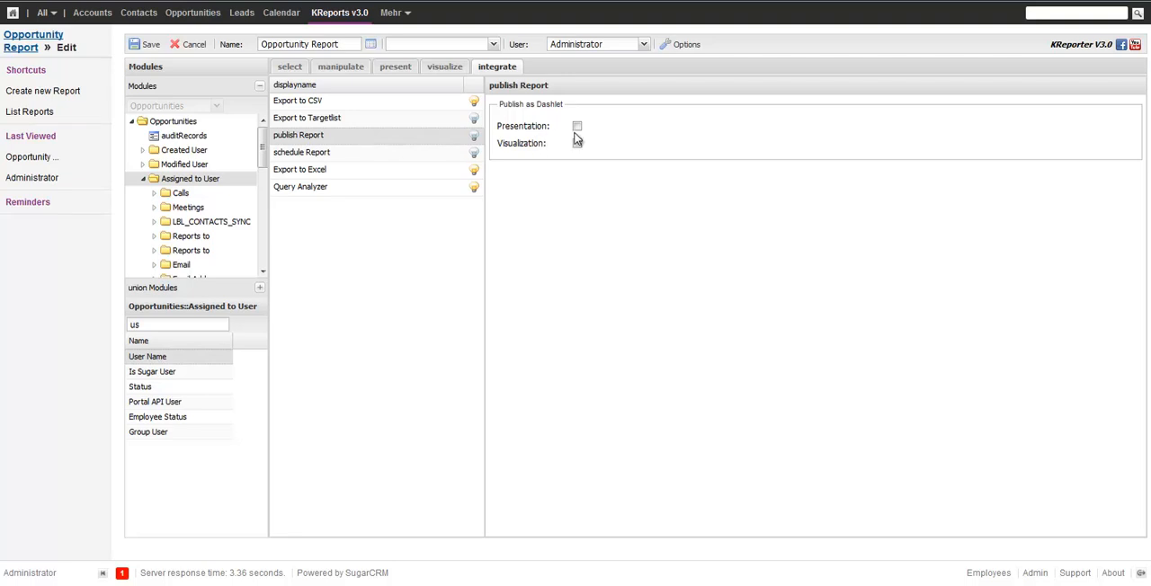
click(578, 126)
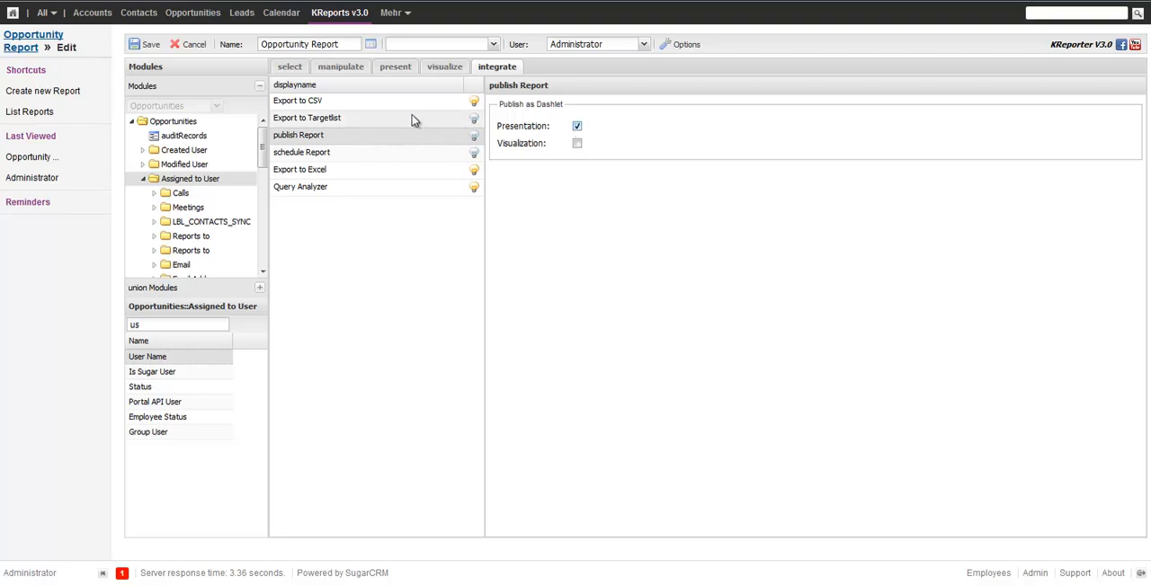
click(306, 118)
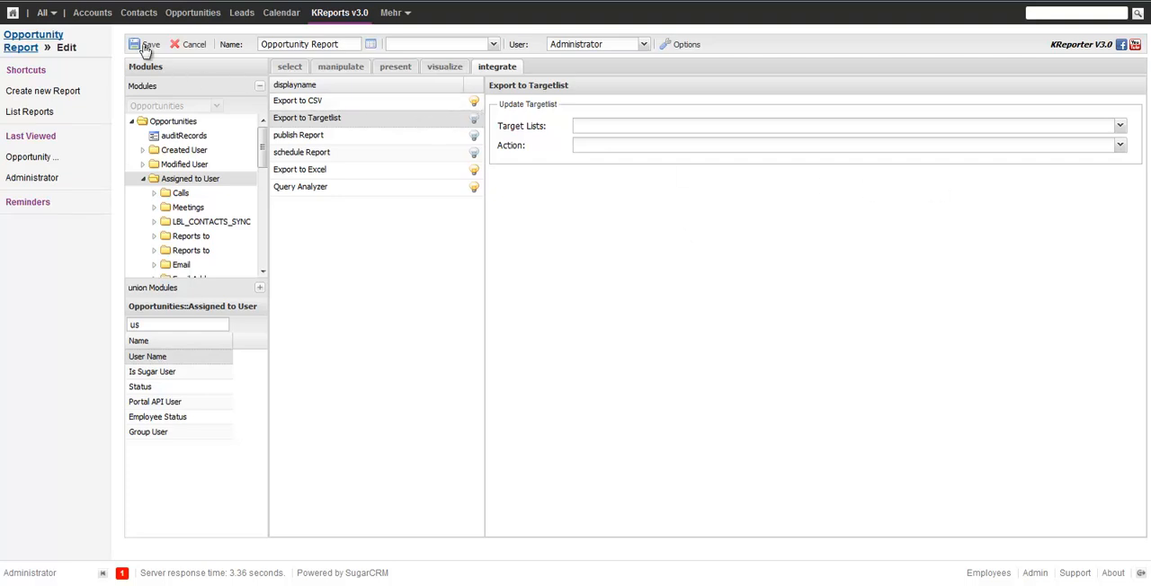
click(145, 44)
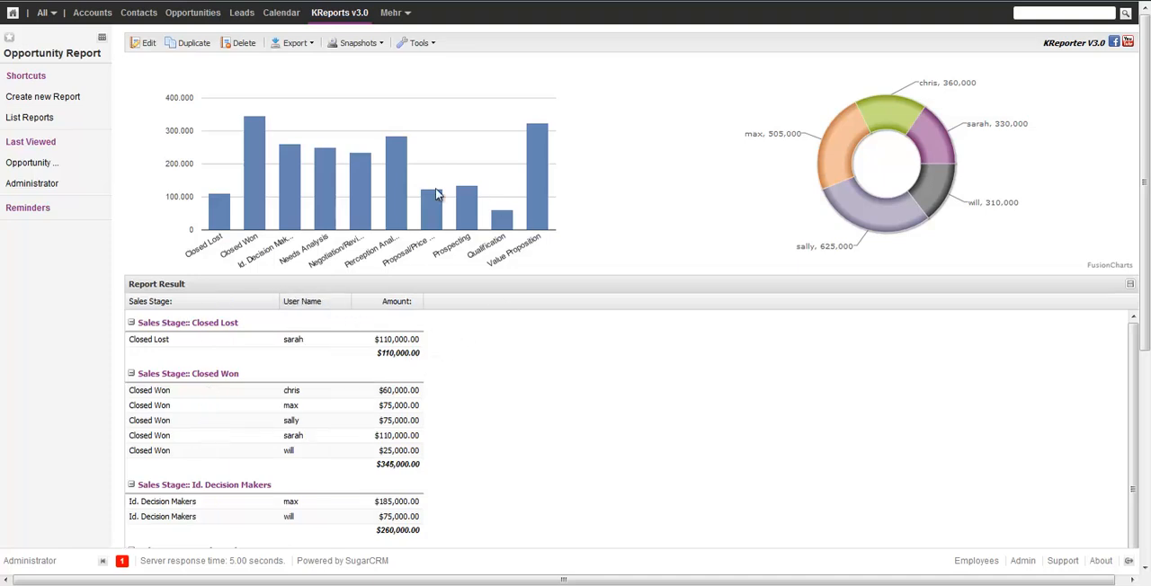
mouse_move(794, 148)
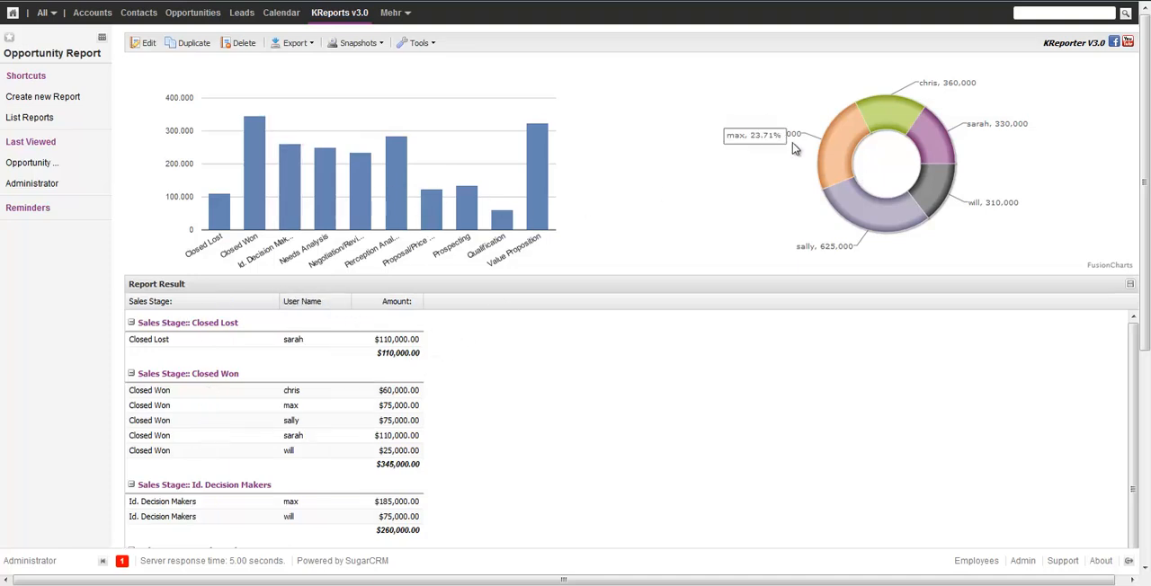
mouse_move(896, 235)
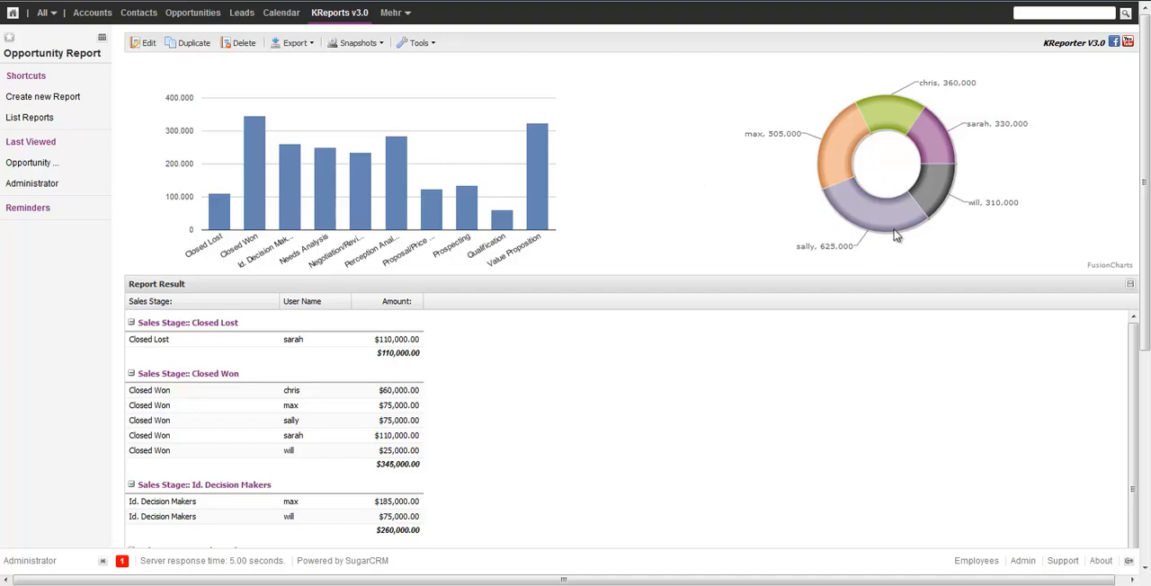
mouse_move(891, 126)
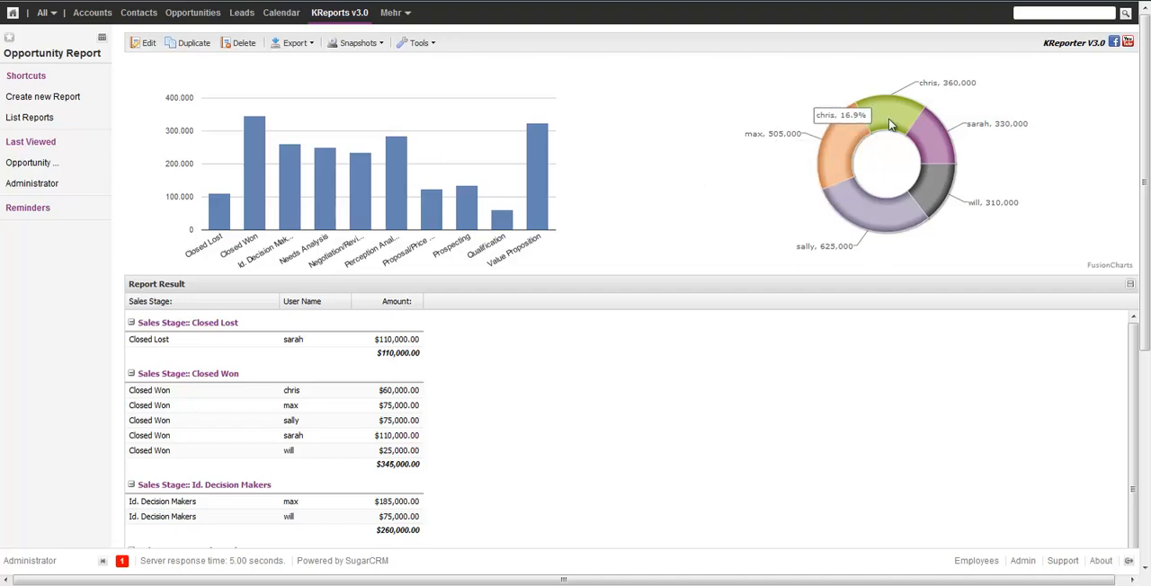
mouse_move(888, 124)
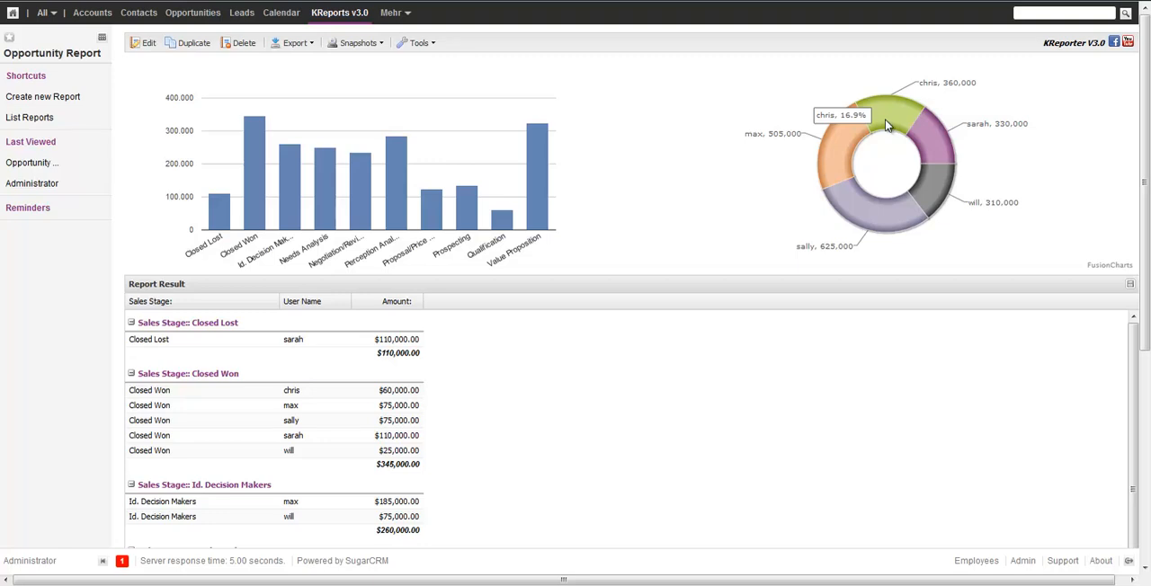
mouse_move(936, 205)
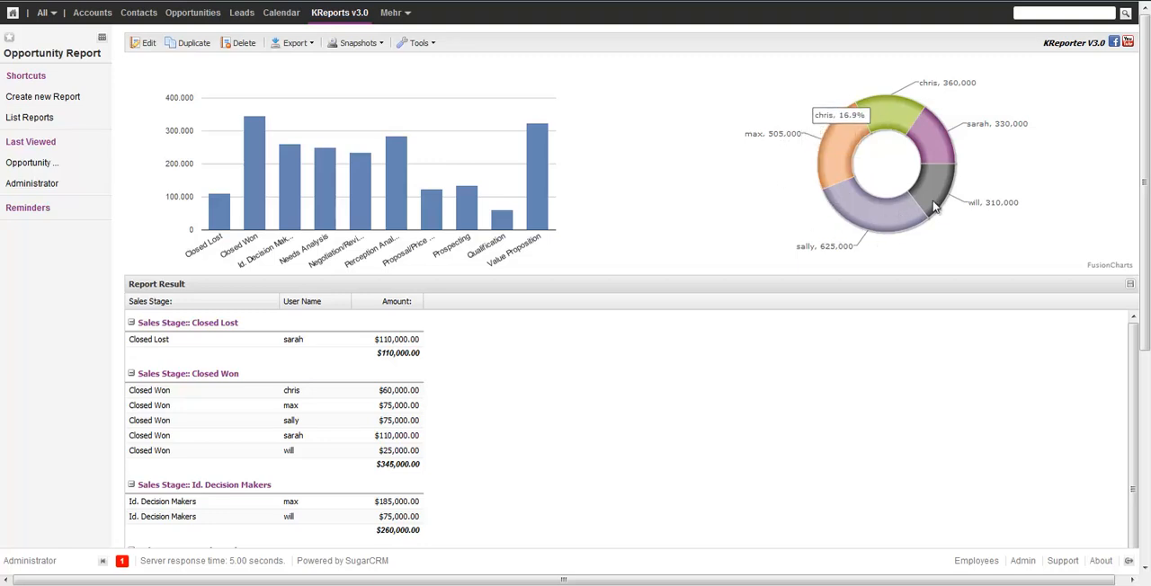
mouse_move(877, 120)
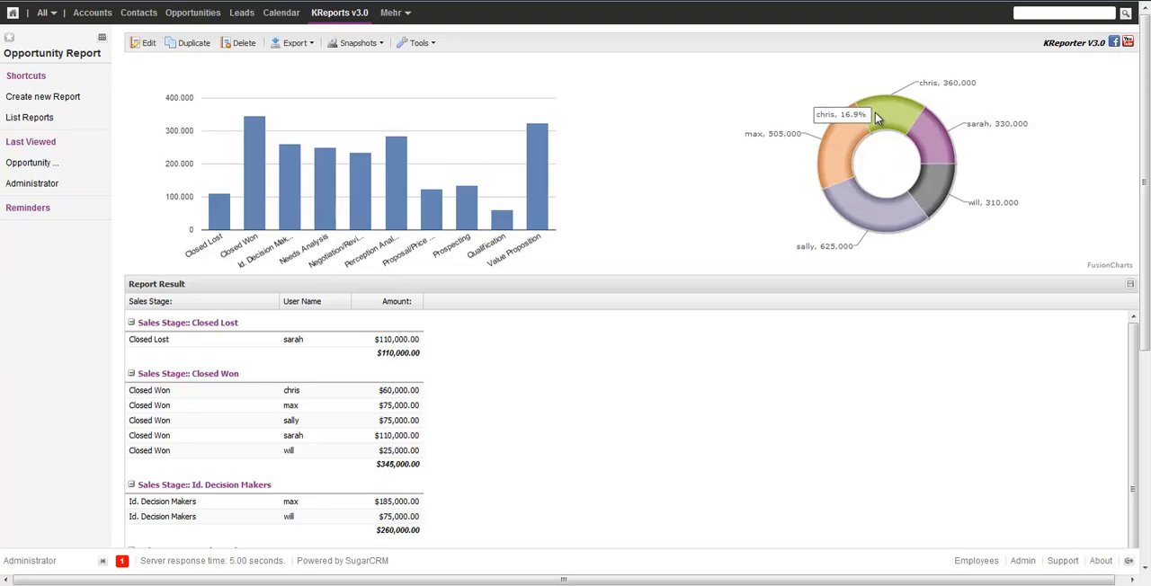
mouse_move(702, 196)
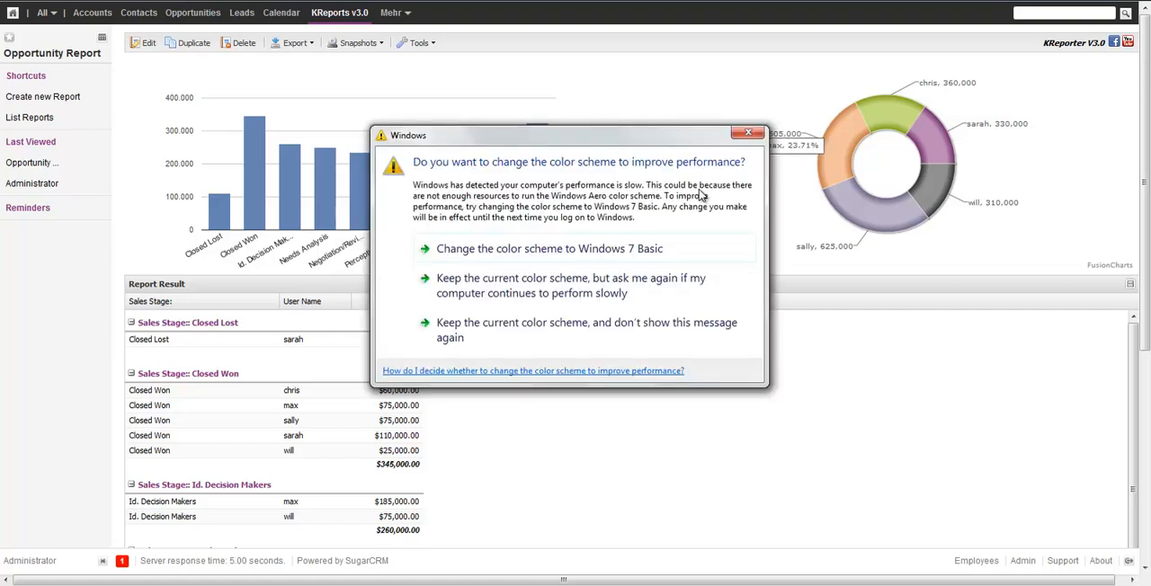
mouse_move(747, 133)
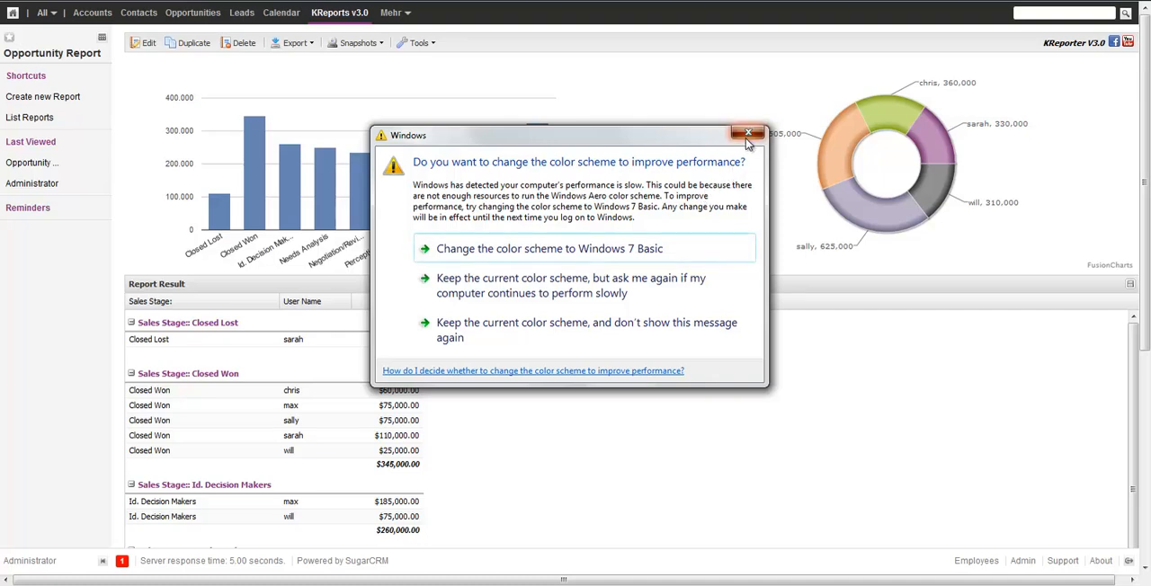
click(749, 133)
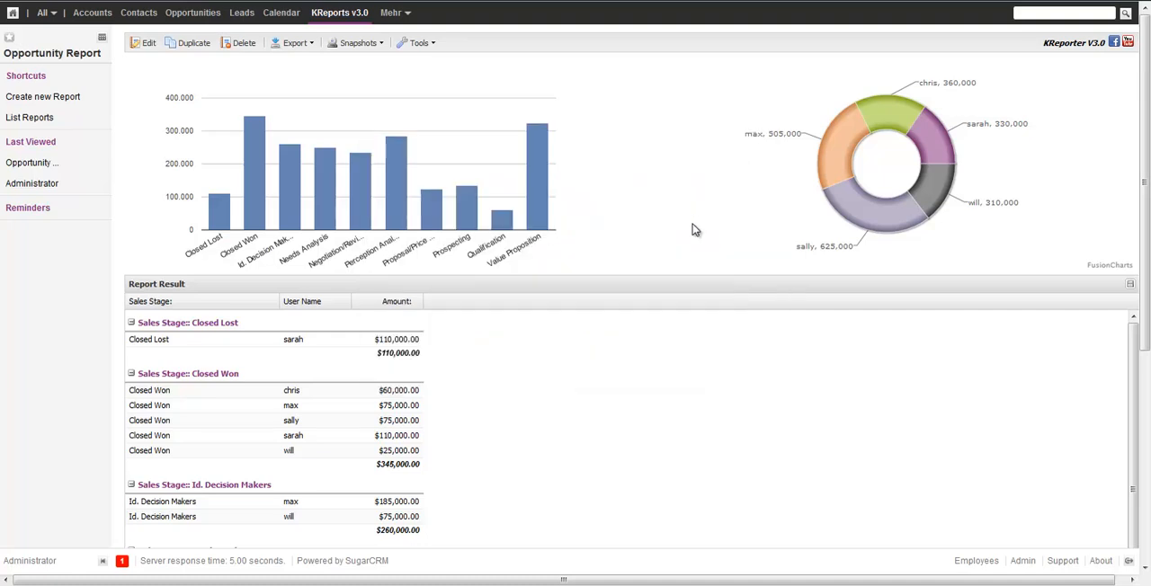